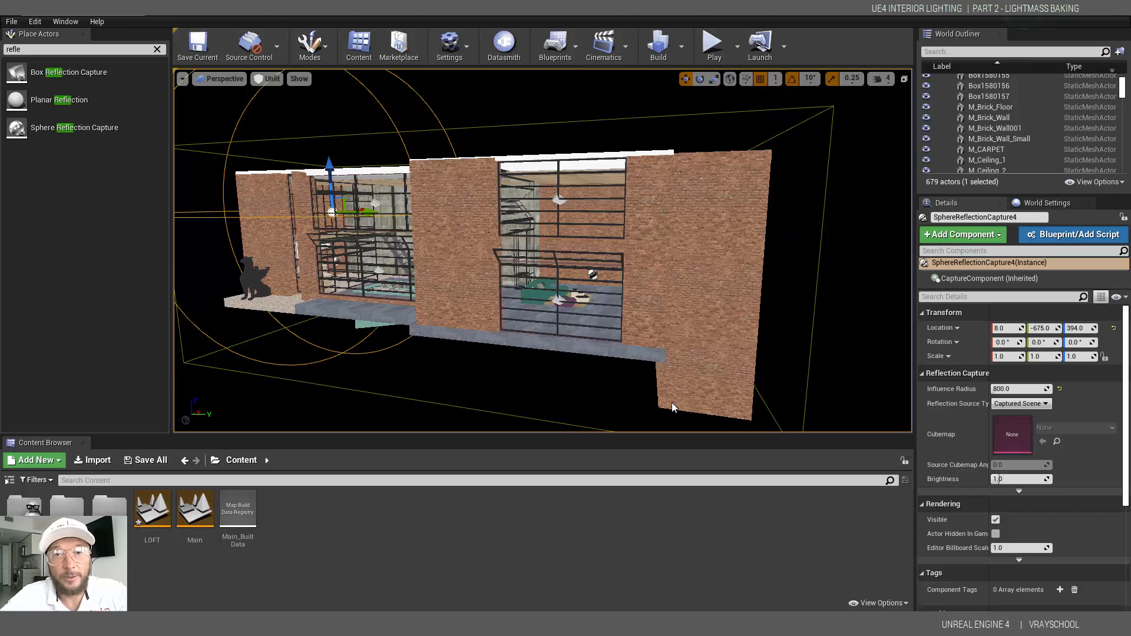
pyautogui.moveTo(700, 446)
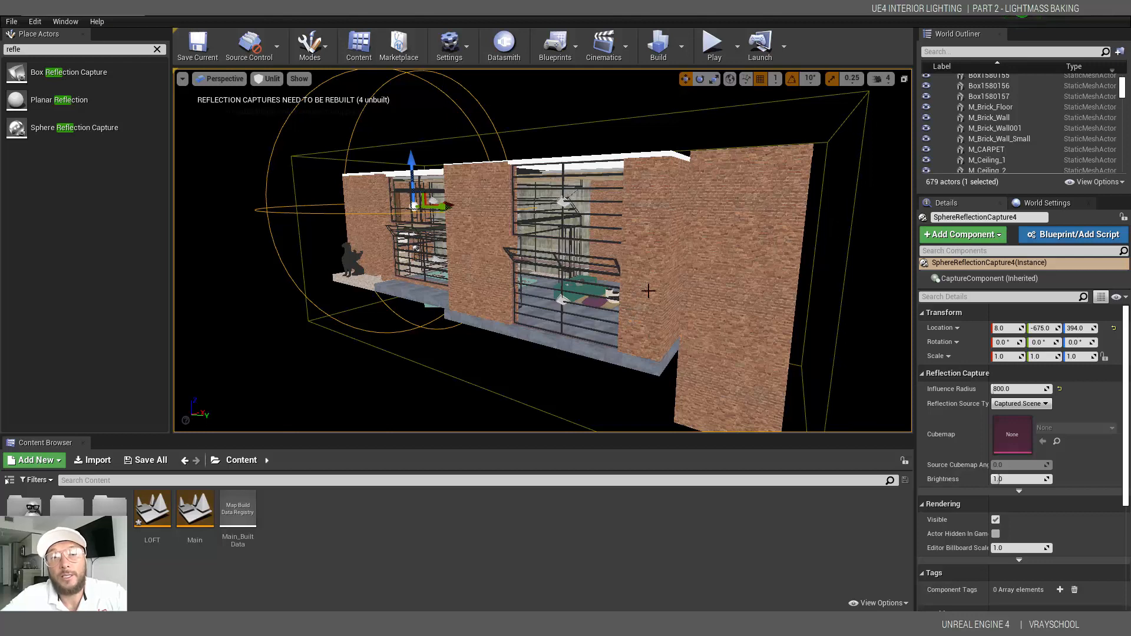
# - Preview the loft in Lightmap Density view mode, then switch the viewport back to Unlit
pyautogui.click(268, 78)
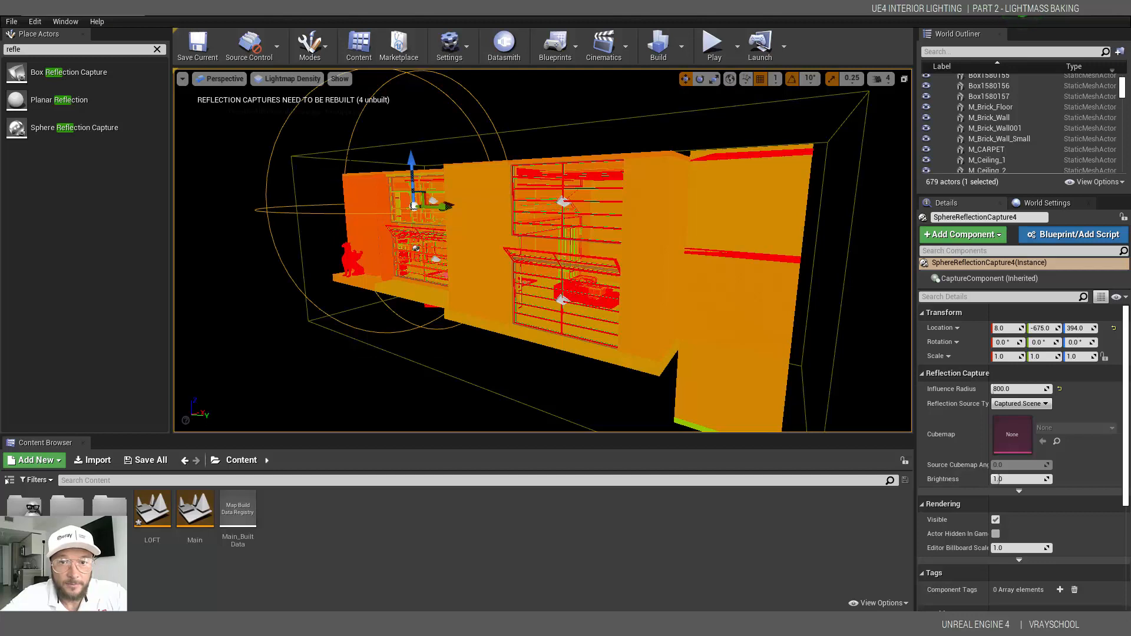
pyautogui.click(287, 78)
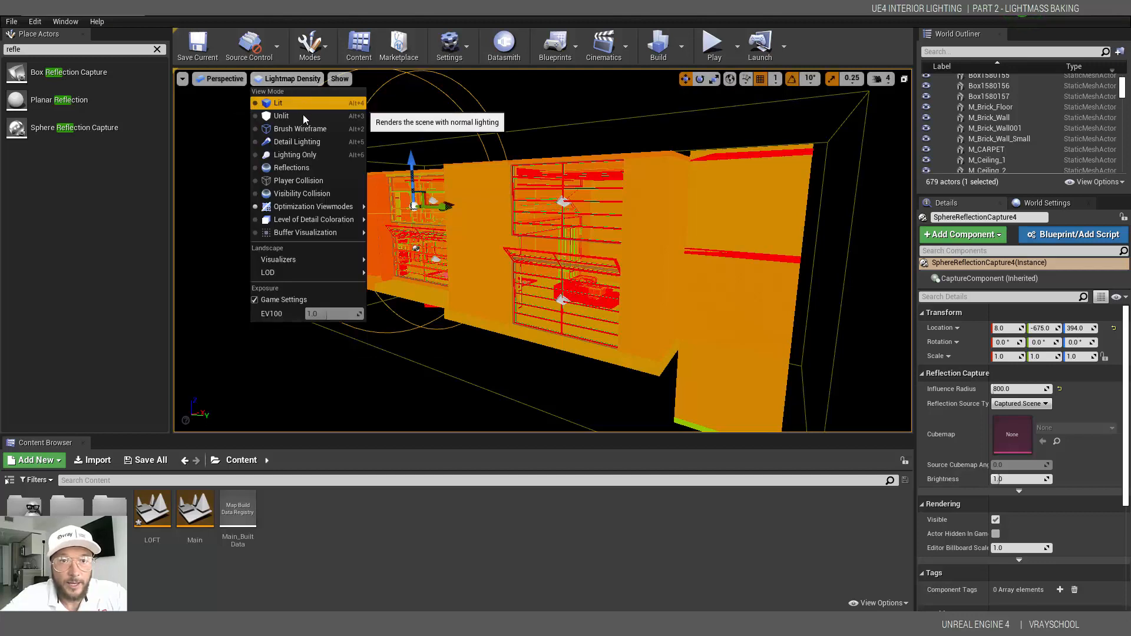
pyautogui.click(281, 116)
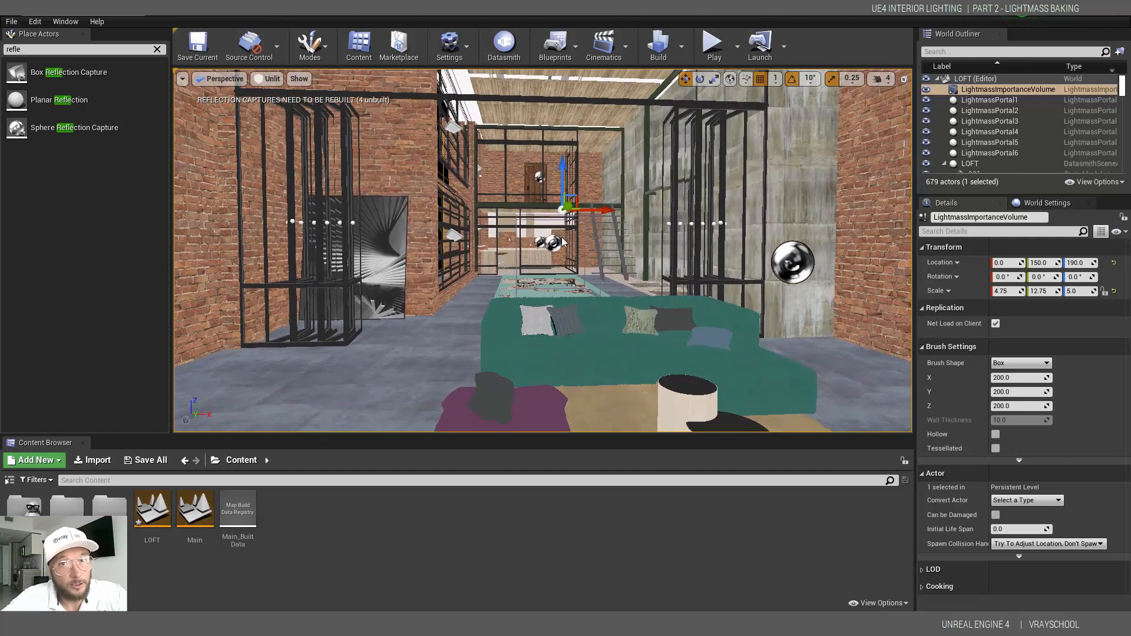
pyautogui.moveTo(85, 49)
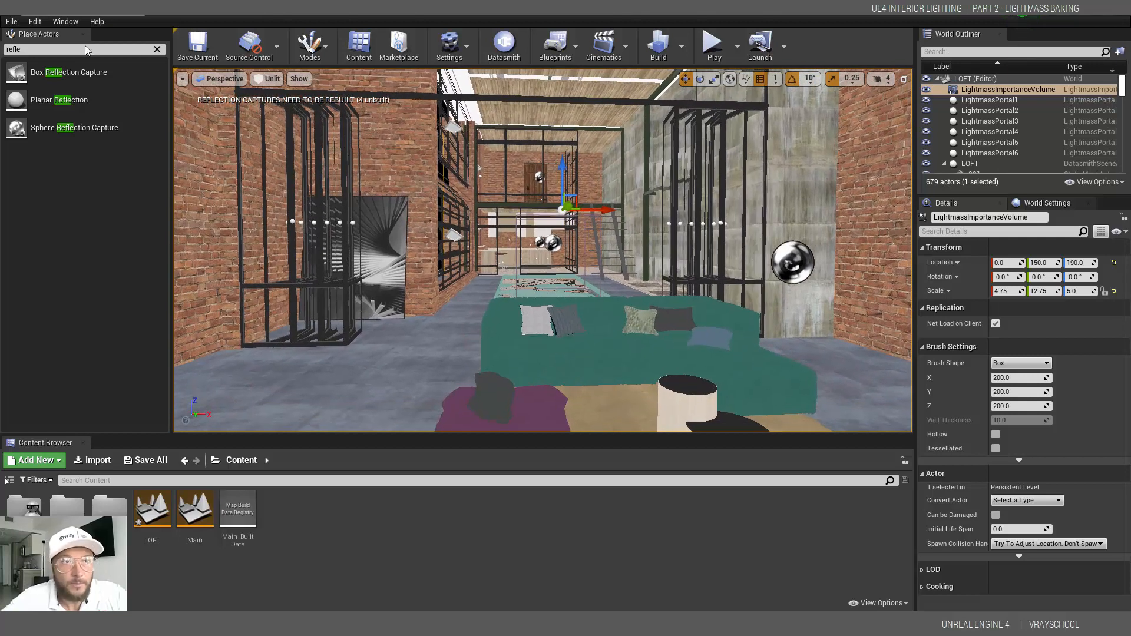
# - Place and select a Directional Light, switch the viewport to Lit, and enter rotate mode
pyautogui.click(156, 49)
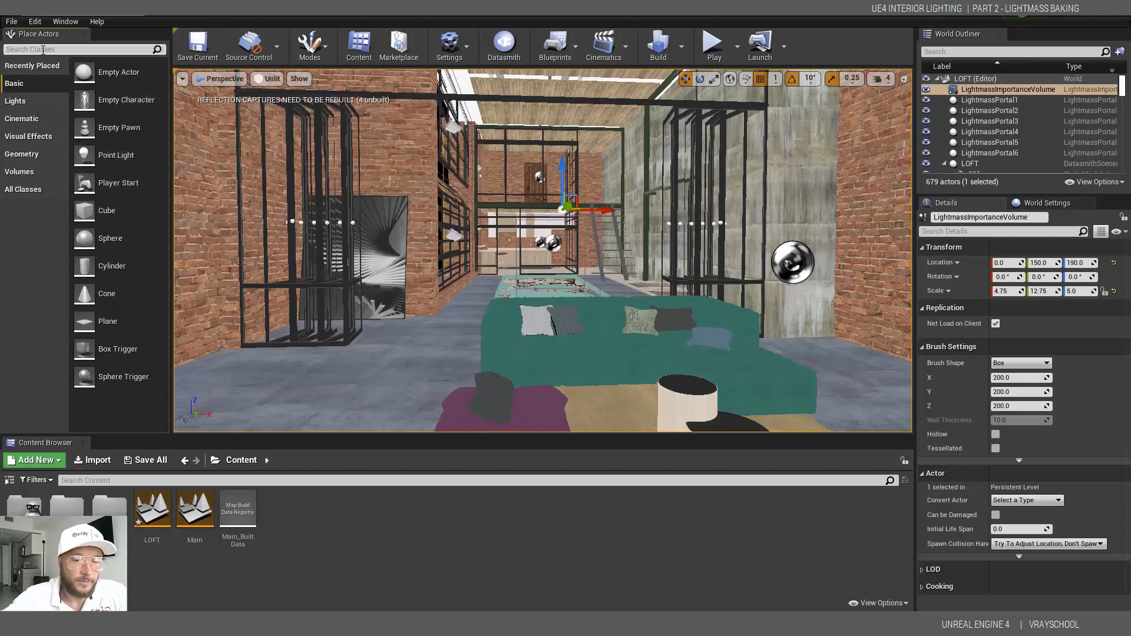
pyautogui.write('dr')
pyautogui.write('li')
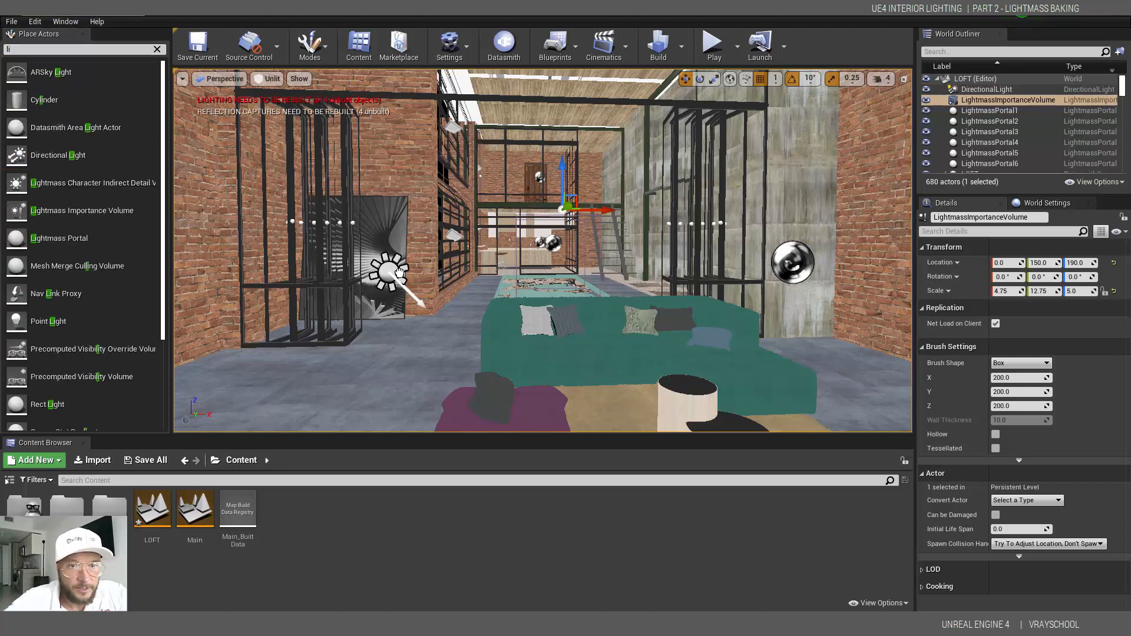
pyautogui.click(989, 89)
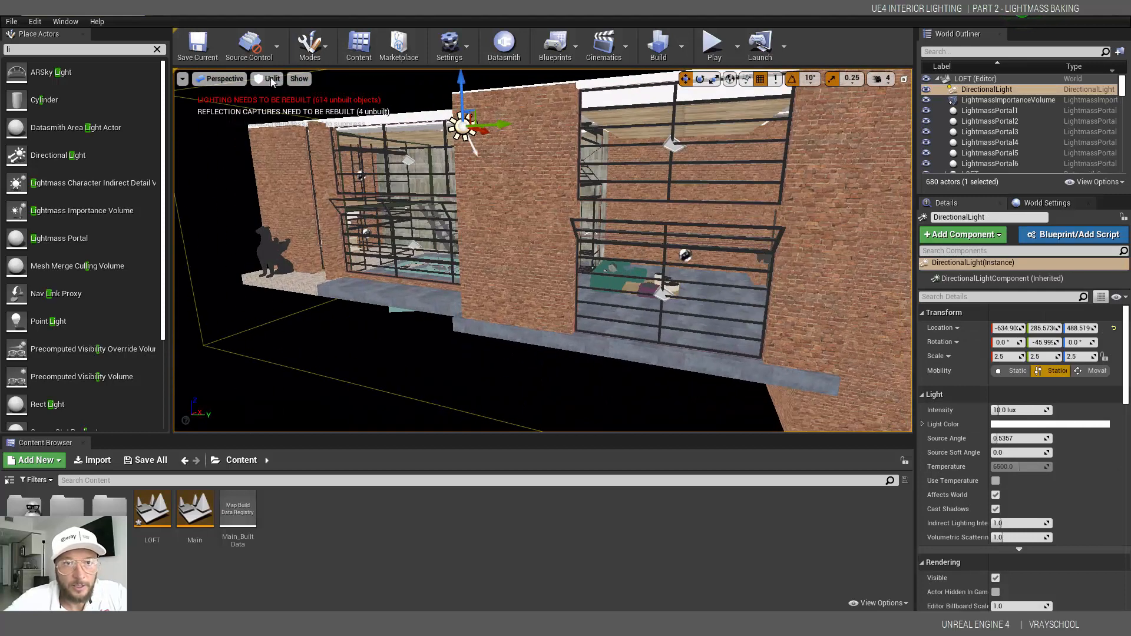
pyautogui.click(271, 78)
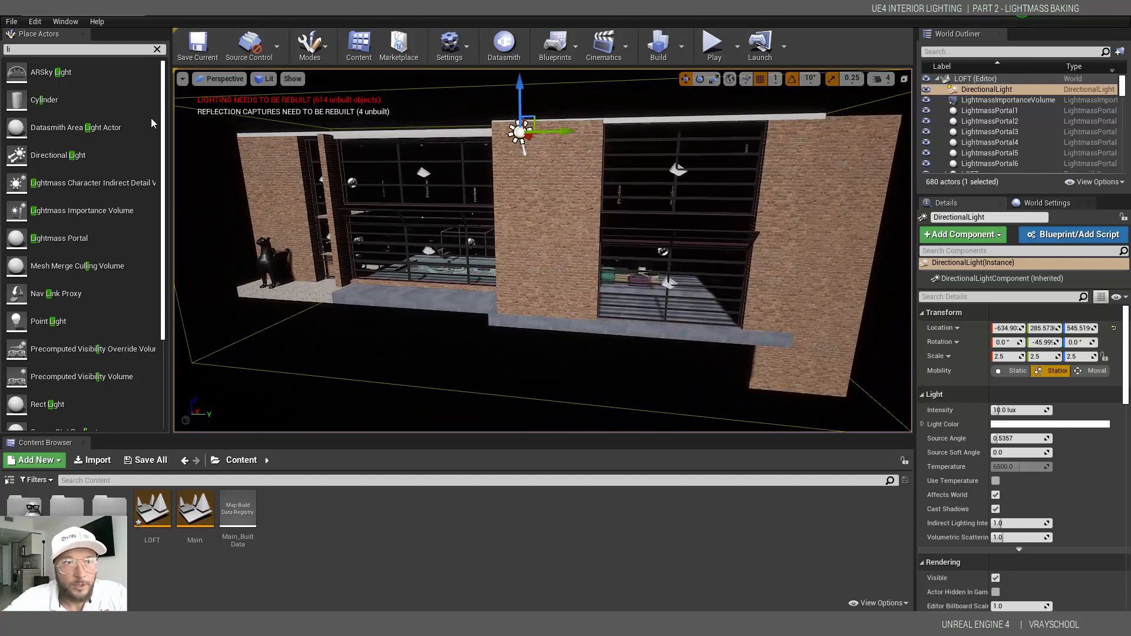
pyautogui.moveTo(685, 78)
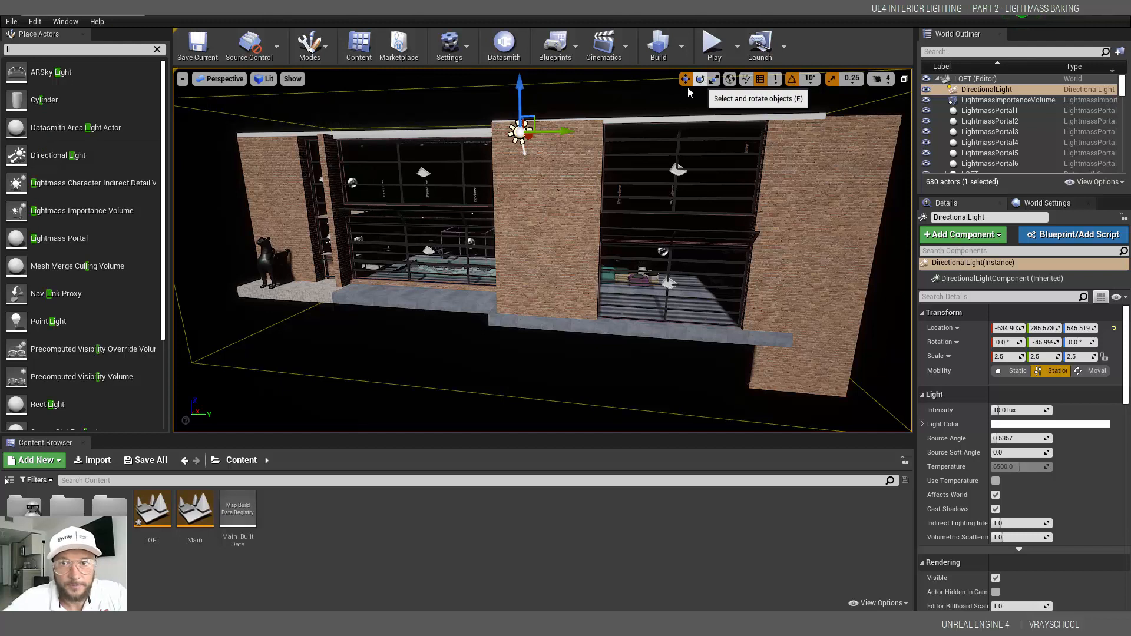
pyautogui.click(699, 78)
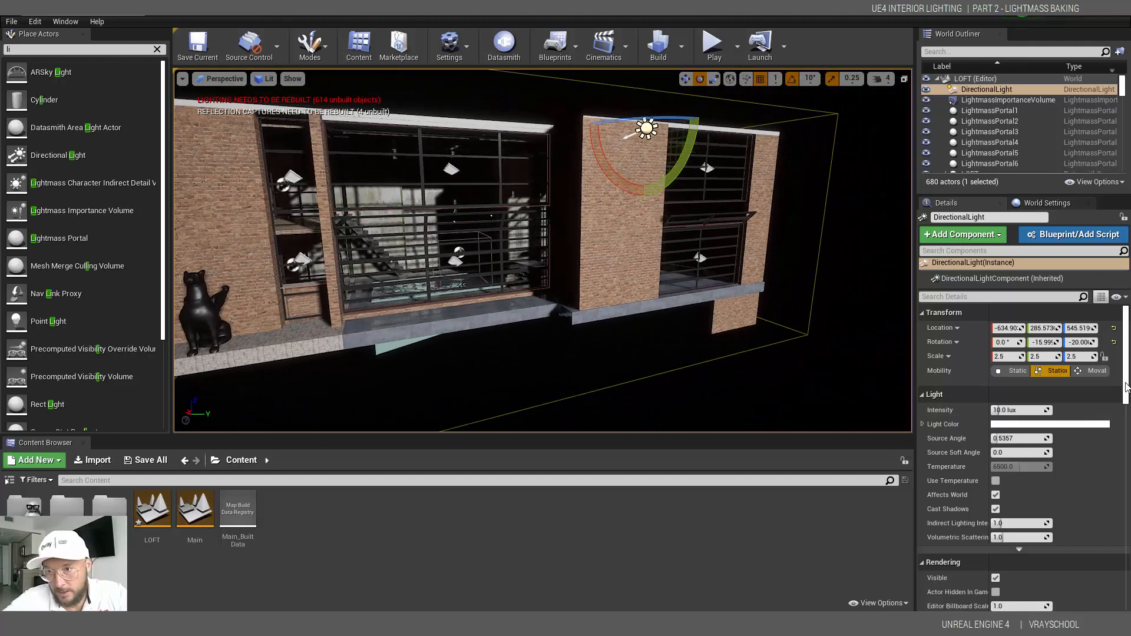
# - Give the sun 26 intensity, source angle 2.58, soft angle 5 and 4440 K temperature
pyautogui.scroll(-3)
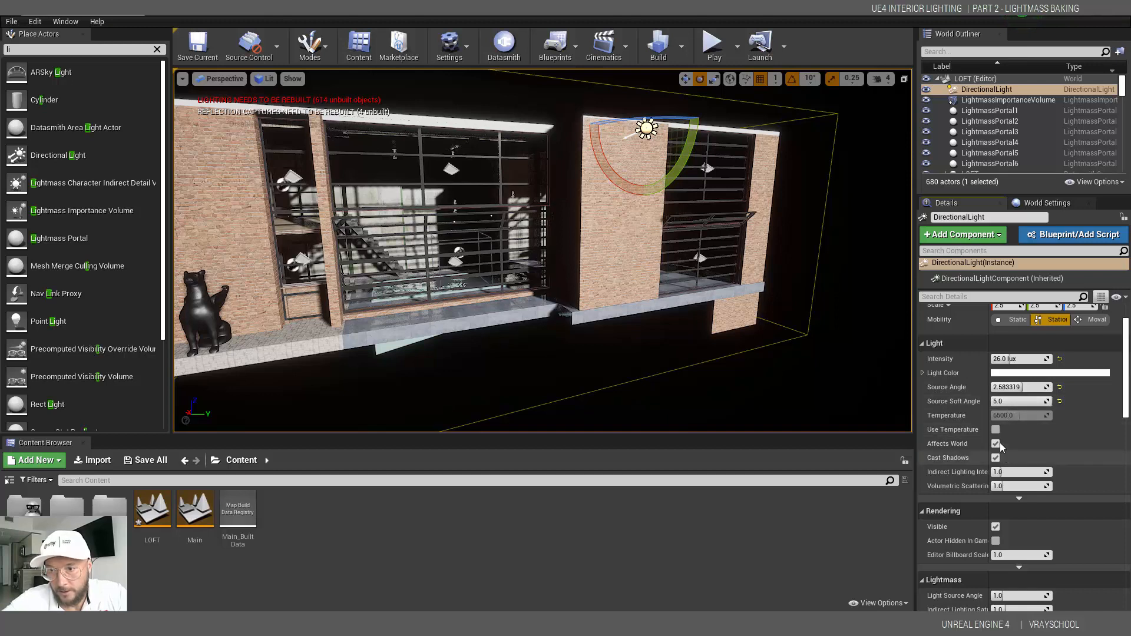
pyautogui.click(996, 429)
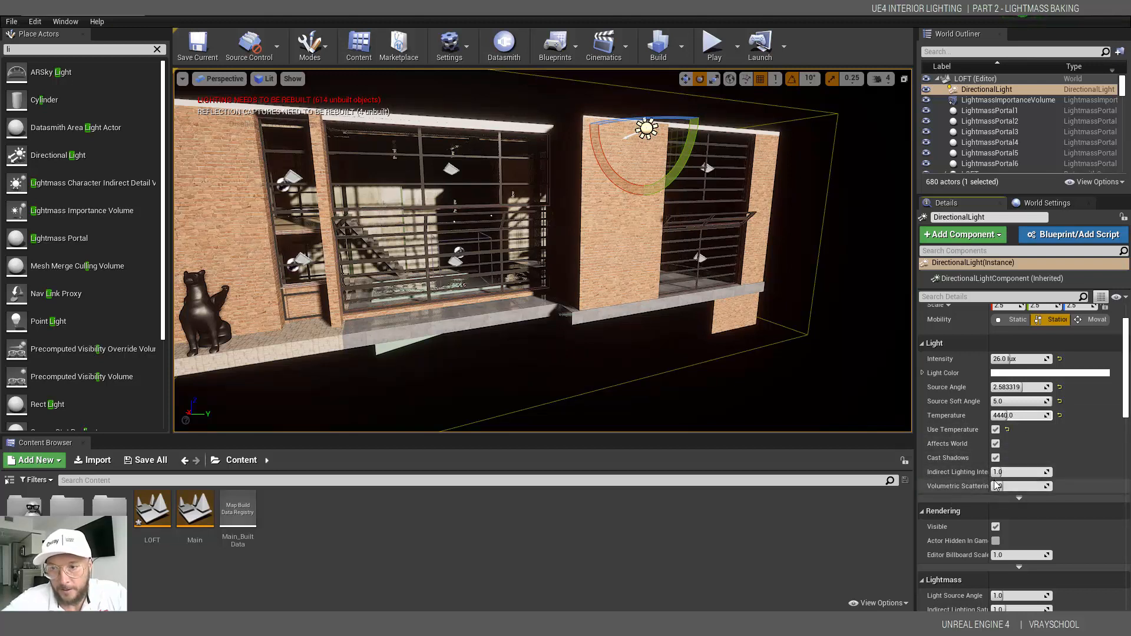
pyautogui.scroll(-3)
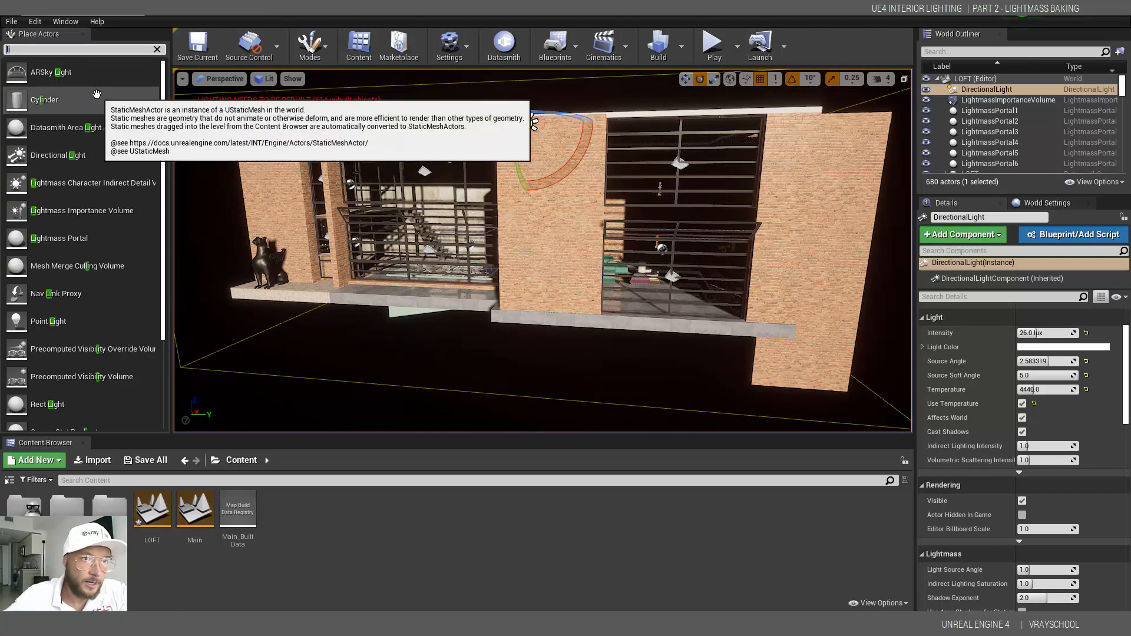
# - Place a Sky Light found by searching 'sky' and set its Mobility to Static
pyautogui.write('sky')
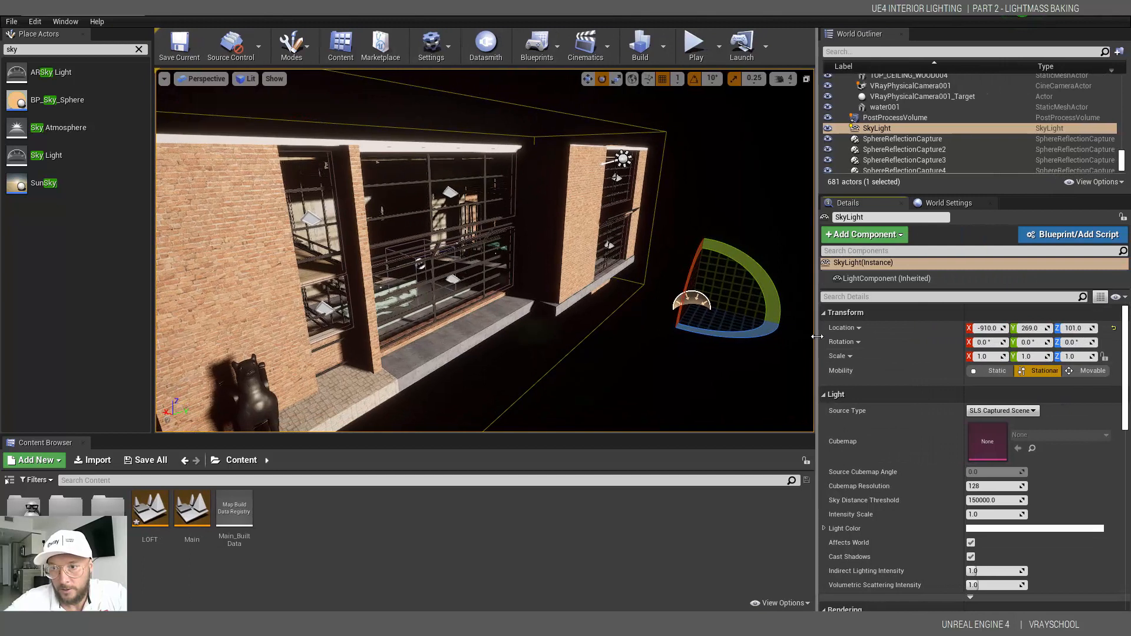
pyautogui.click(982, 370)
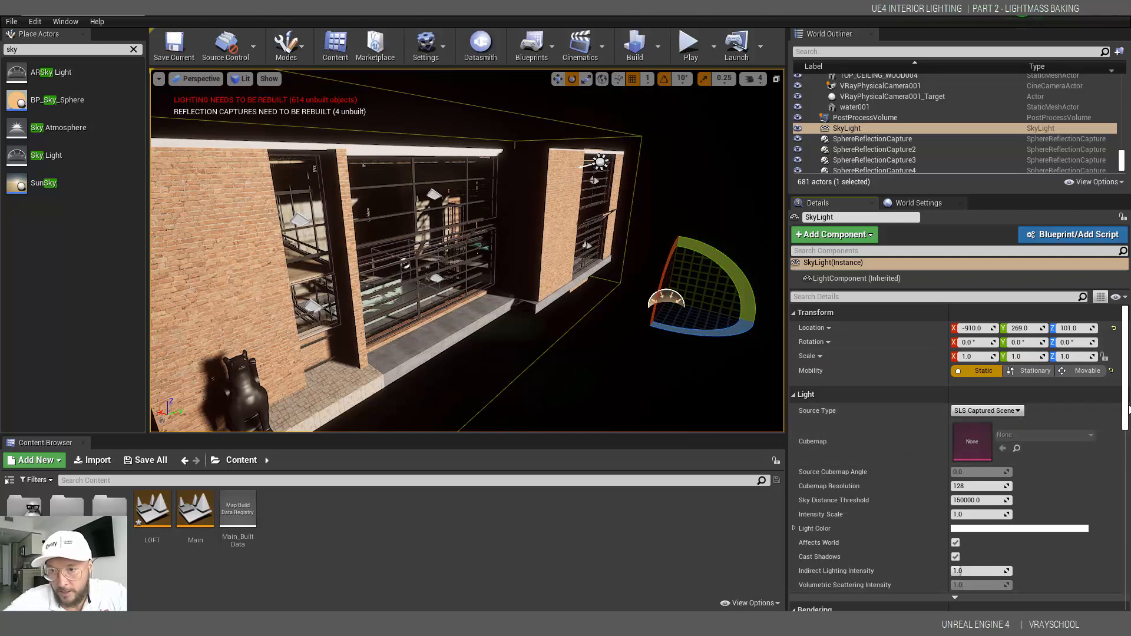
pyautogui.scroll(-3)
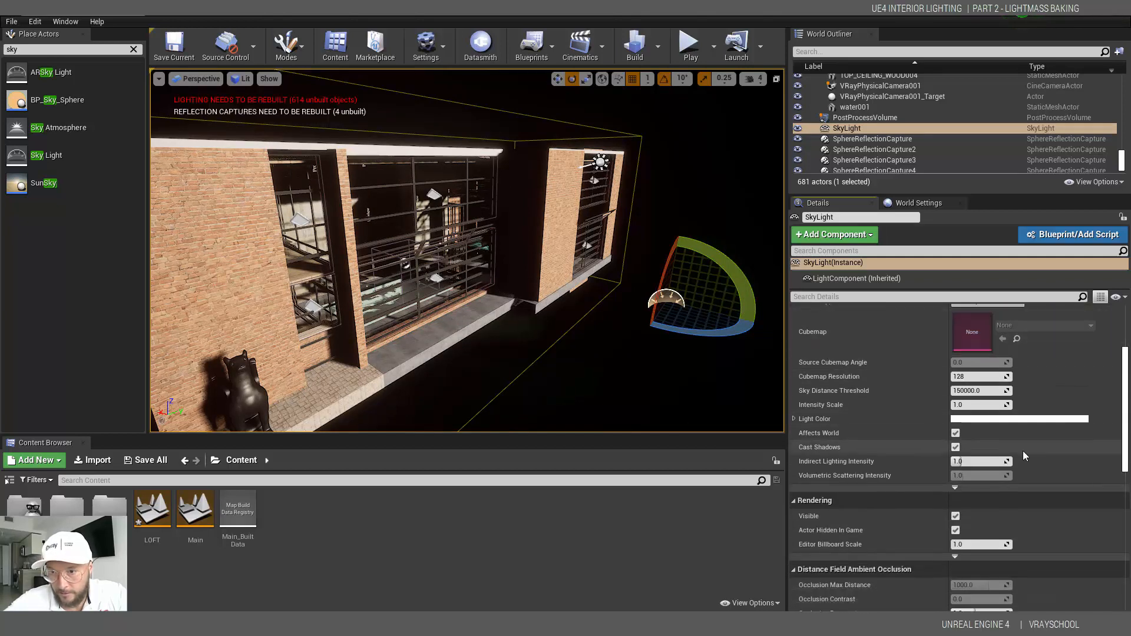
pyautogui.moveTo(998, 450)
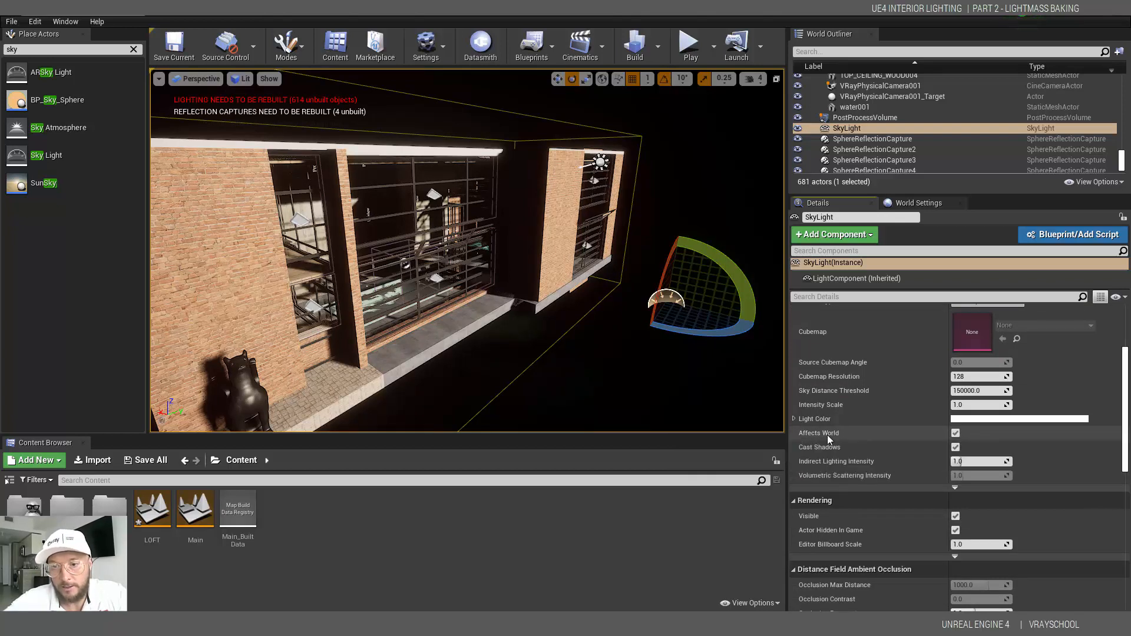
pyautogui.click(954, 433)
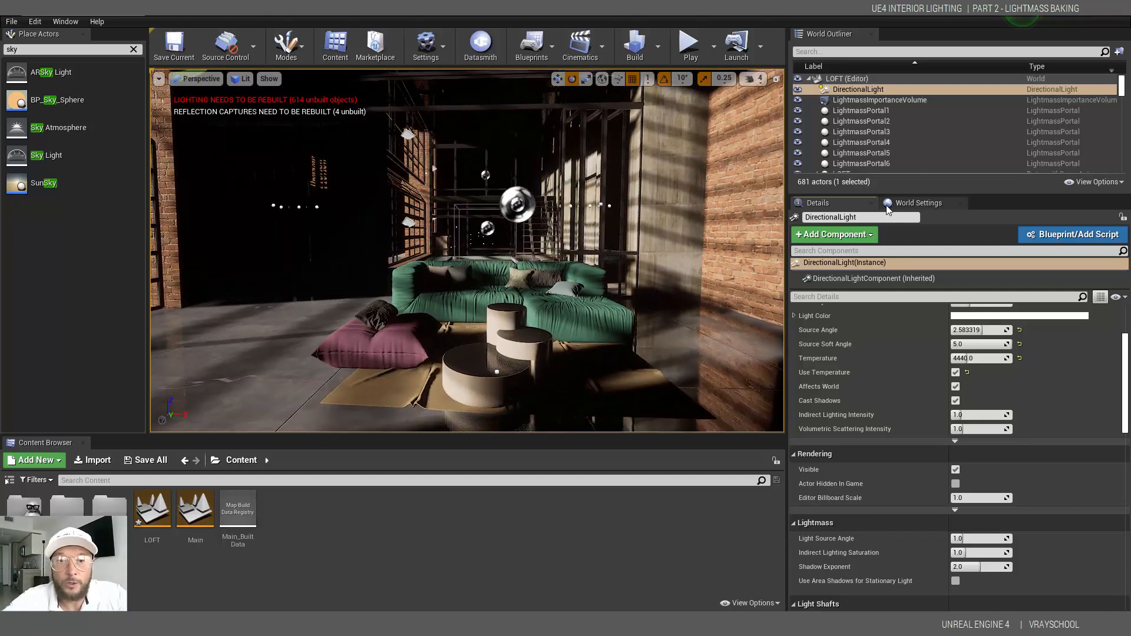
pyautogui.moveTo(918, 202)
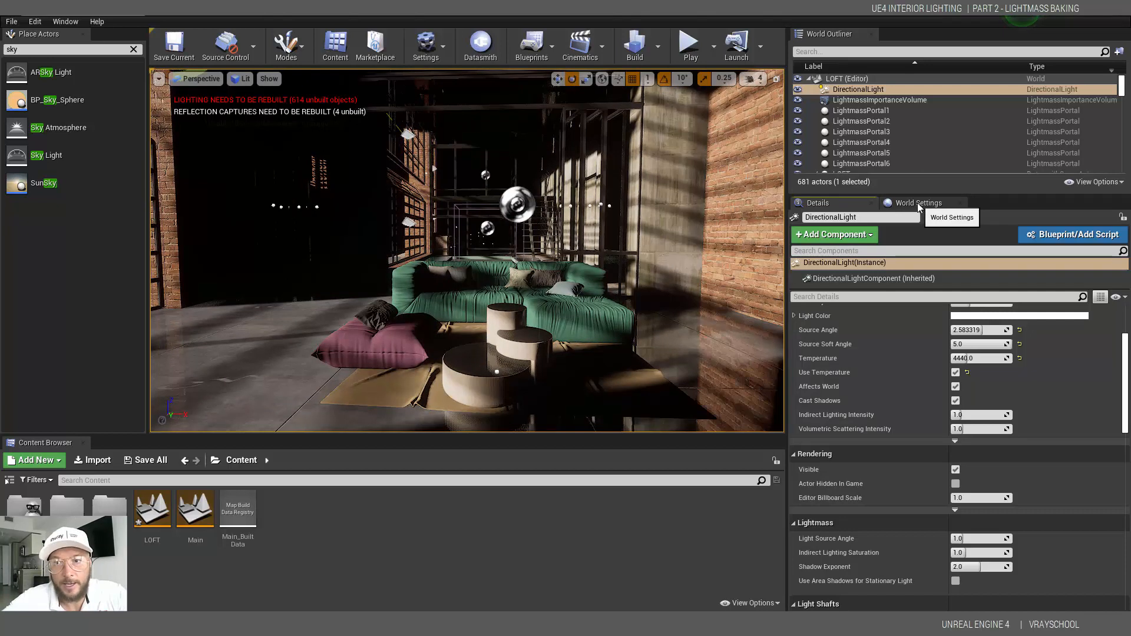
# - In World Settings Lightmass, set level scale 0.5, 10 bounces each, and quality 4
pyautogui.click(918, 203)
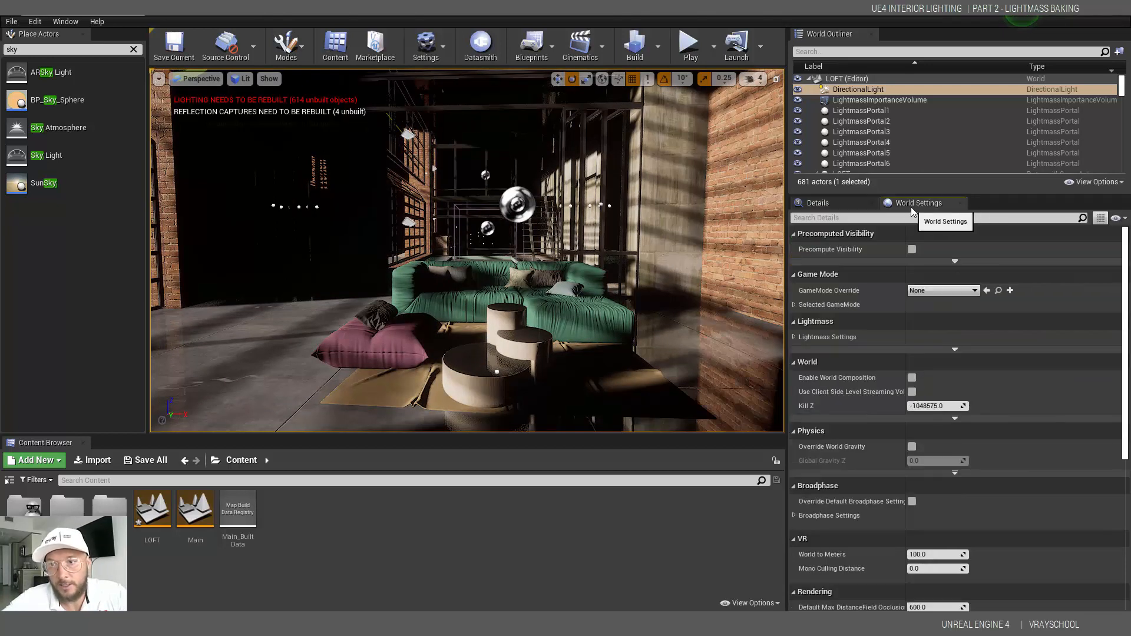
pyautogui.moveTo(101, 38)
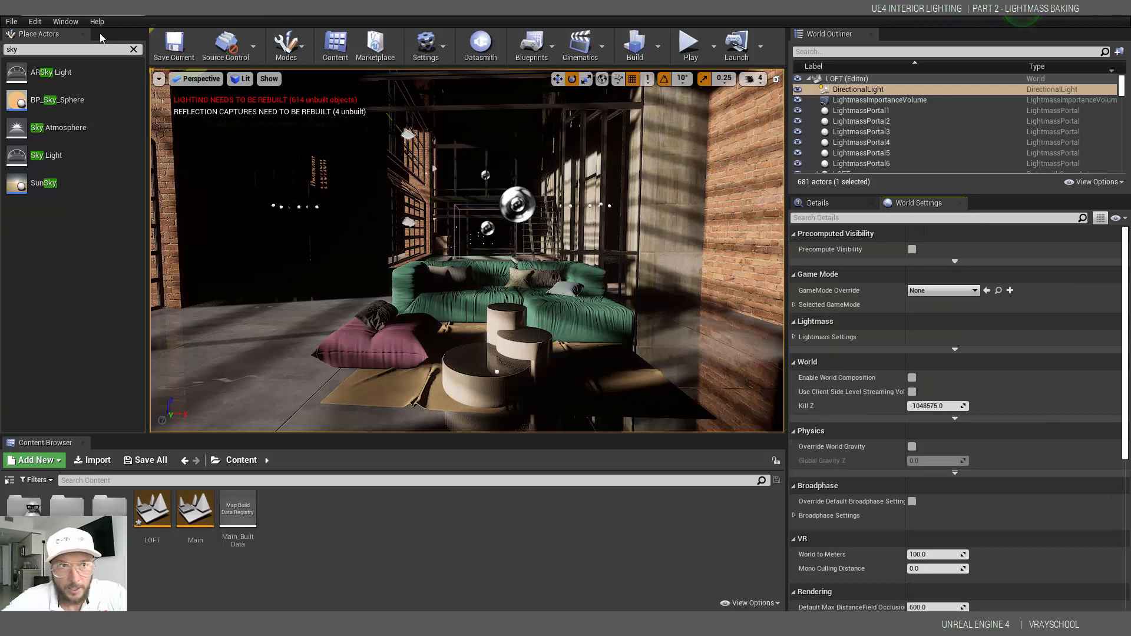
pyautogui.click(65, 21)
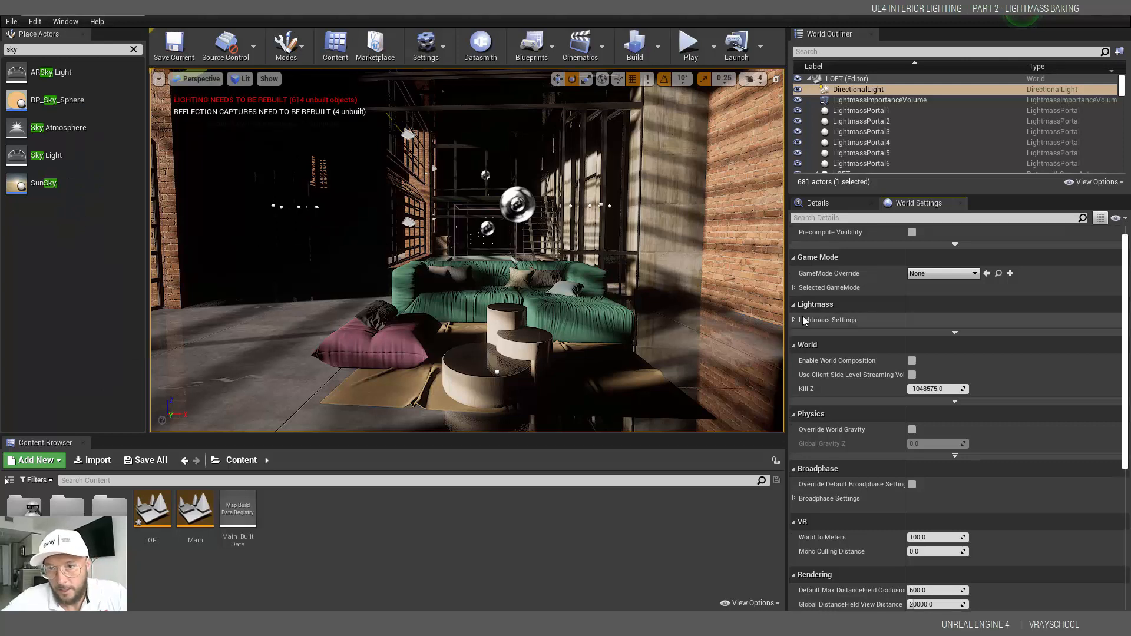
pyautogui.click(794, 319)
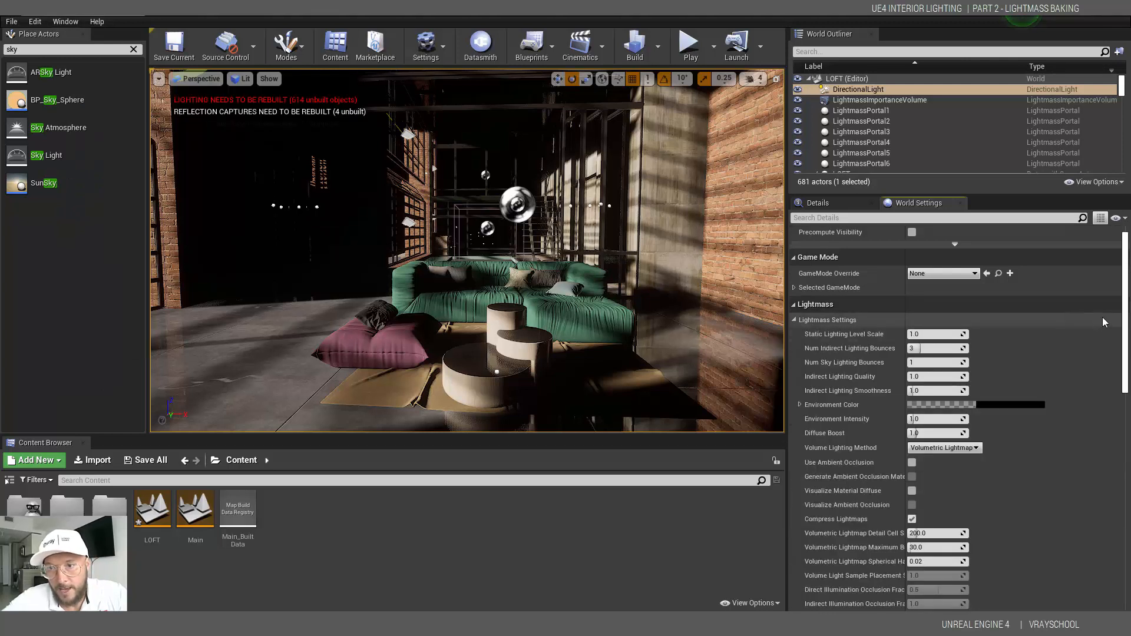
pyautogui.scroll(-3)
pyautogui.write('0.5')
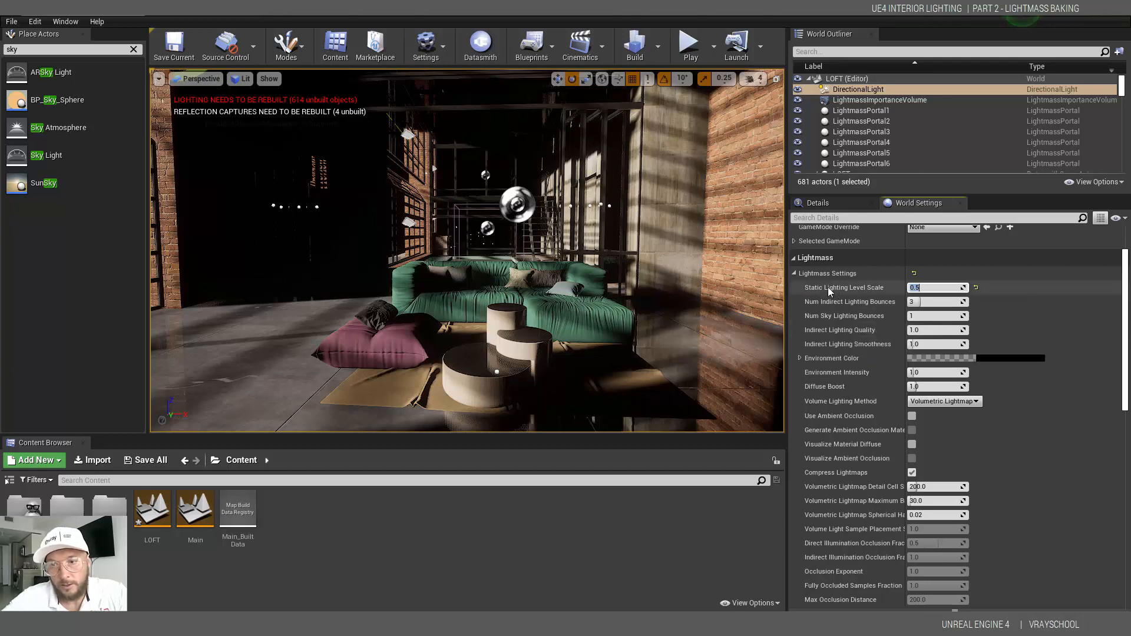
pyautogui.moveTo(842, 287)
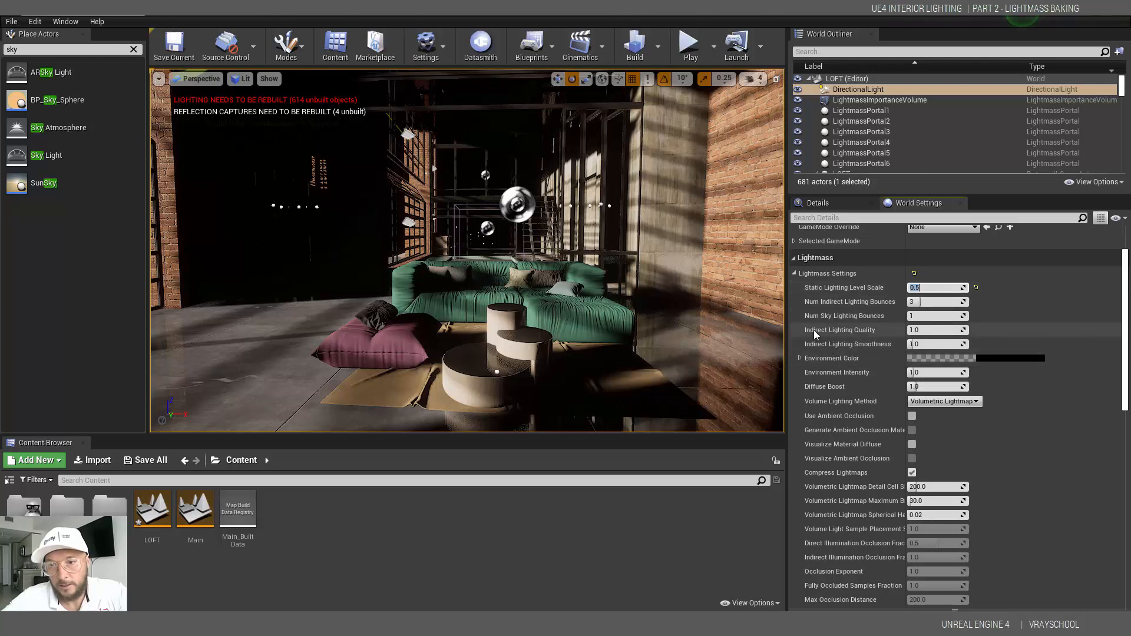
pyautogui.moveTo(938, 330)
pyautogui.write('10')
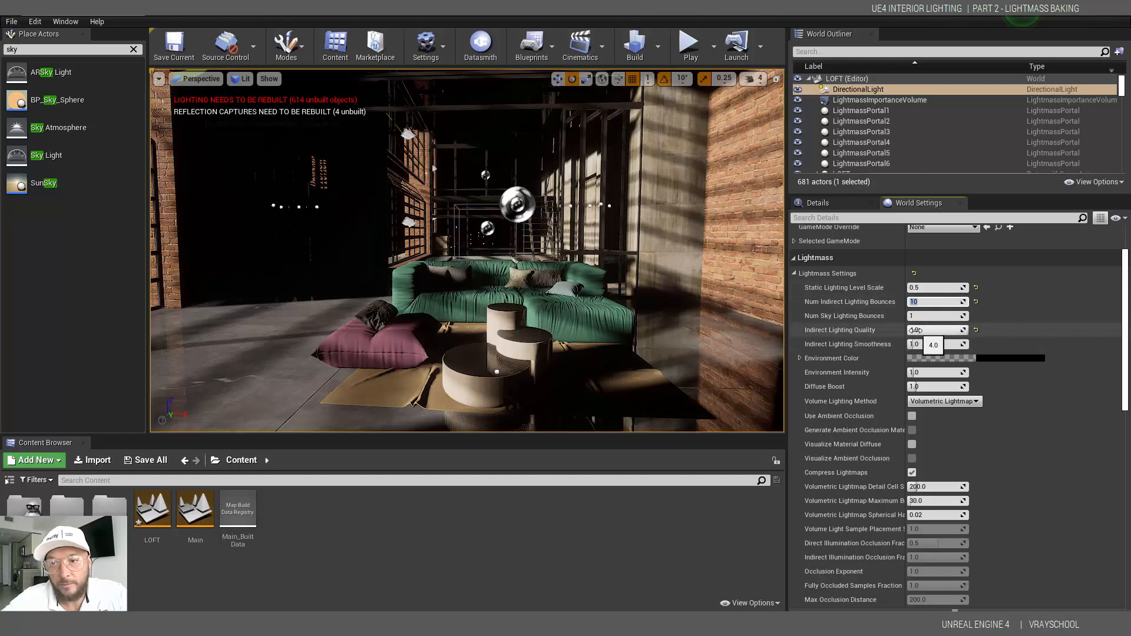
pyautogui.moveTo(849, 301)
pyautogui.write('0')
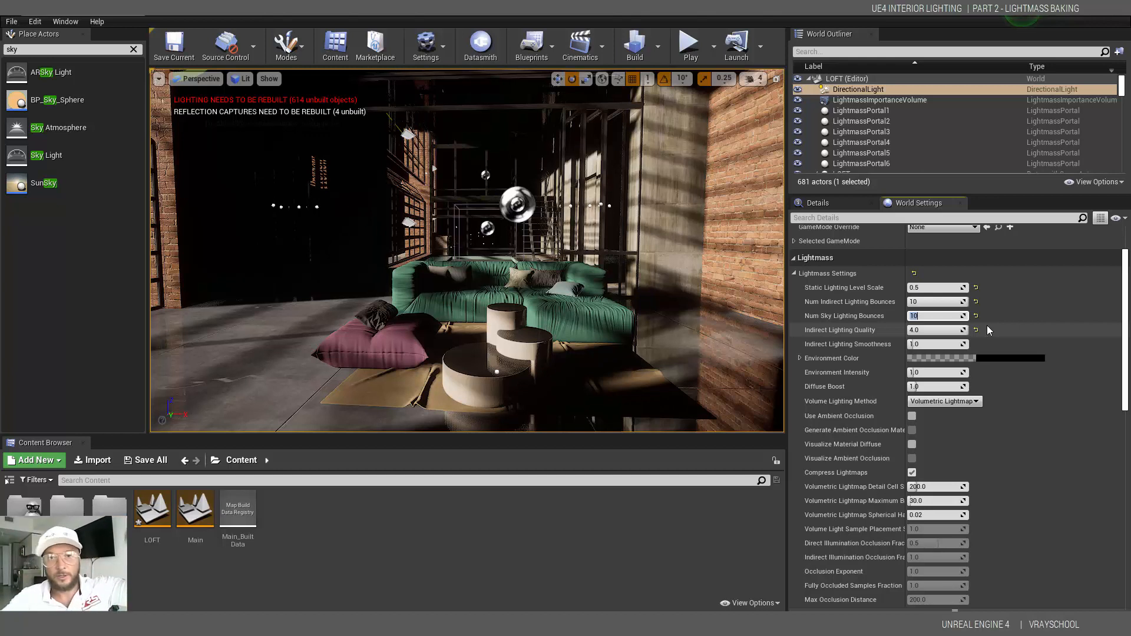
pyautogui.moveTo(851, 302)
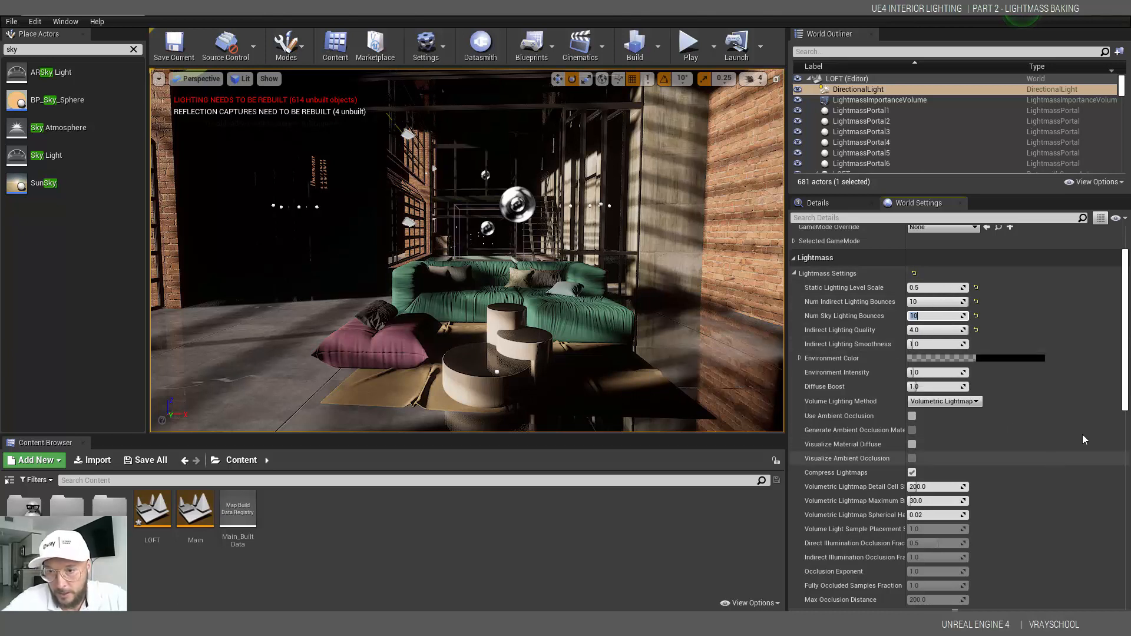
# - Set the Volumetric Lightmap Detail Cell Size to 90 in Lightmass settings
pyautogui.scroll(-3)
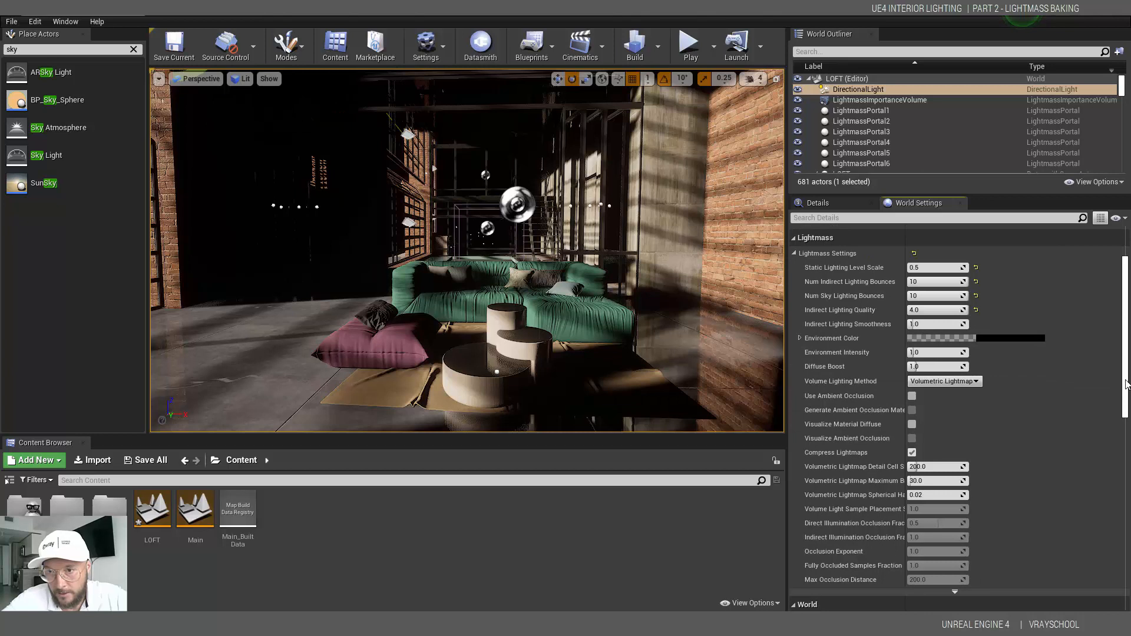
pyautogui.scroll(-3)
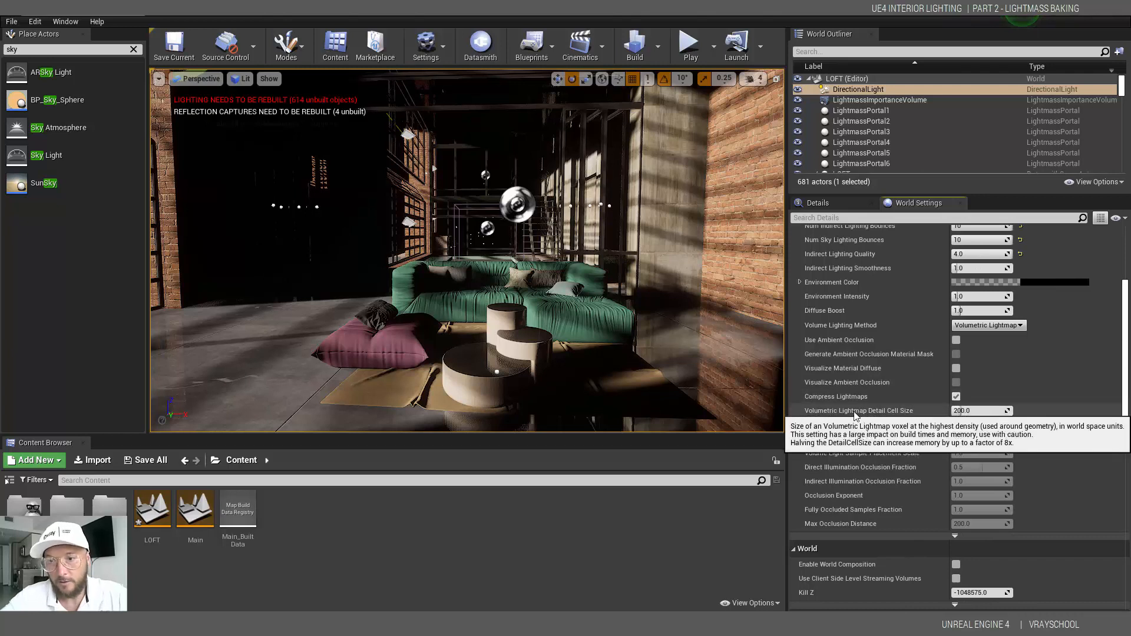
pyautogui.moveTo(916, 413)
pyautogui.write('90')
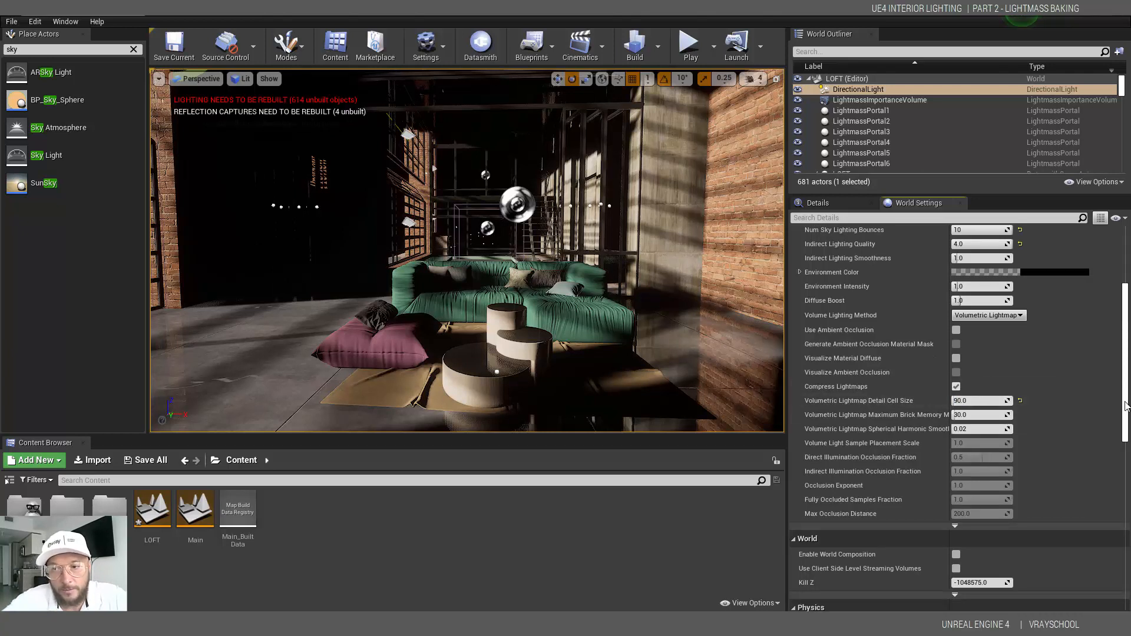
pyautogui.scroll(-3)
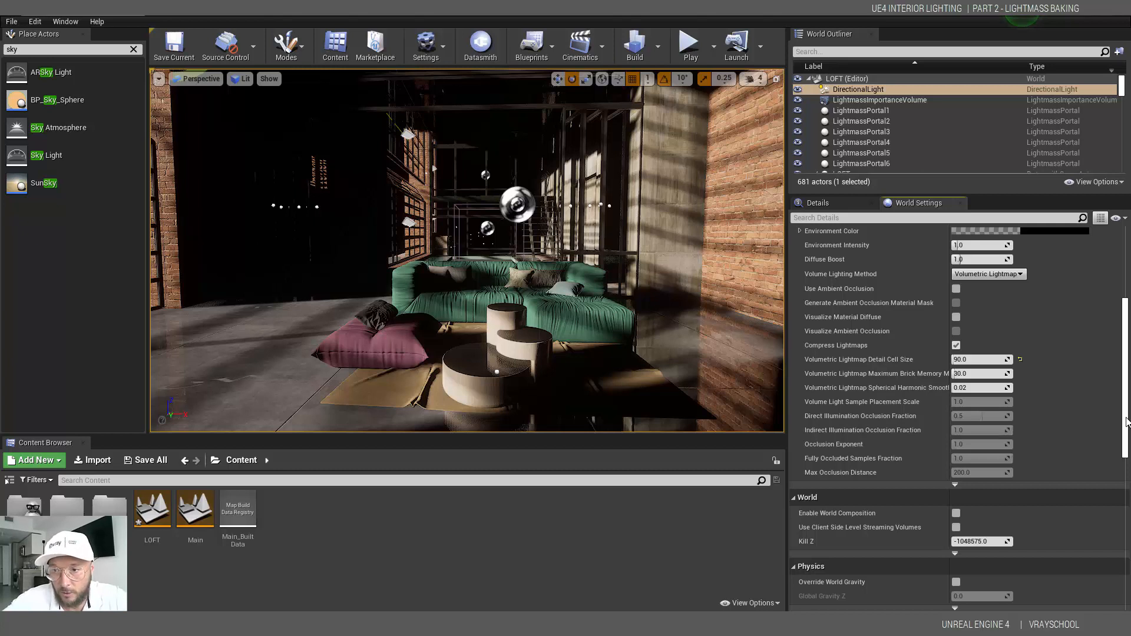
pyautogui.scroll(-3)
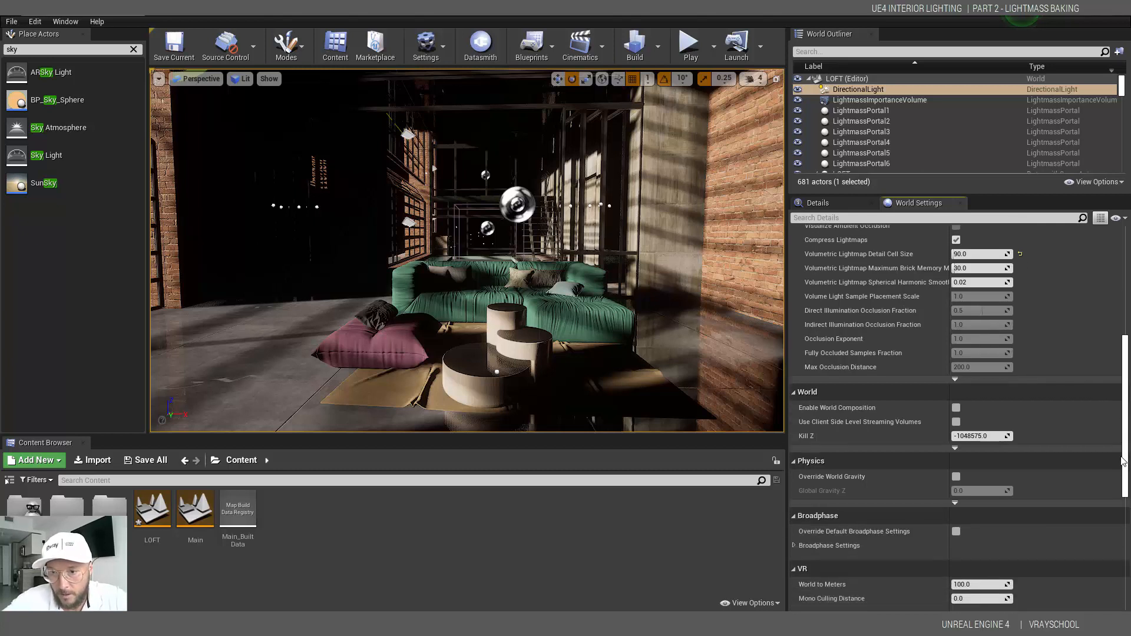
pyautogui.scroll(-3)
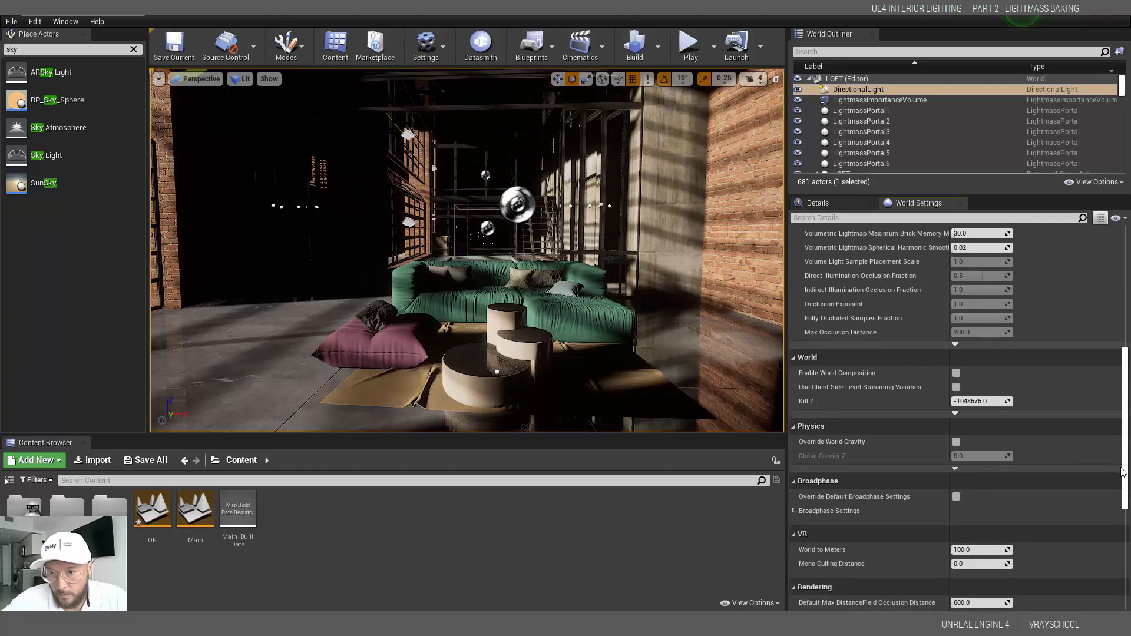
pyautogui.scroll(3)
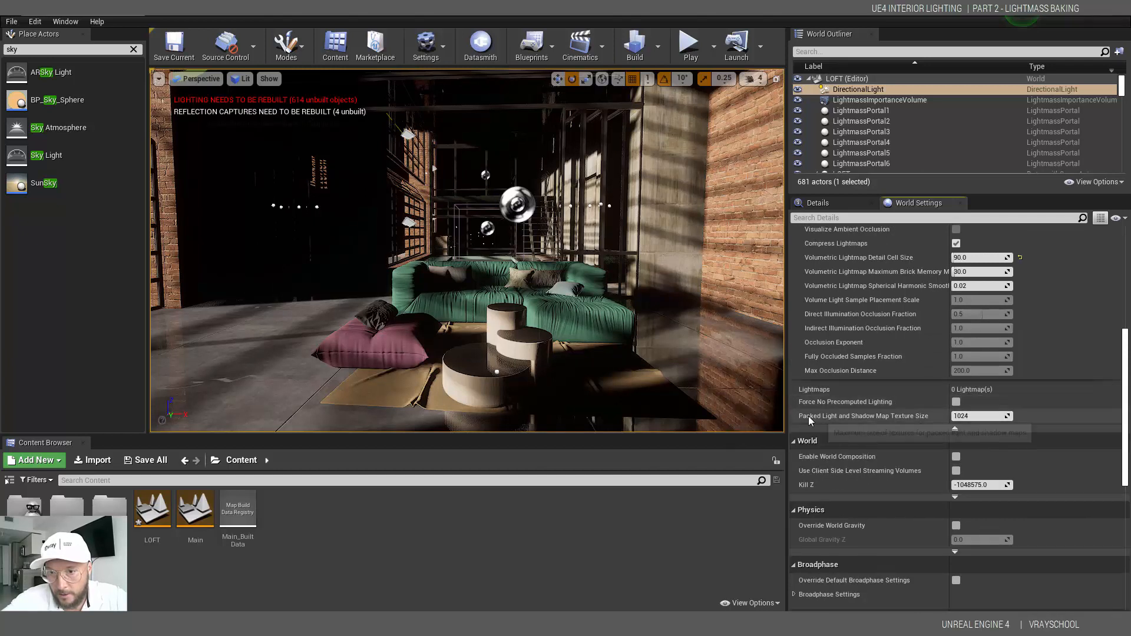
pyautogui.moveTo(896, 424)
pyautogui.write('4096')
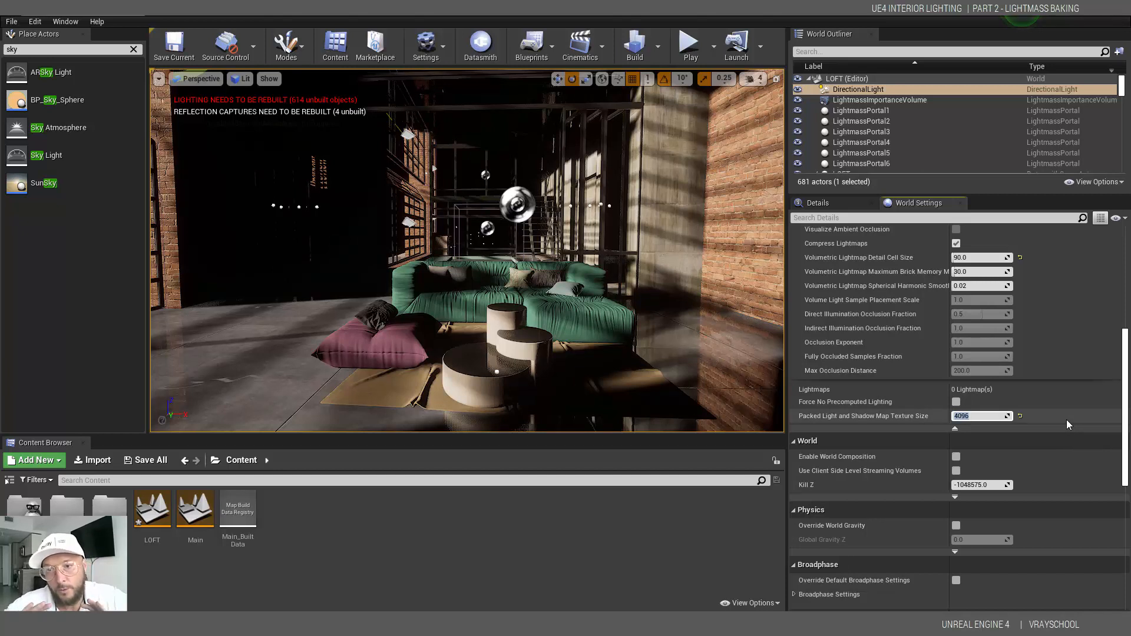
pyautogui.moveTo(1085, 430)
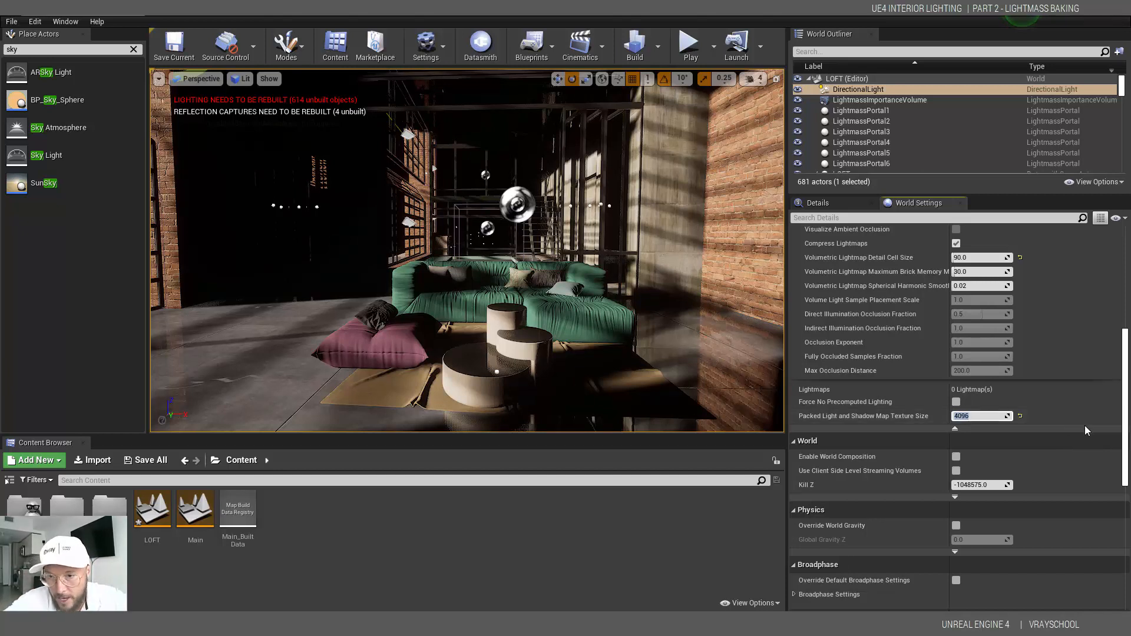
# - Set Packed Light and Shadow Map Texture Size to 4096, keeping lightmap compression on
pyautogui.scroll(-3)
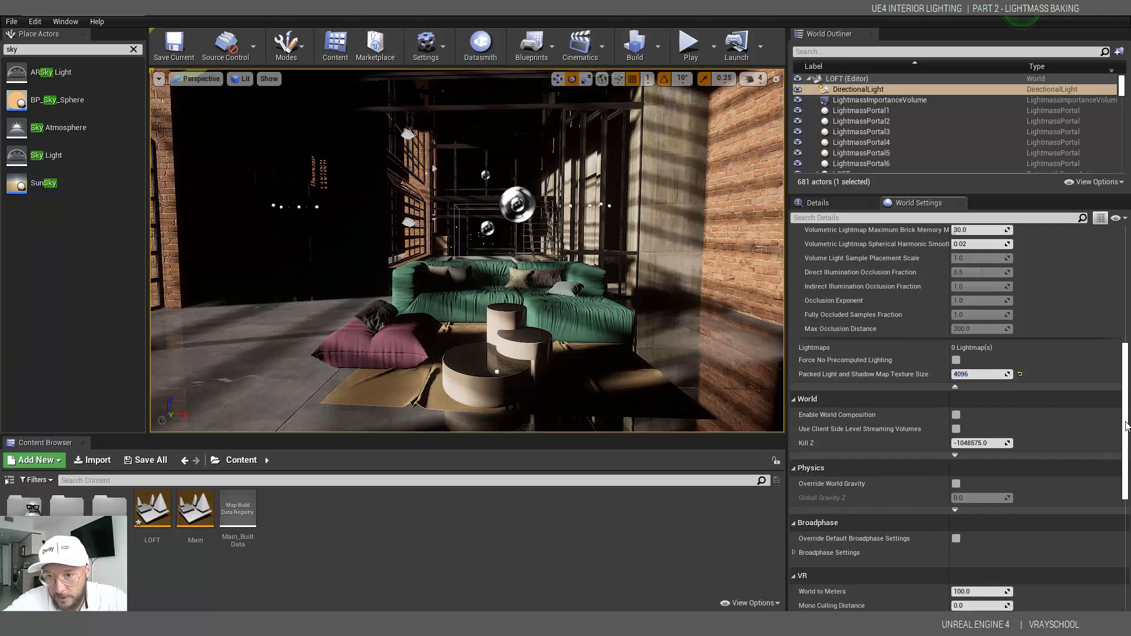
pyautogui.scroll(-3)
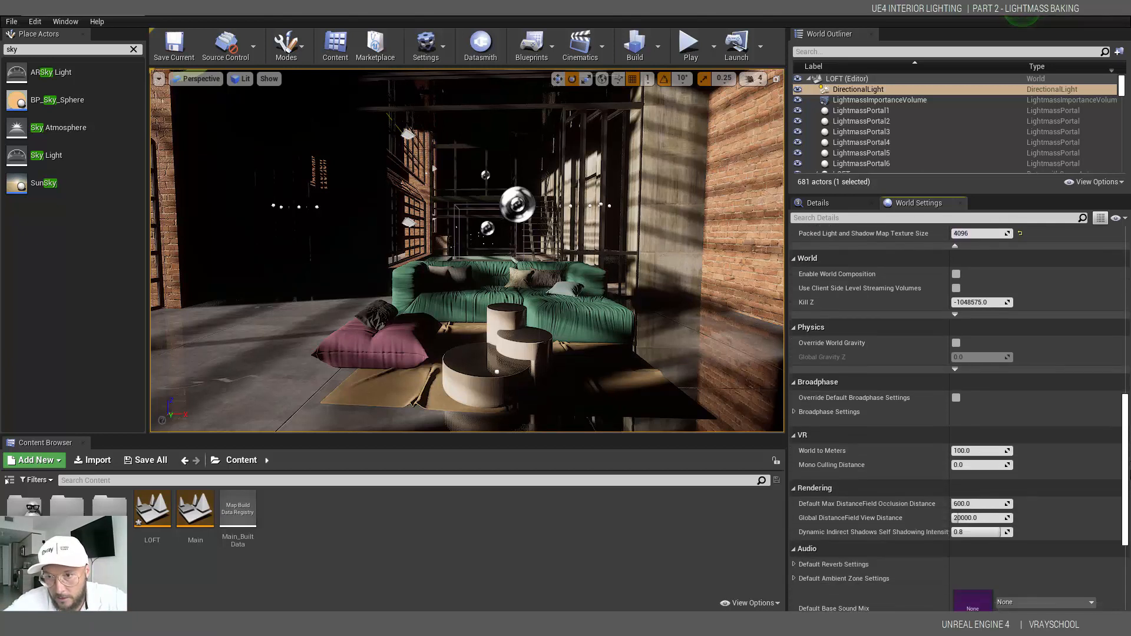
pyautogui.scroll(-3)
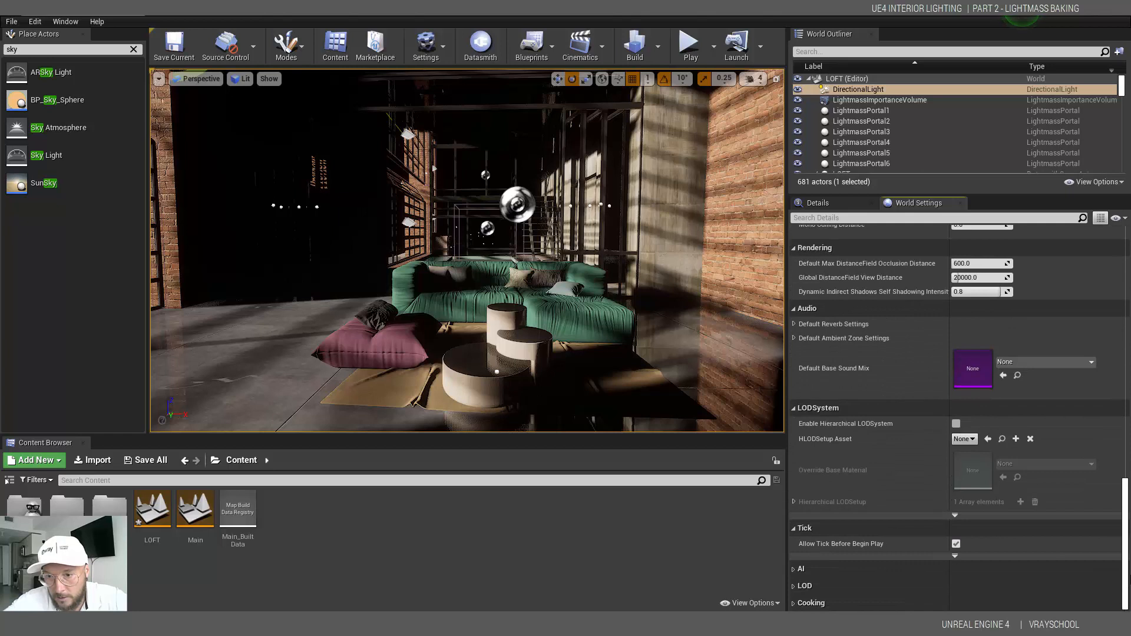
pyautogui.scroll(3)
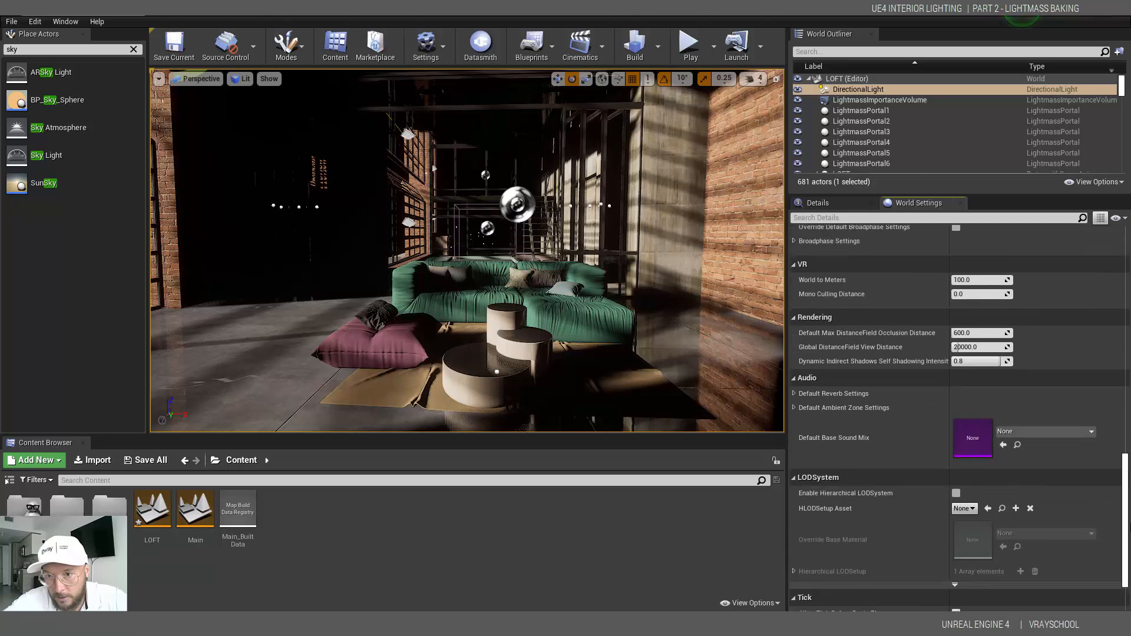
pyautogui.scroll(3)
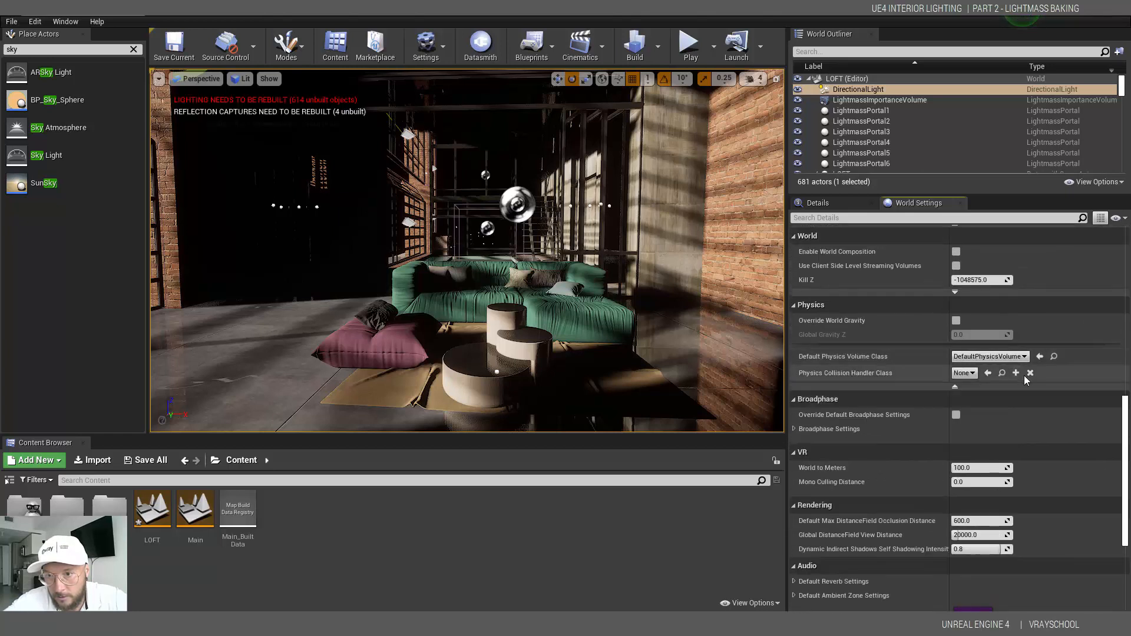
pyautogui.scroll(3)
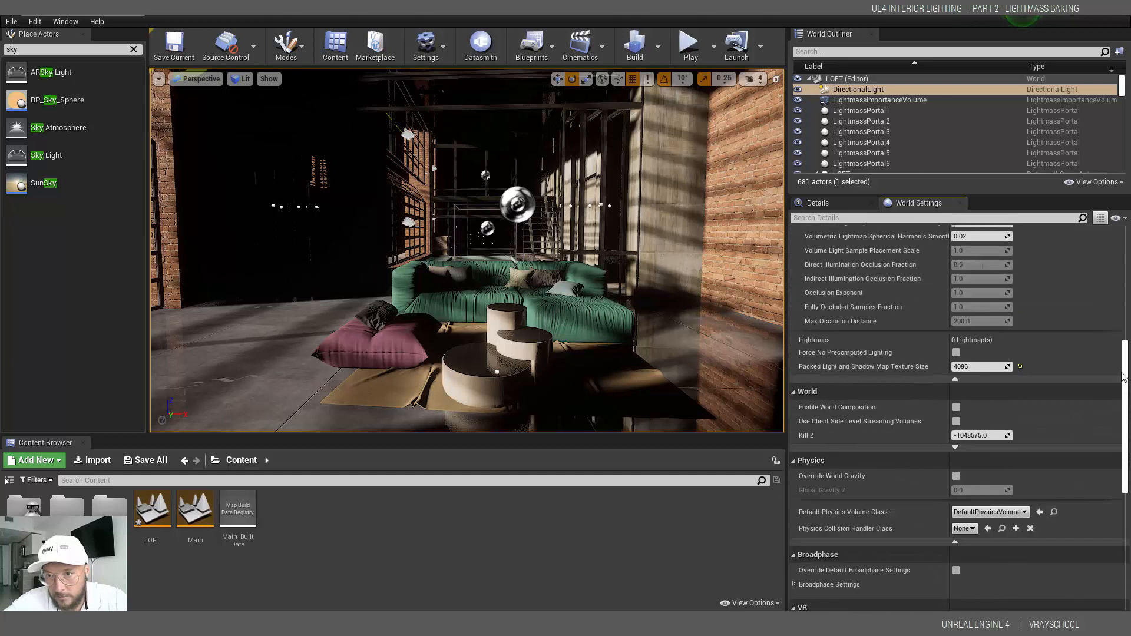
pyautogui.scroll(3)
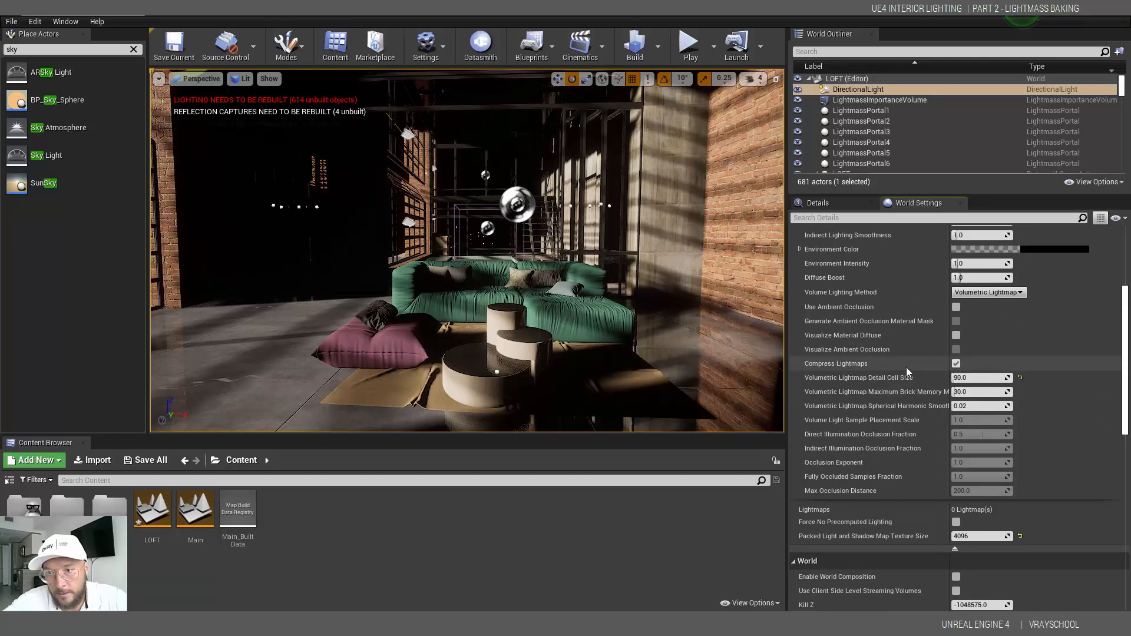
pyautogui.moveTo(957, 364)
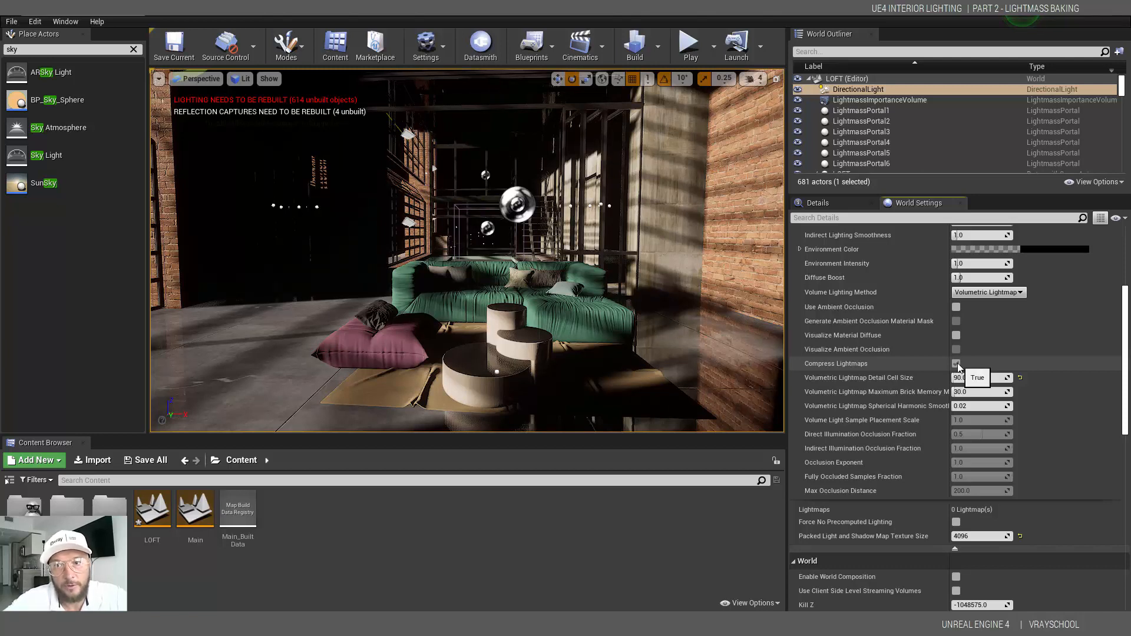
pyautogui.click(956, 363)
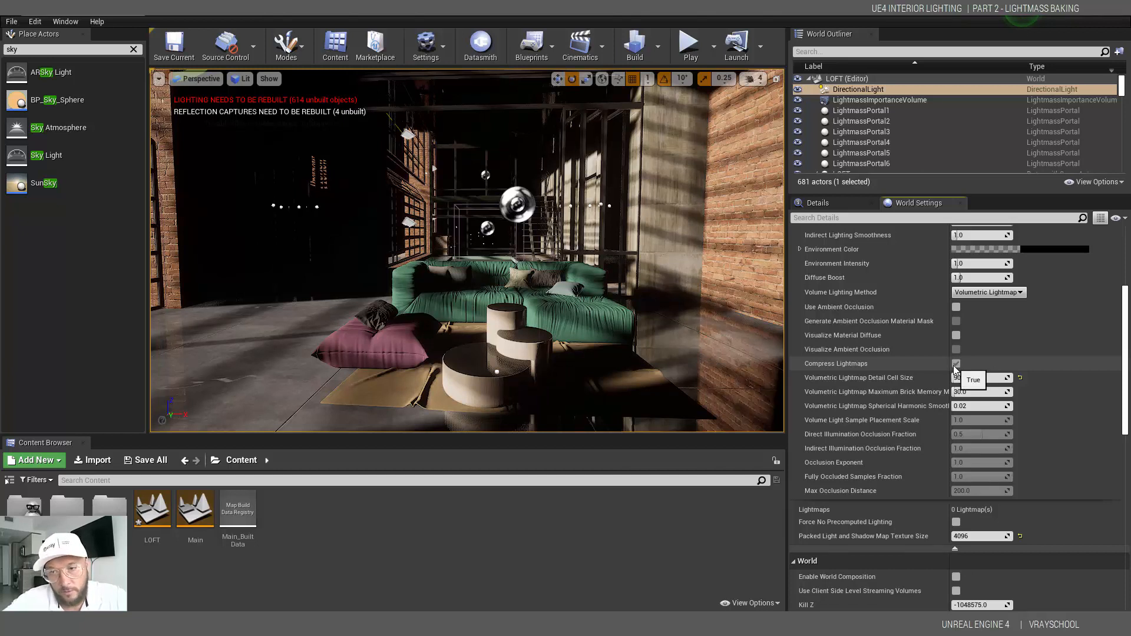
pyautogui.click(957, 363)
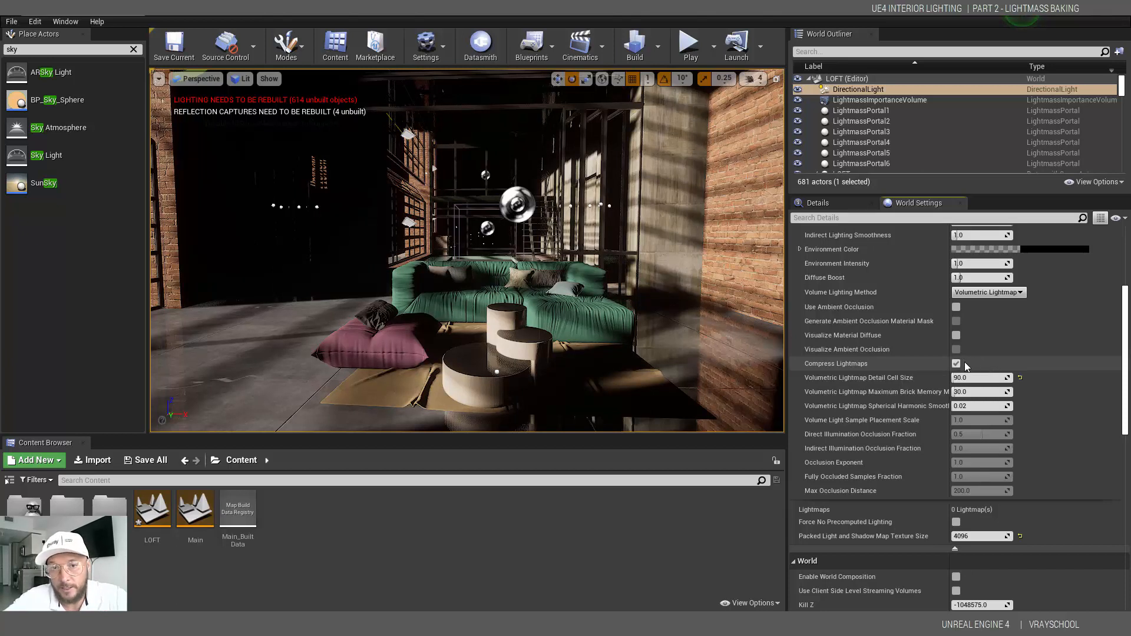
pyautogui.moveTo(1060, 386)
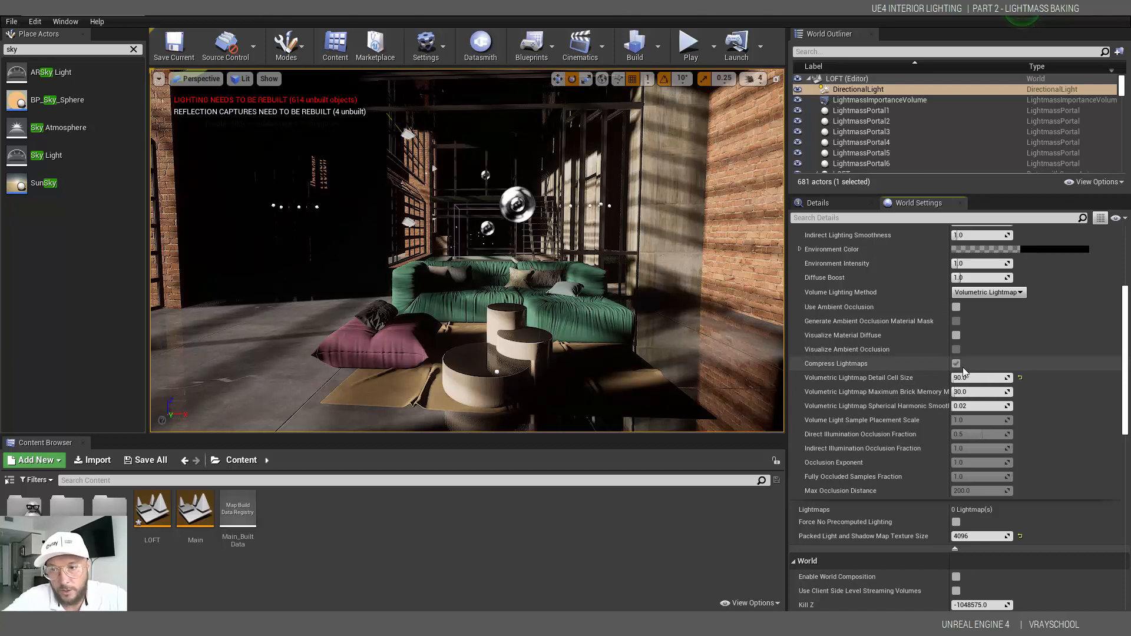
pyautogui.scroll(-3)
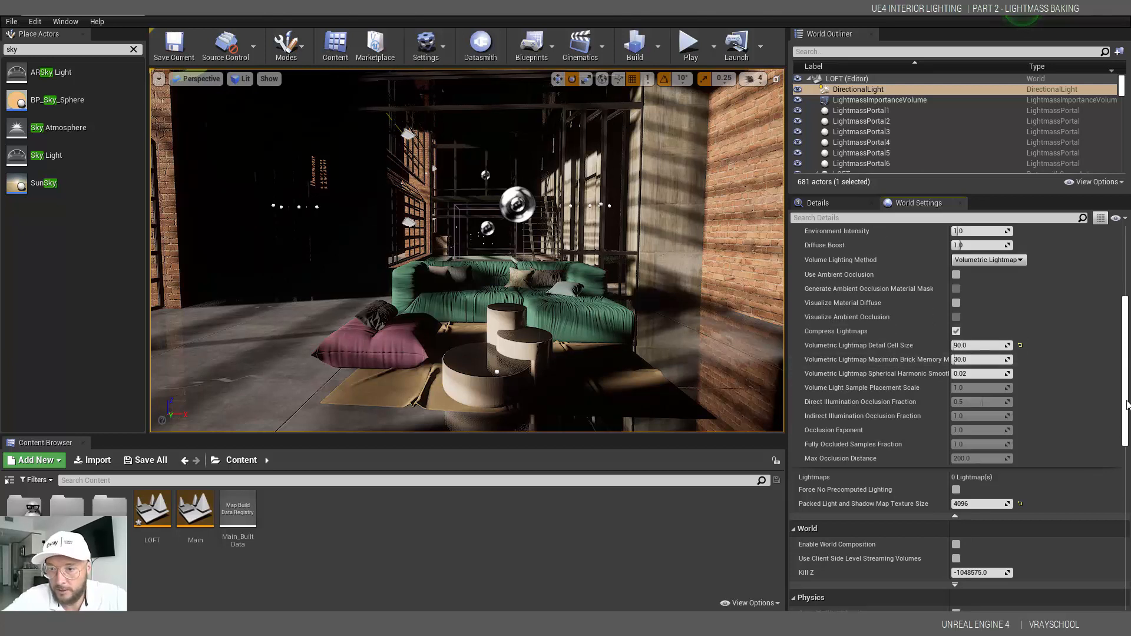
pyautogui.scroll(-3)
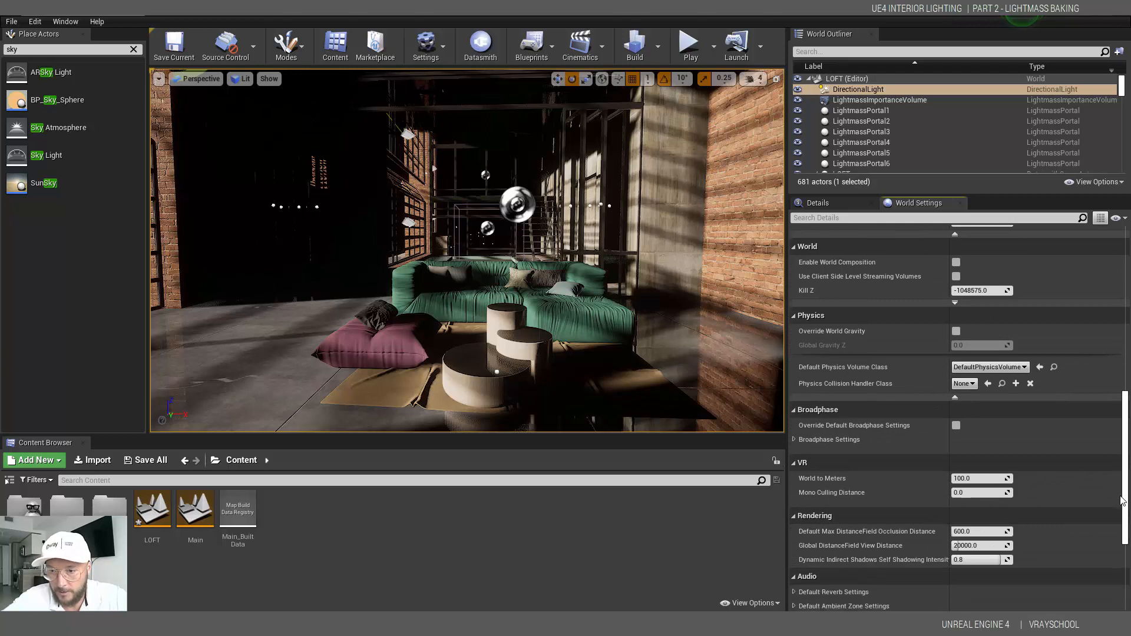
pyautogui.scroll(-3)
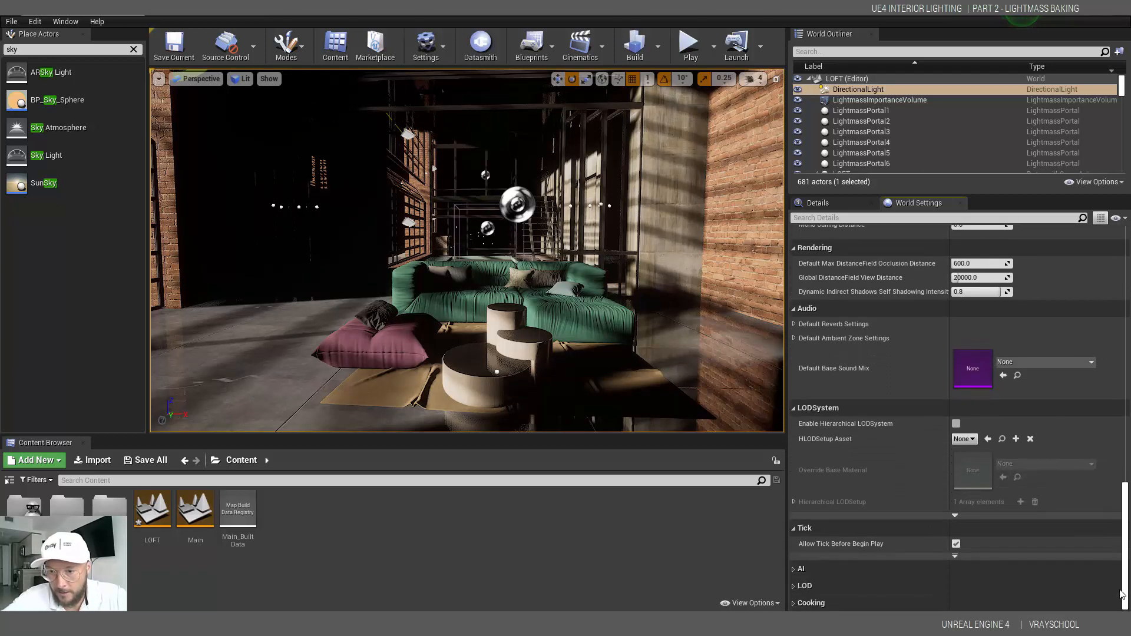
pyautogui.scroll(3)
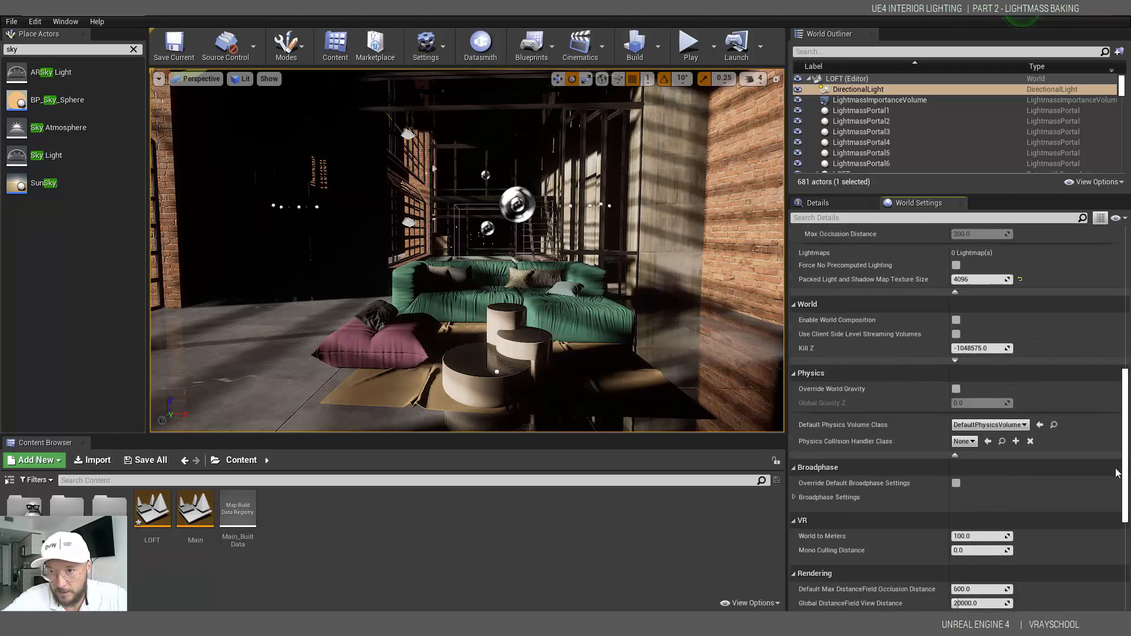
pyautogui.scroll(3)
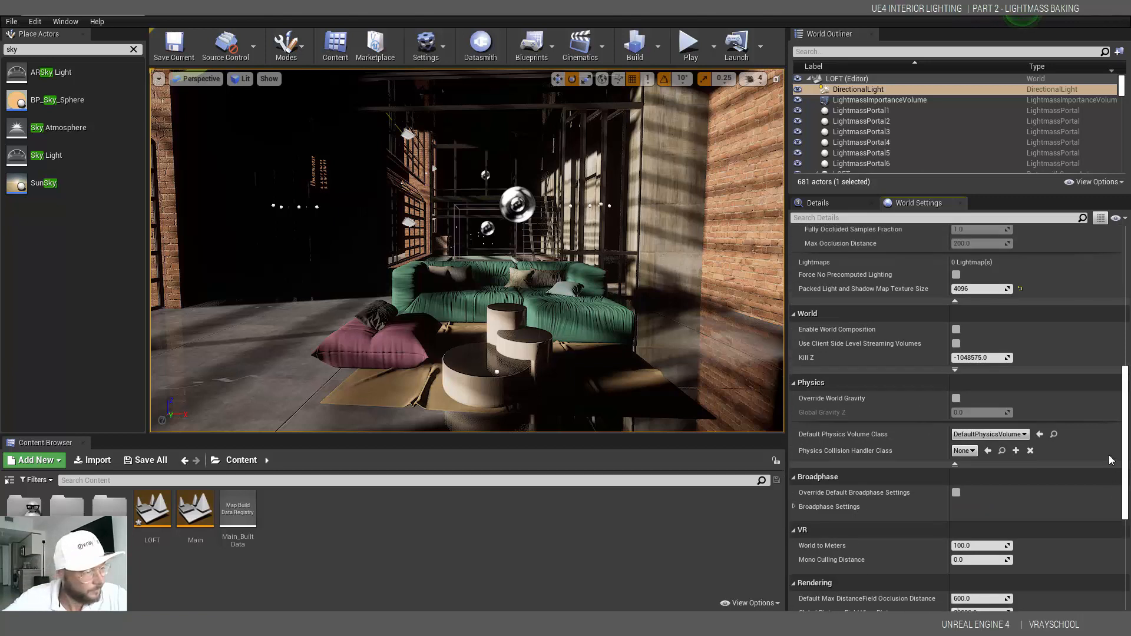
pyautogui.scroll(3)
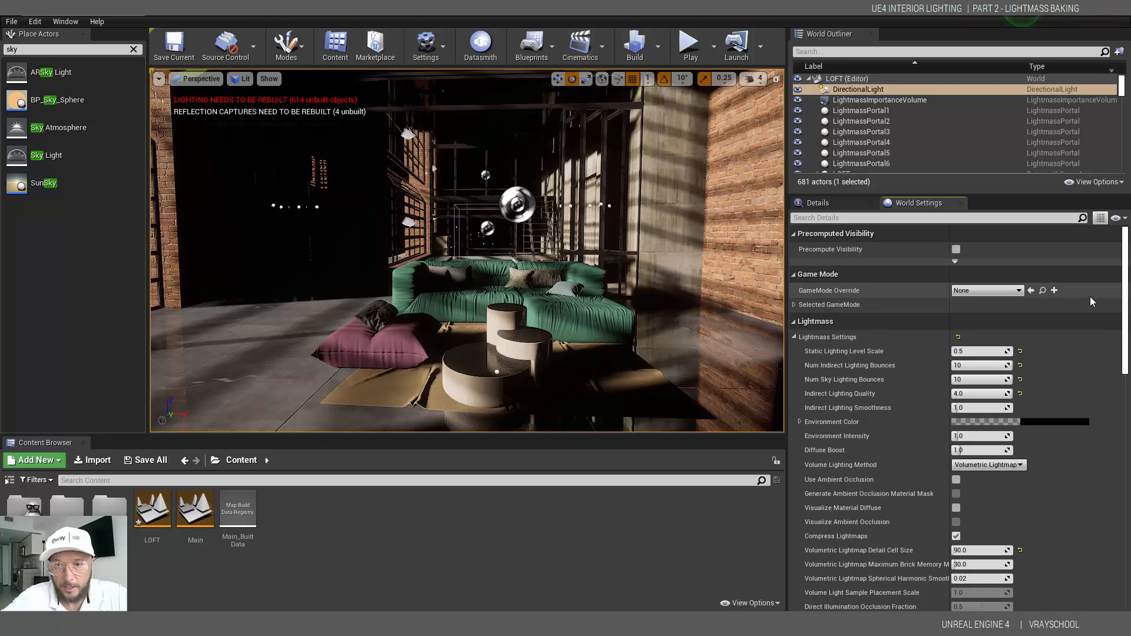
pyautogui.moveTo(657, 47)
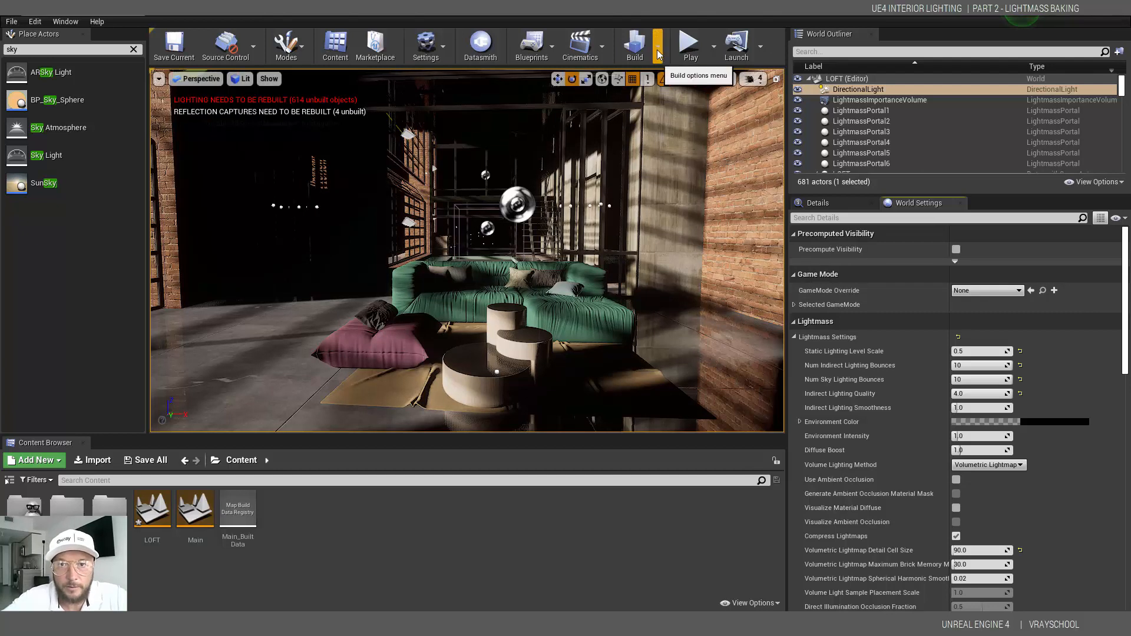
# - Build lighting for all levels to produce the overlapping lightmap UV warnings
pyautogui.click(657, 45)
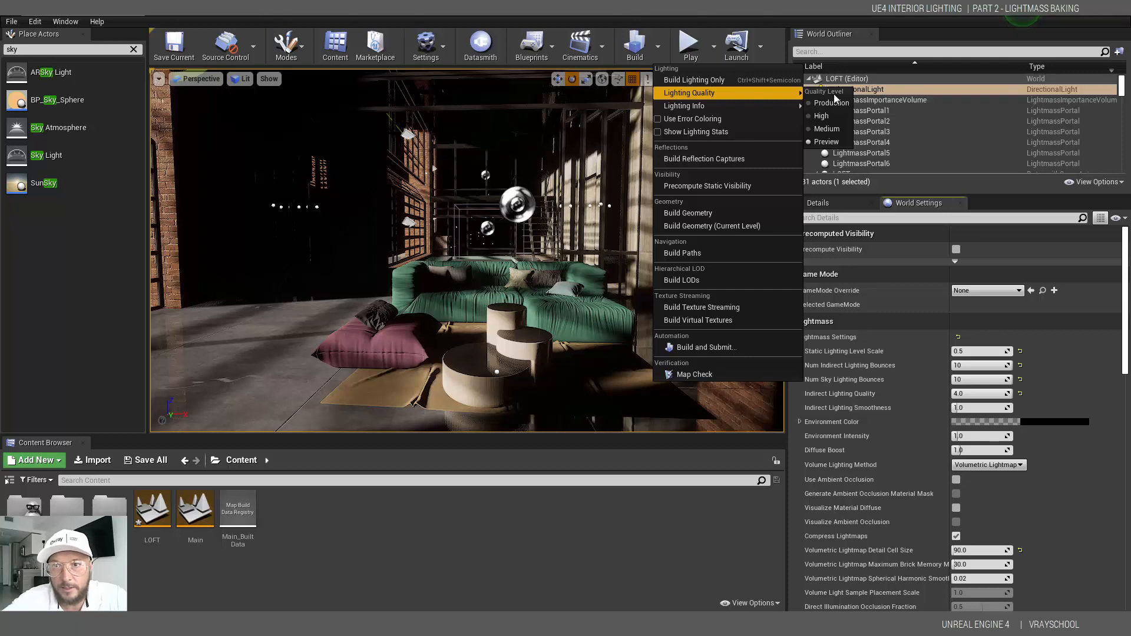
pyautogui.moveTo(826, 141)
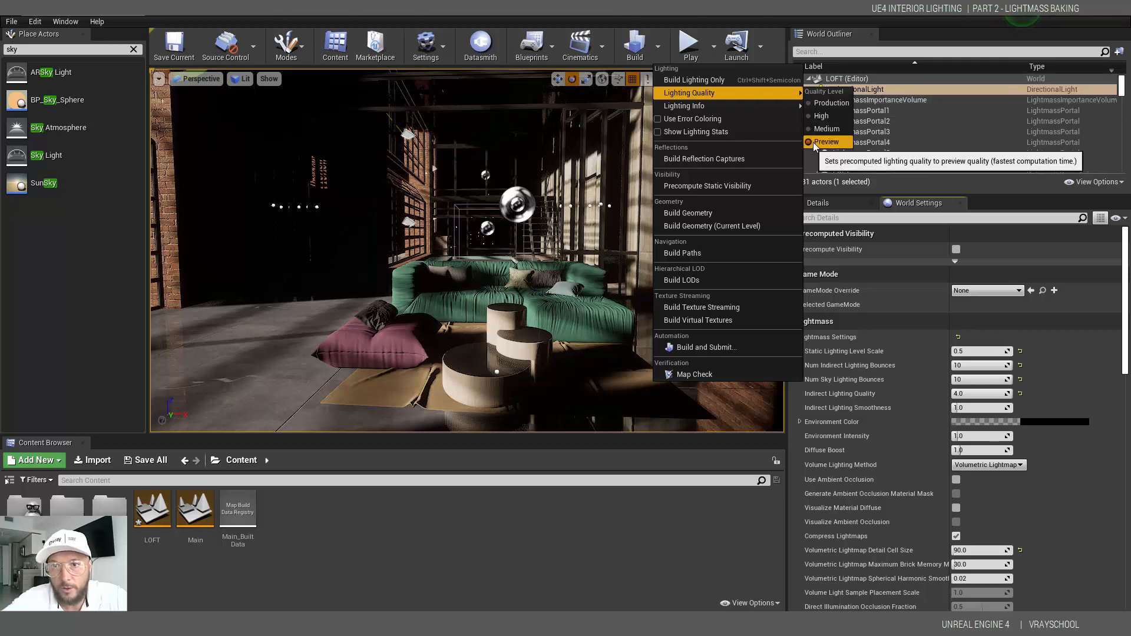
pyautogui.moveTo(693, 79)
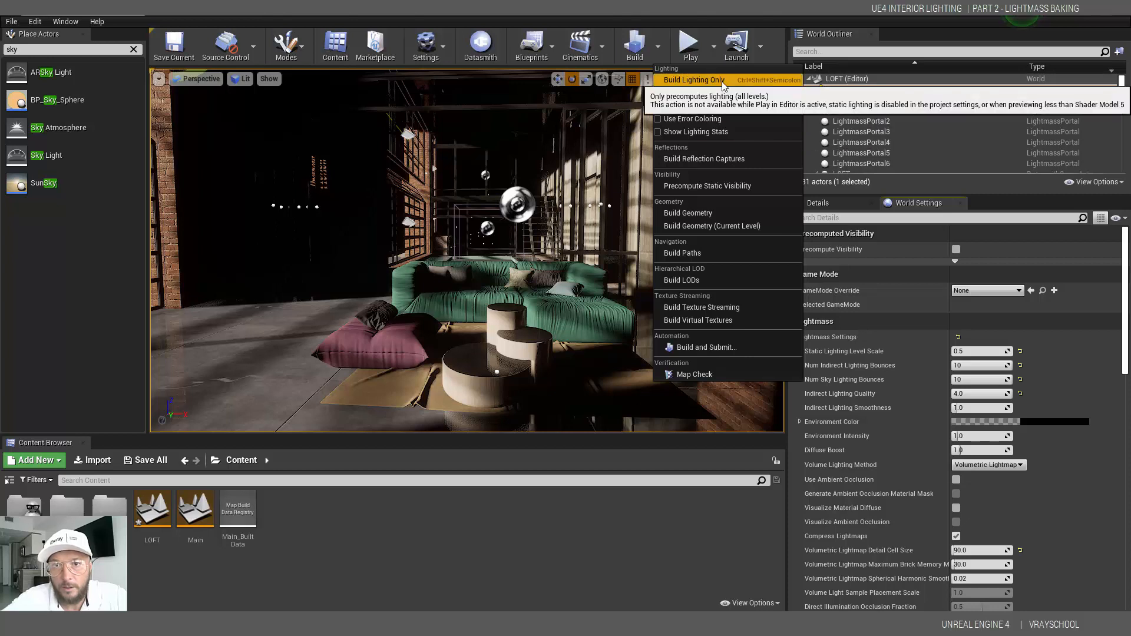
pyautogui.click(691, 79)
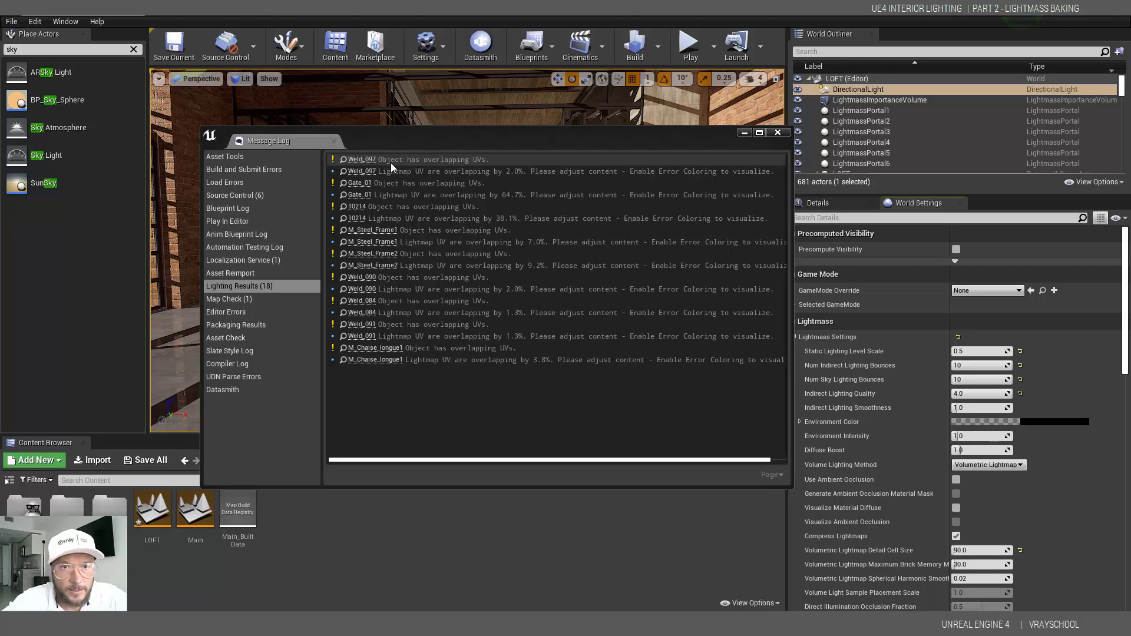
pyautogui.moveTo(372, 195)
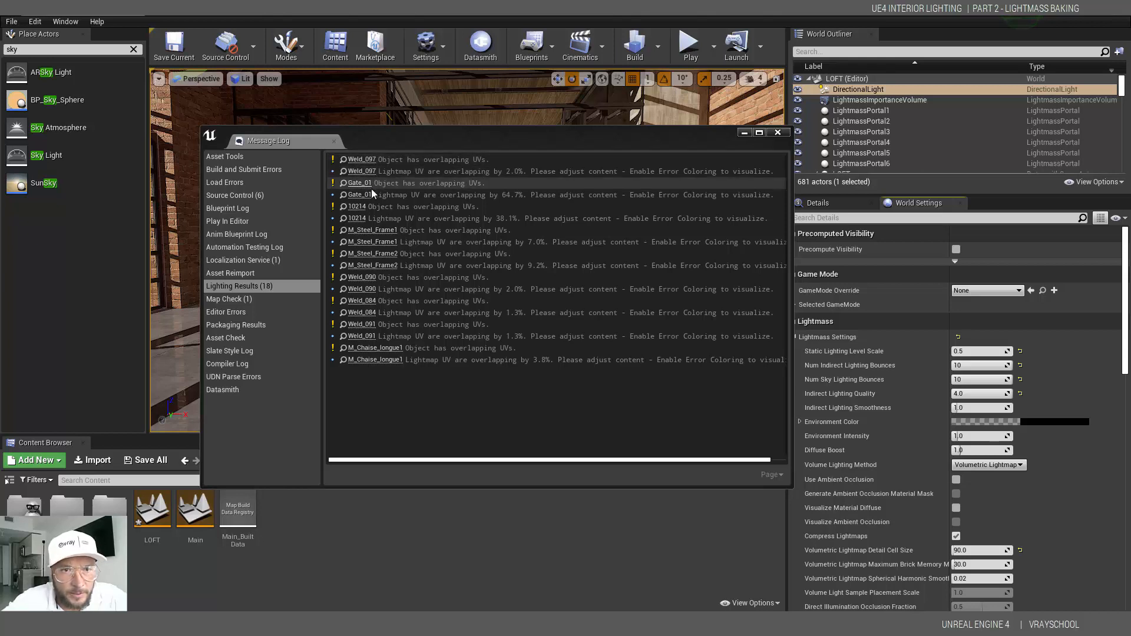
pyautogui.moveTo(372, 241)
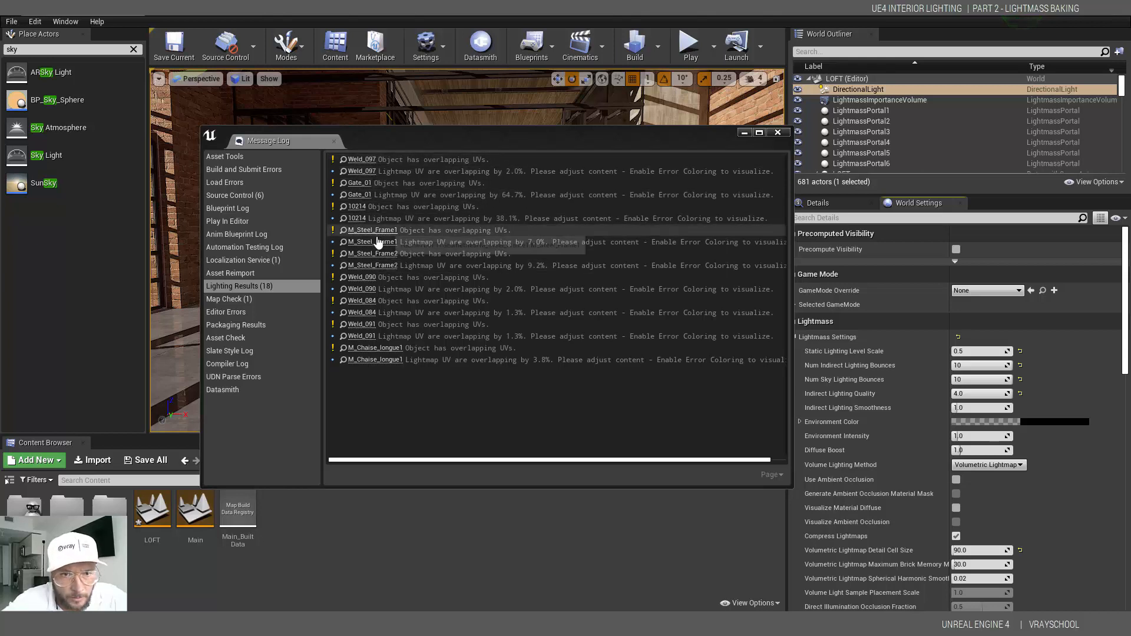
pyautogui.moveTo(436, 360)
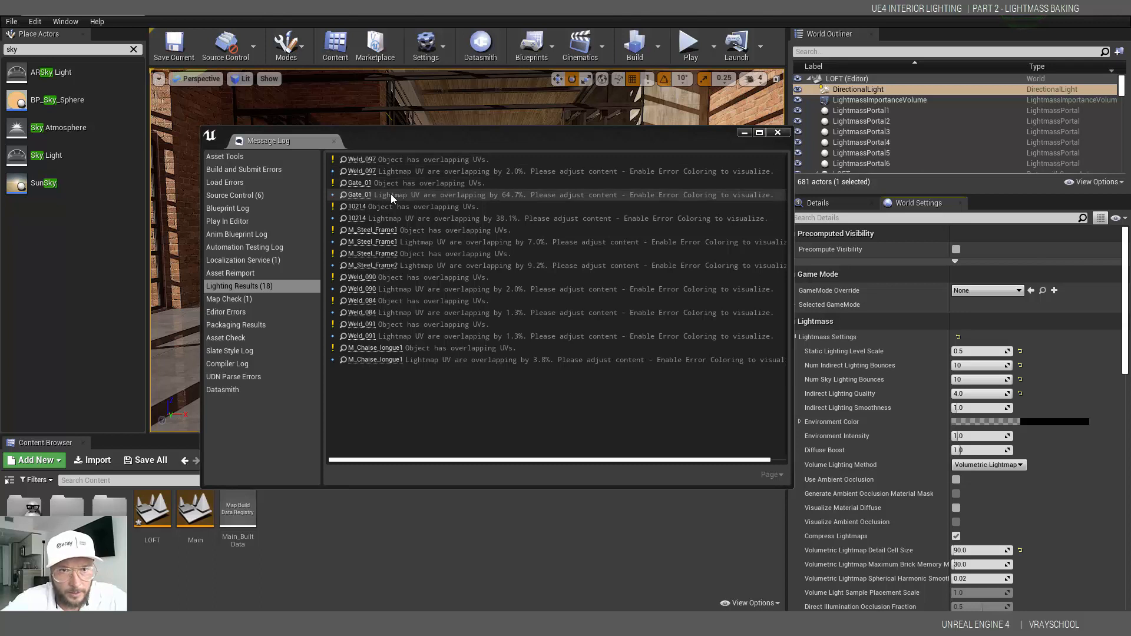
pyautogui.moveTo(495, 204)
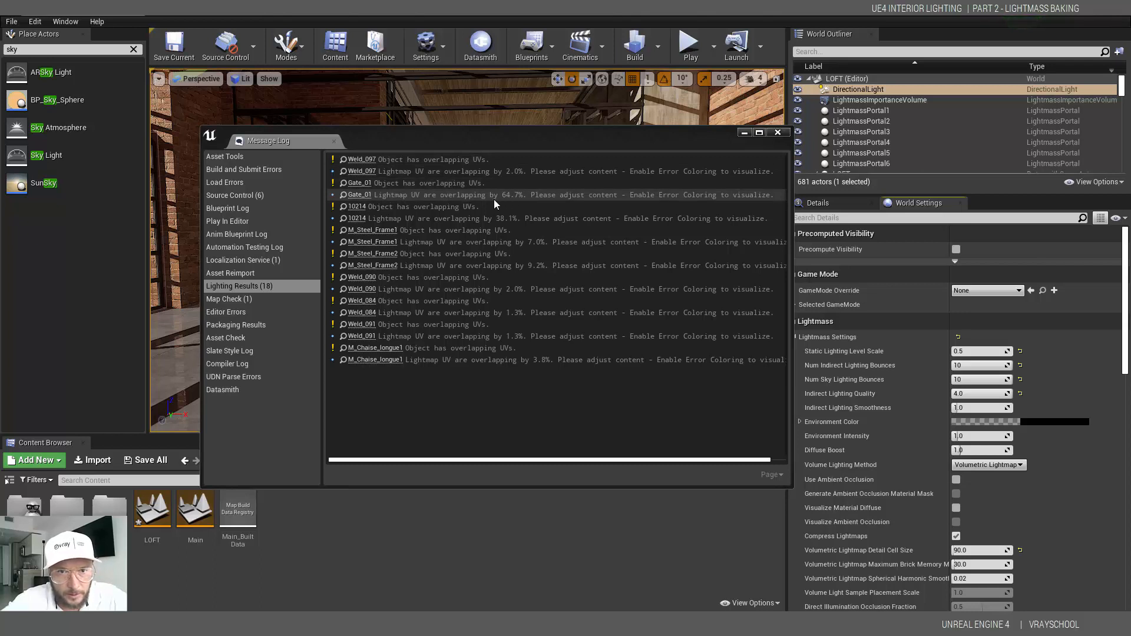
pyautogui.moveTo(534, 272)
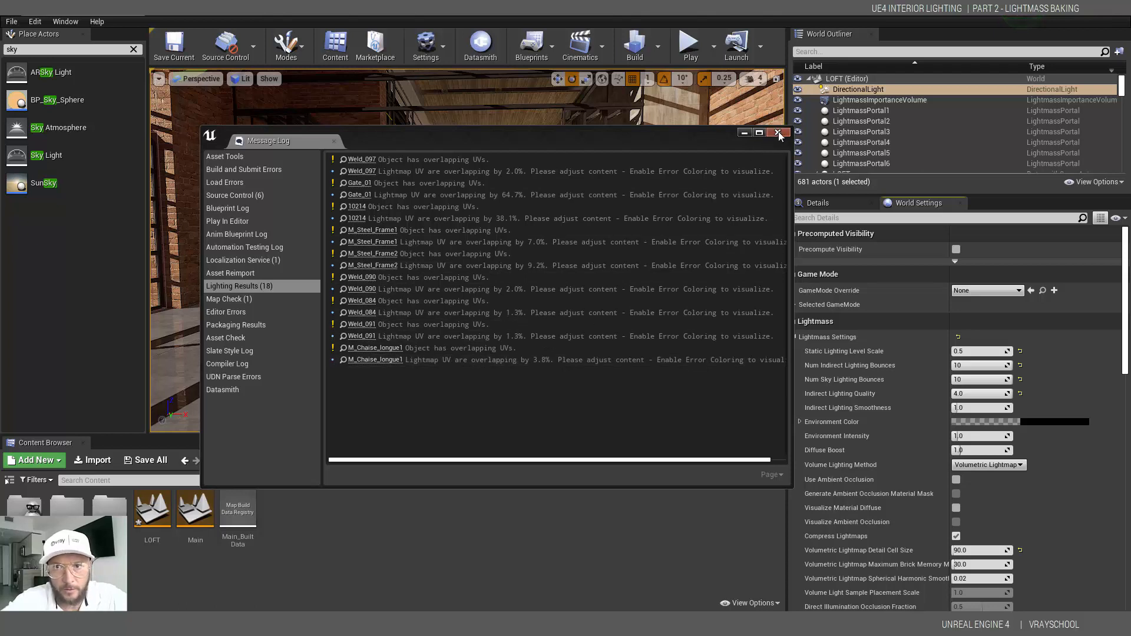
# - Close the Message Log showing the lighting build warnings
pyautogui.click(778, 132)
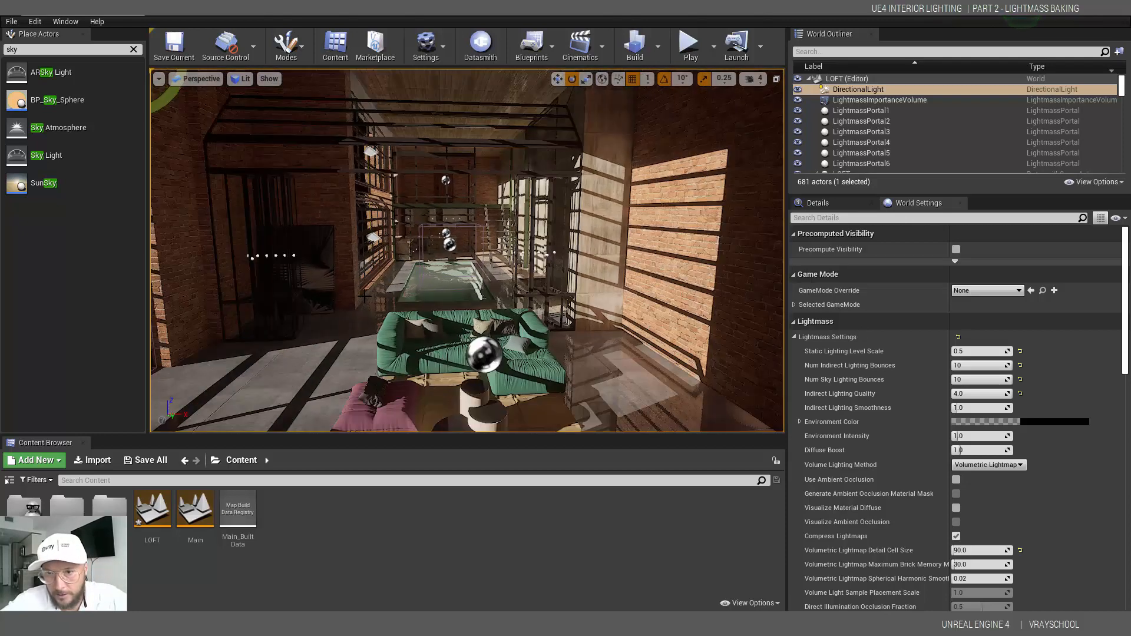
# - Select the DirectionalLight and set its Indirect Lighting Intensity to 10.0
pyautogui.click(817, 203)
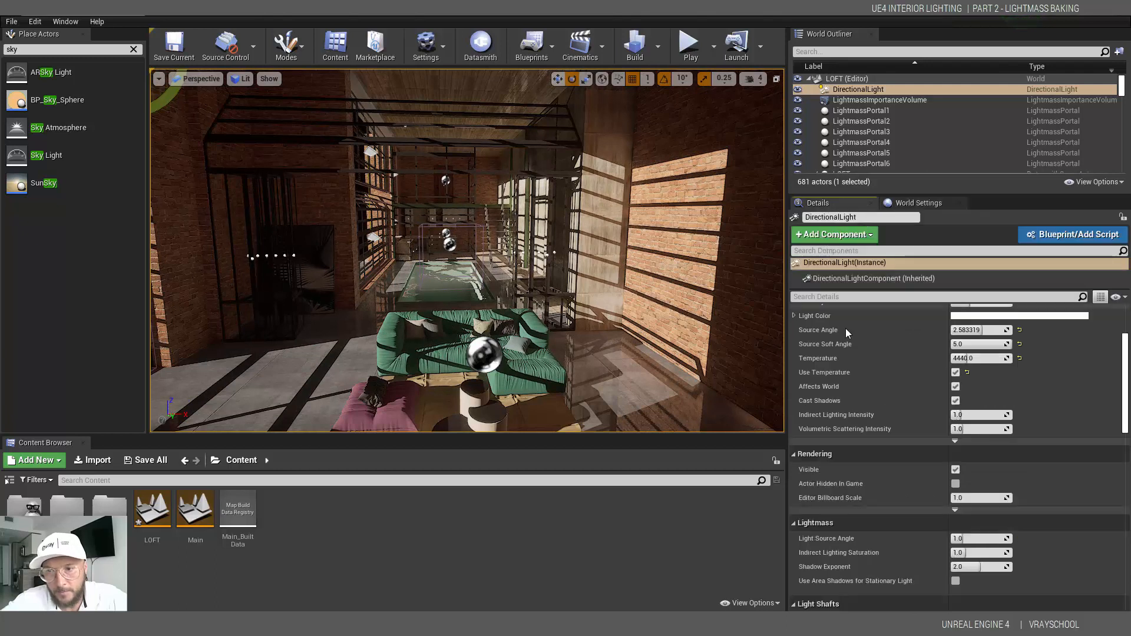
pyautogui.moveTo(858, 420)
pyautogui.write('10')
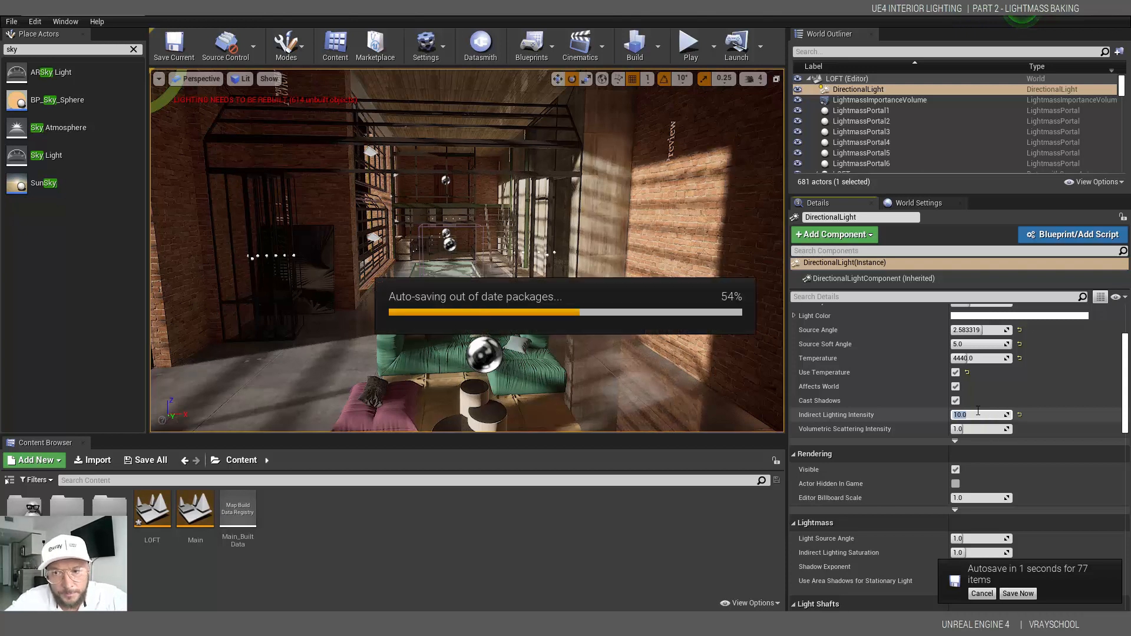
pyautogui.click(1017, 593)
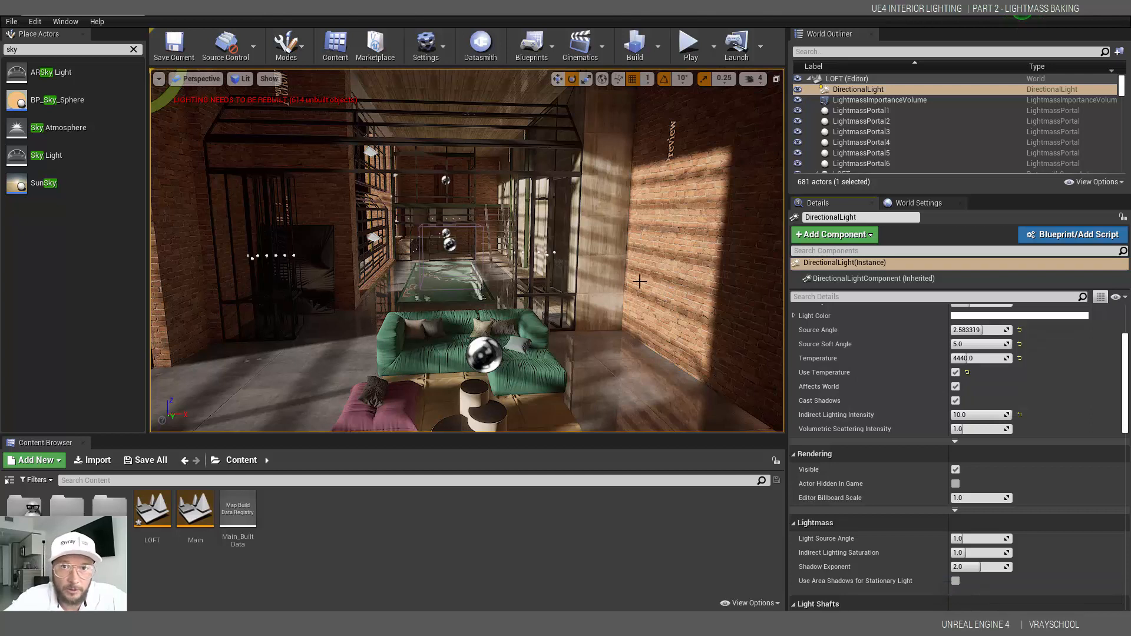
# - Run Build Lighting Only, then dismiss the lighting results log
pyautogui.click(657, 47)
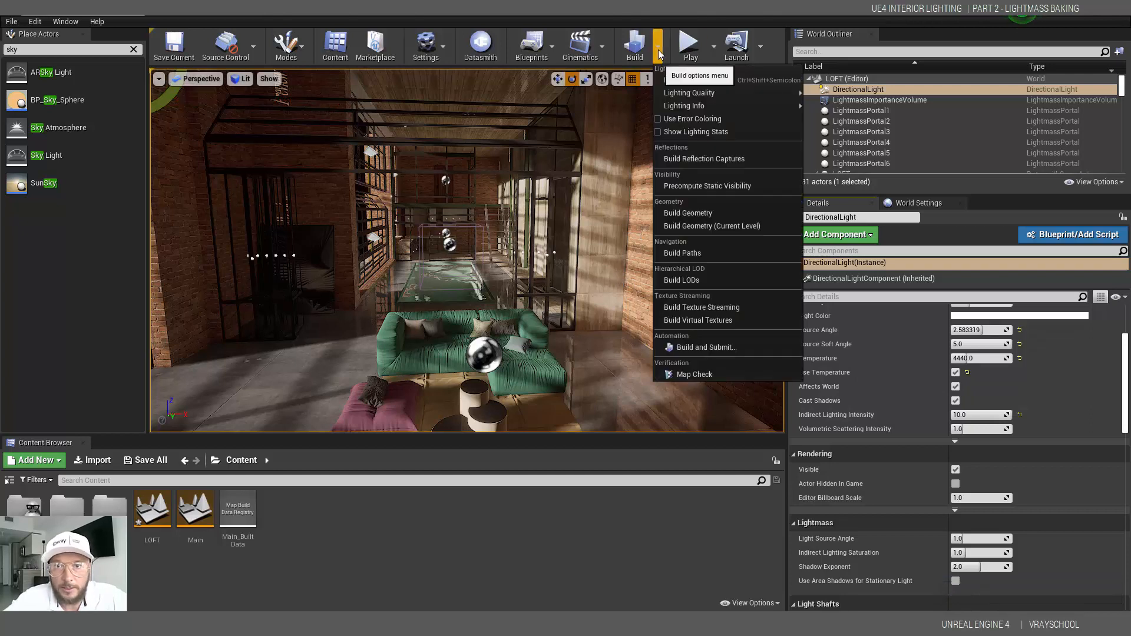
pyautogui.moveTo(694, 80)
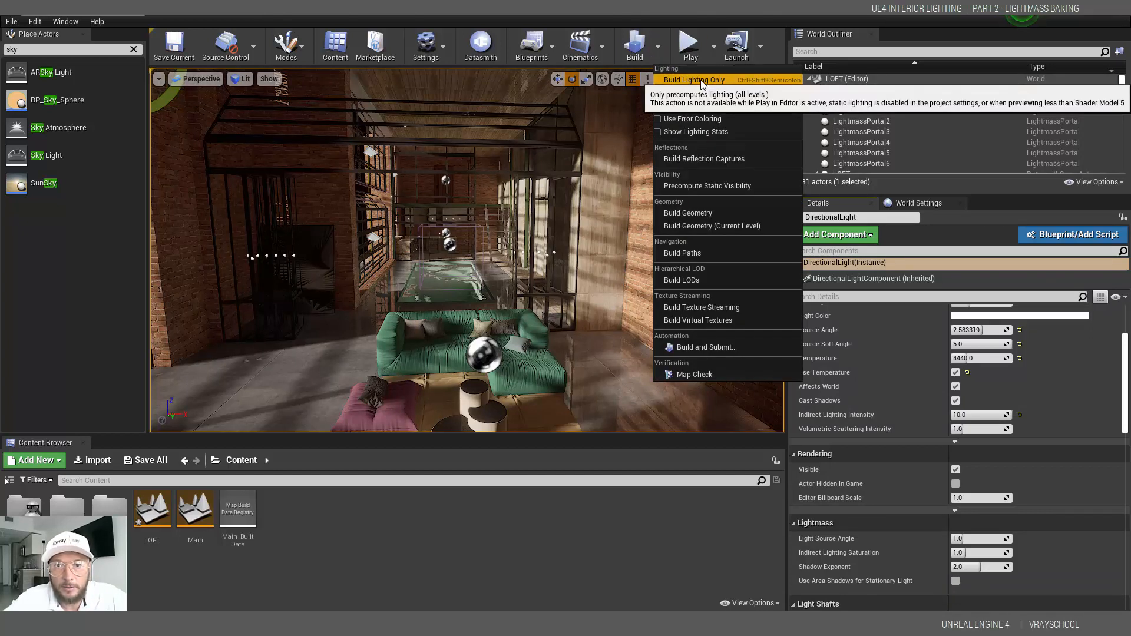
pyautogui.click(693, 80)
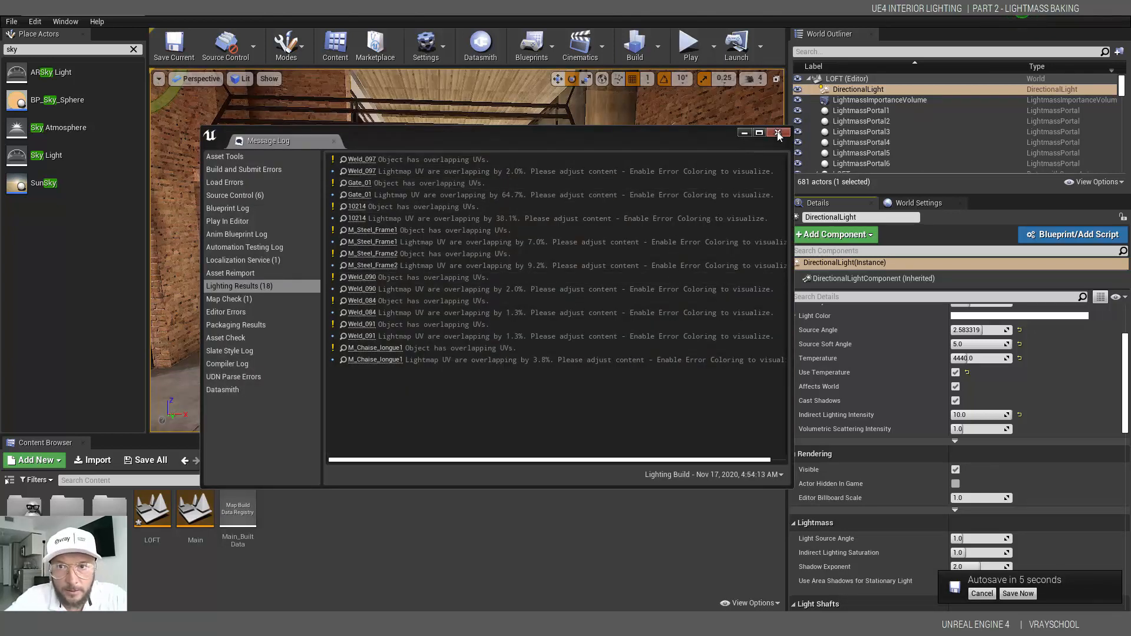
pyautogui.click(777, 133)
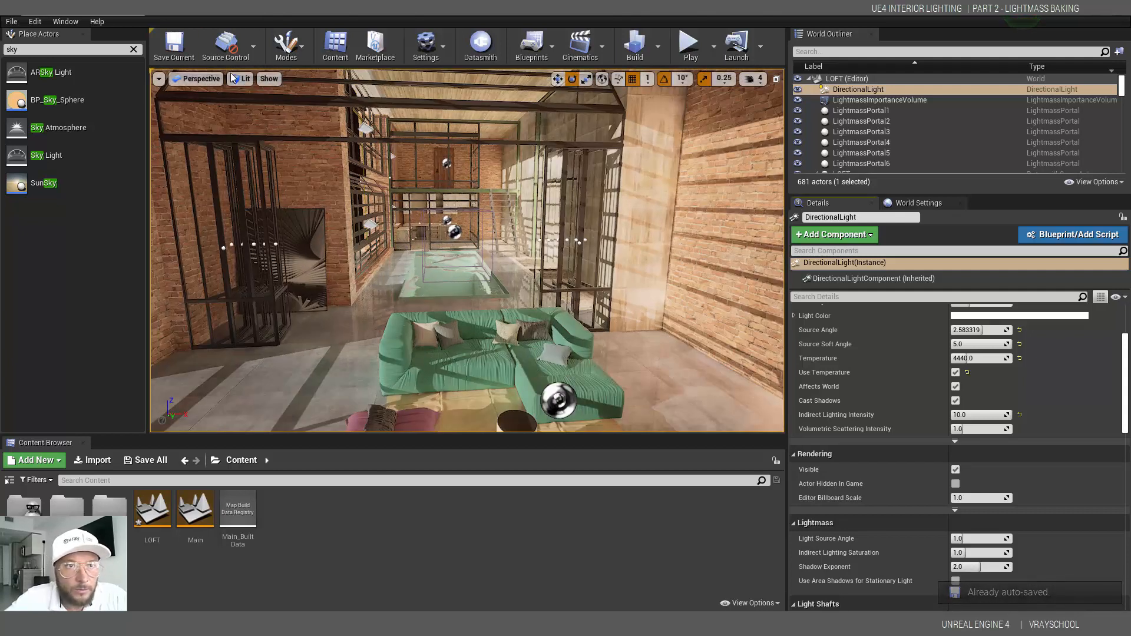
pyautogui.click(243, 78)
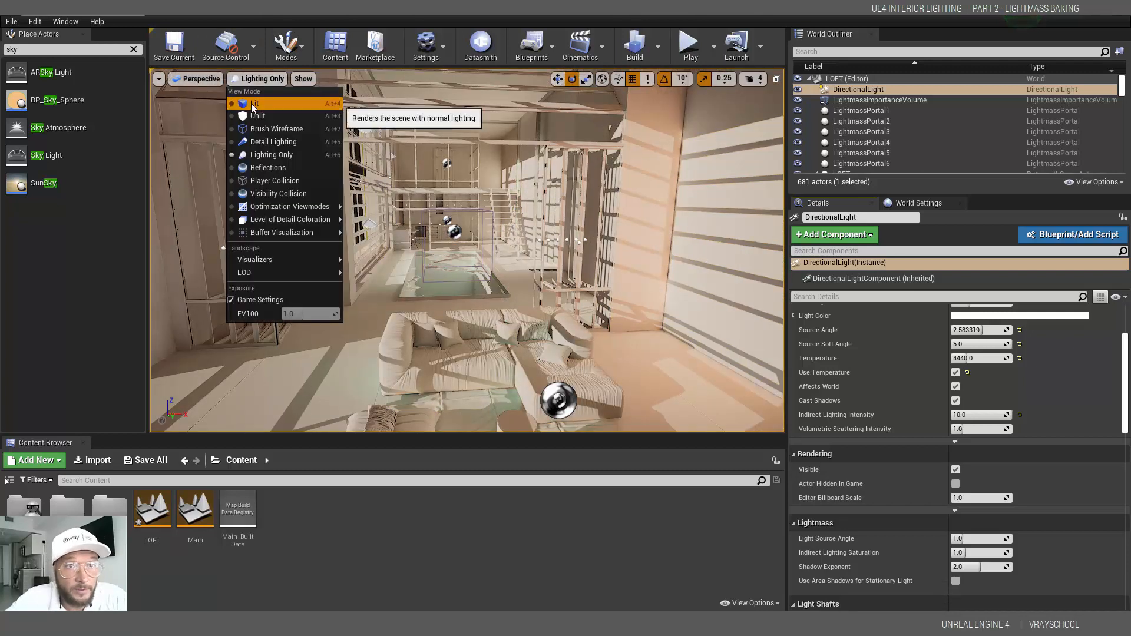
pyautogui.click(255, 103)
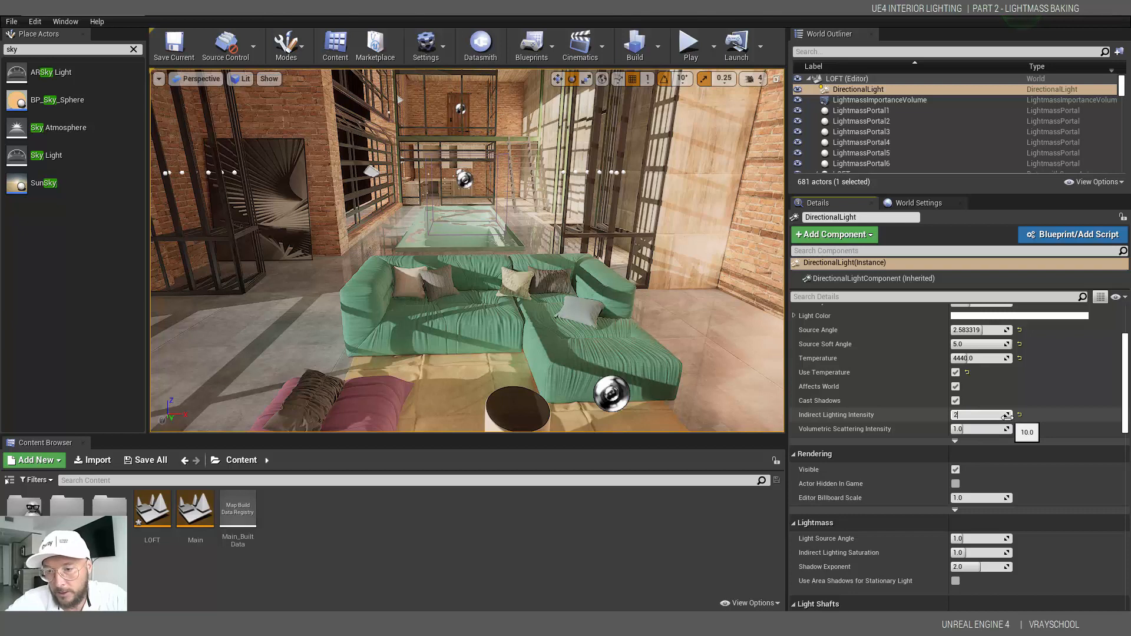
# - Set the DirectionalLight's Indirect Lighting Intensity to 2.0 and uncheck Affects World
pyautogui.write('2.0')
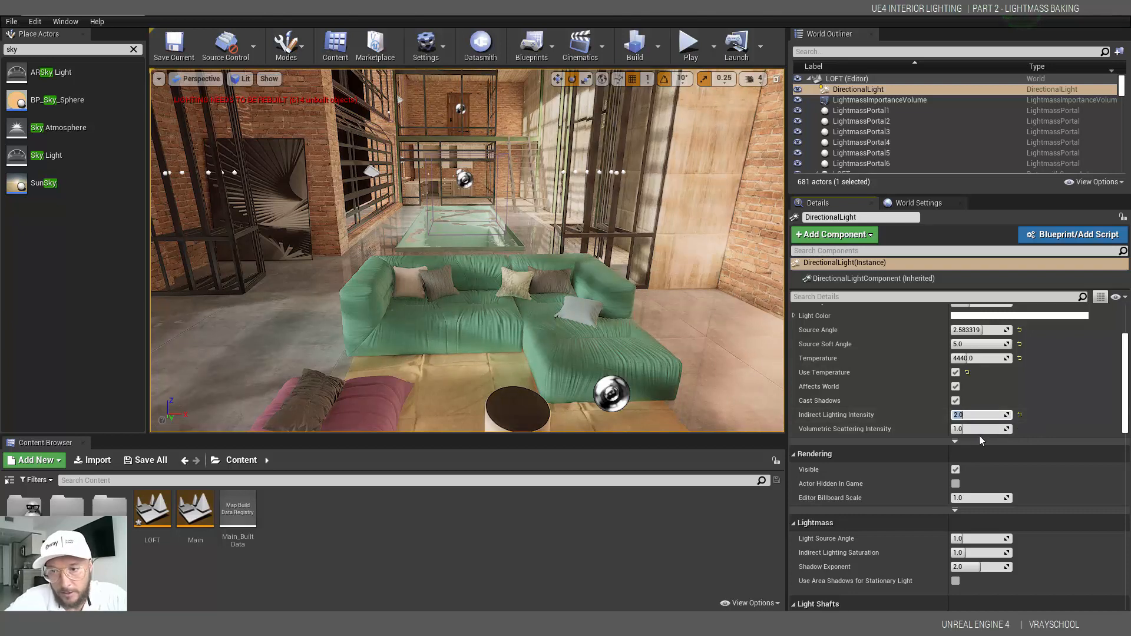
pyautogui.click(979, 414)
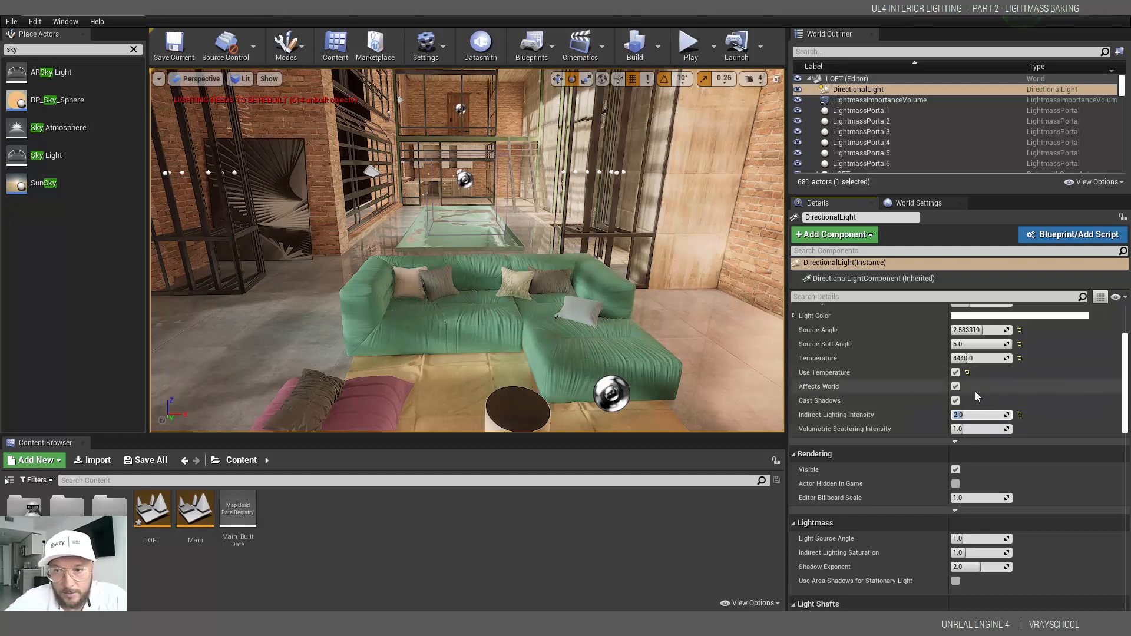
pyautogui.moveTo(955, 387)
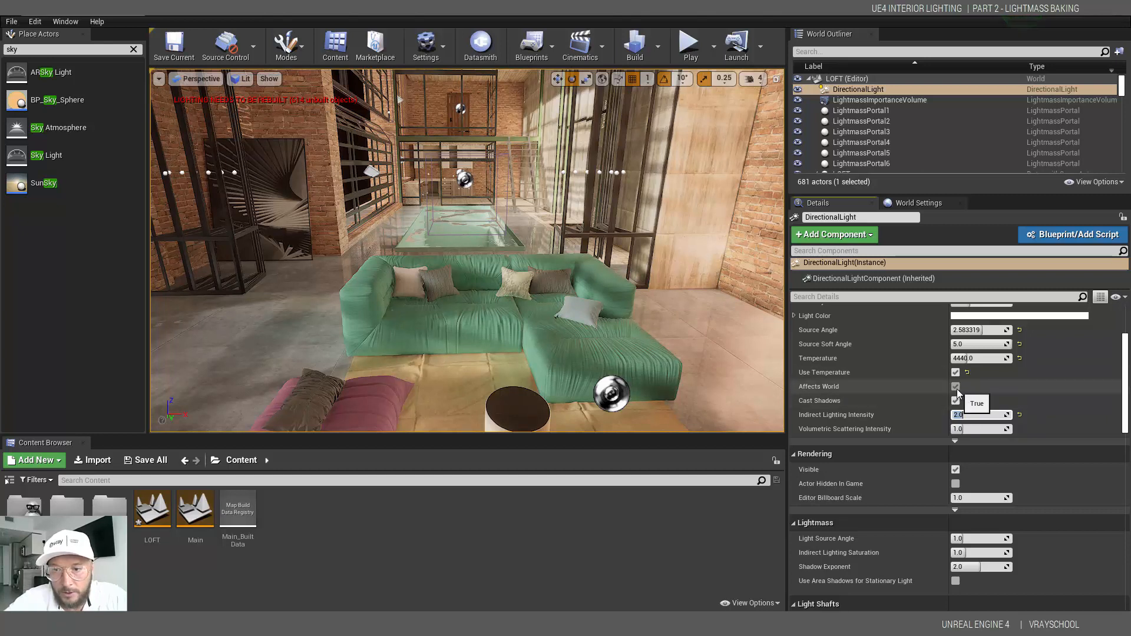
pyautogui.click(957, 386)
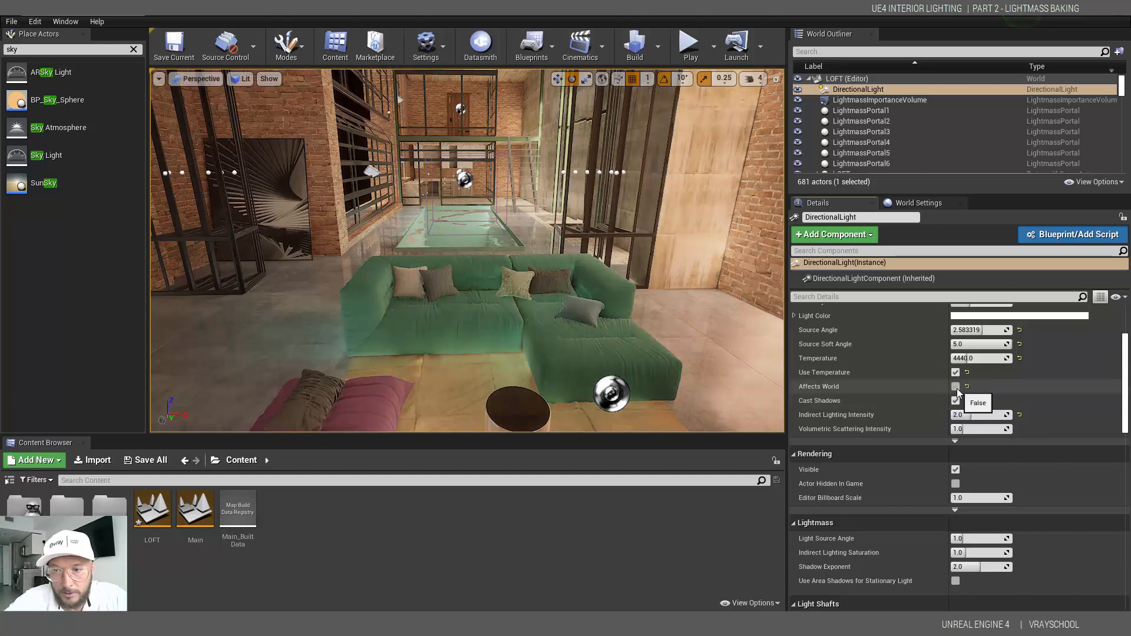
pyautogui.click(954, 386)
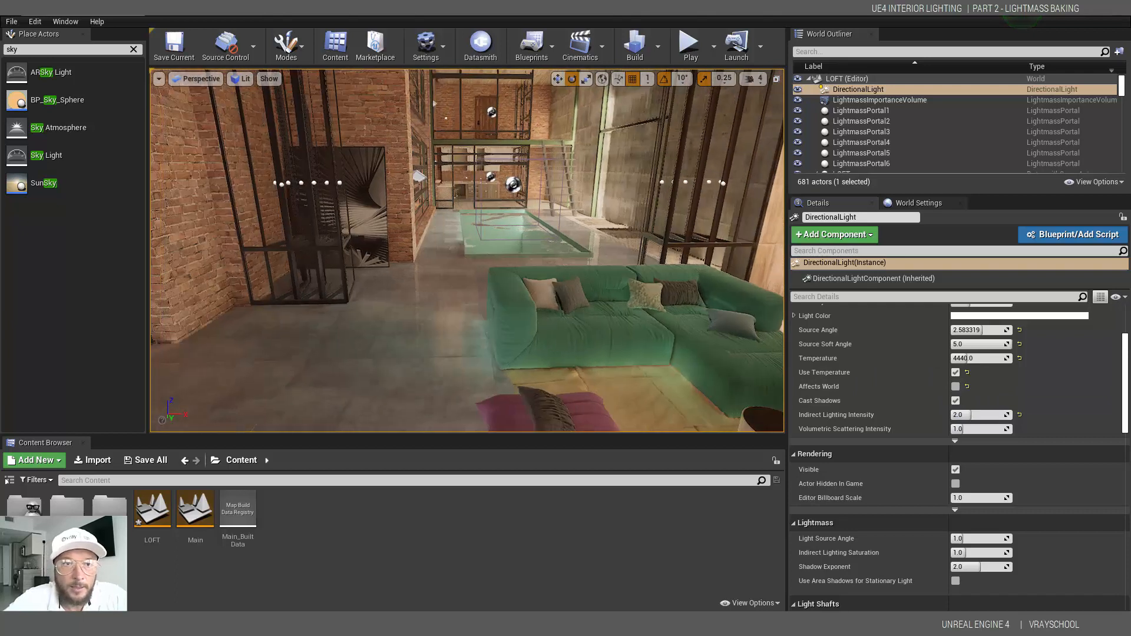
# - Select the SkyLight and leave its Mobility set to Static
pyautogui.click(847, 128)
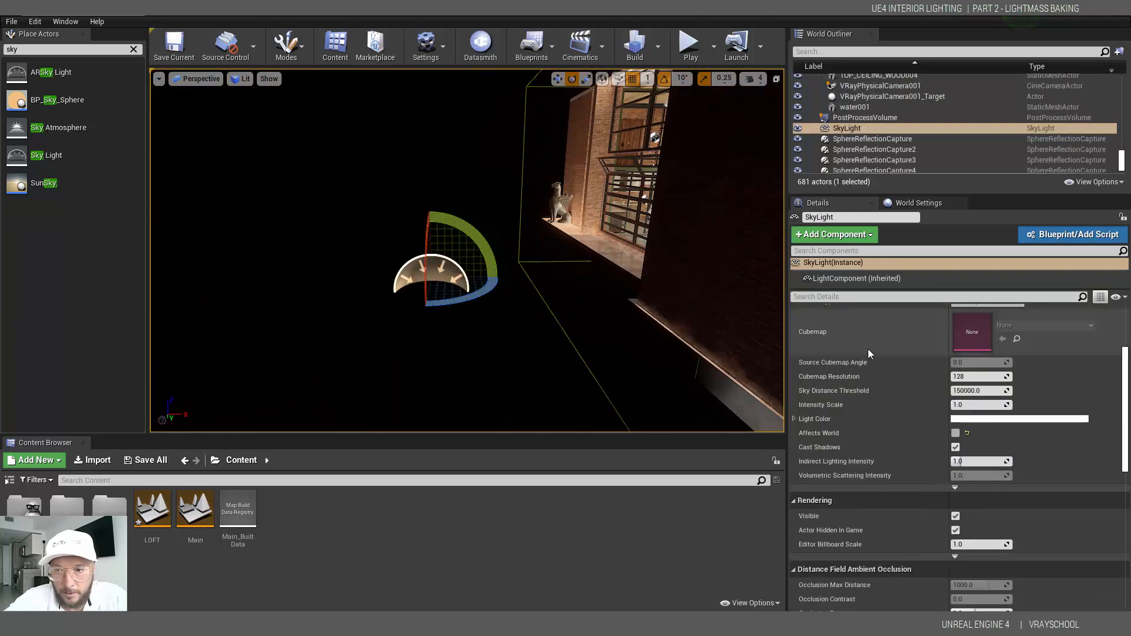
pyautogui.scroll(-3)
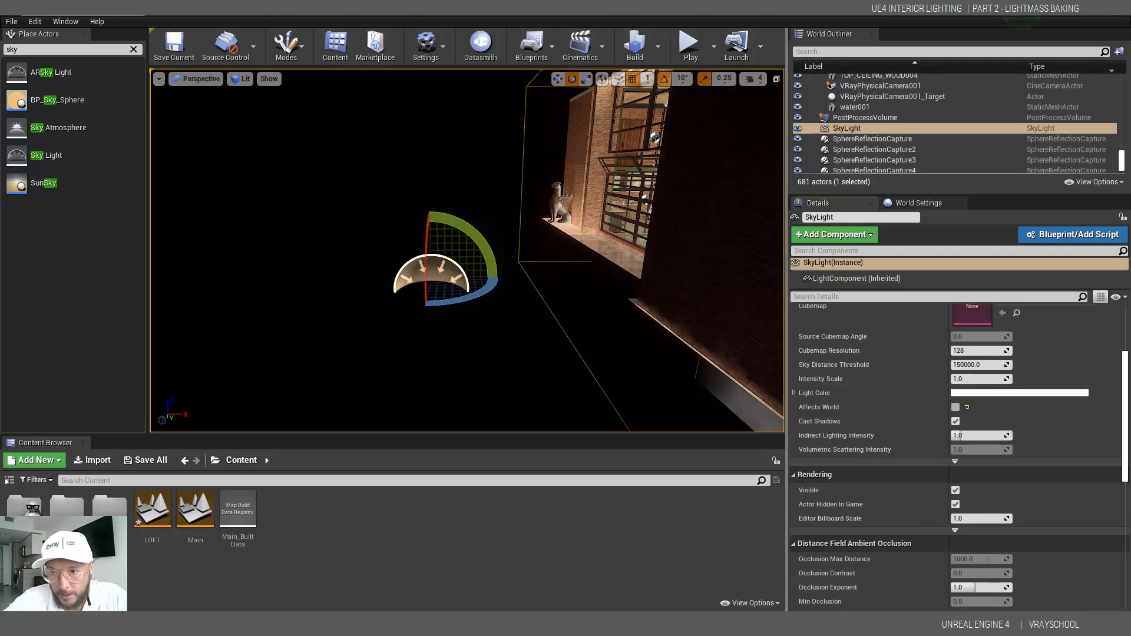
pyautogui.moveTo(820, 378)
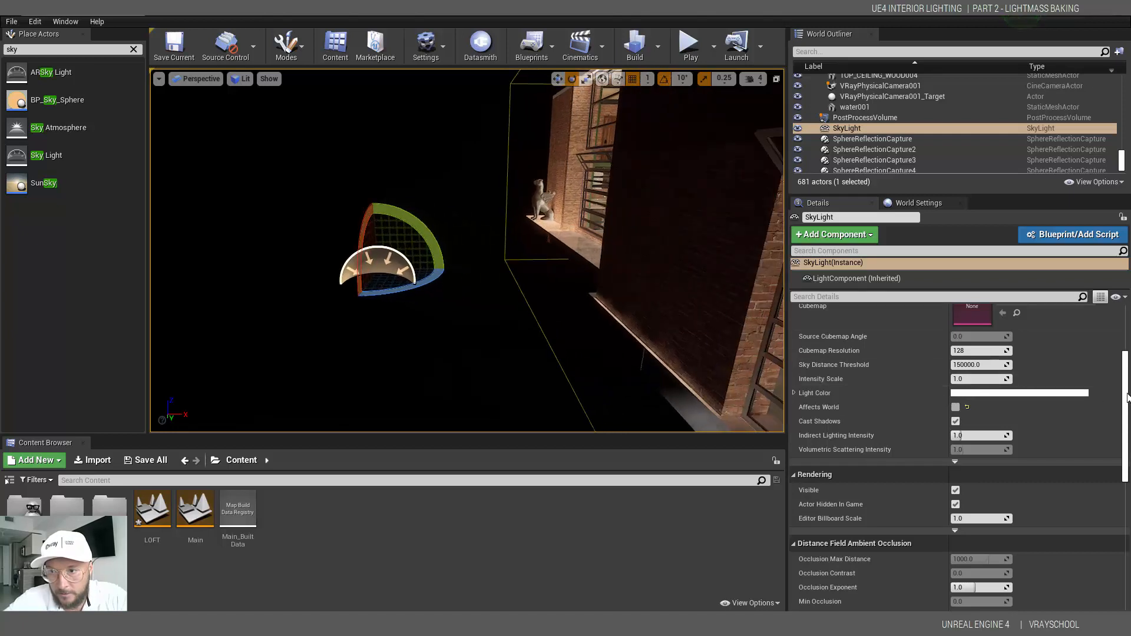
pyautogui.scroll(3)
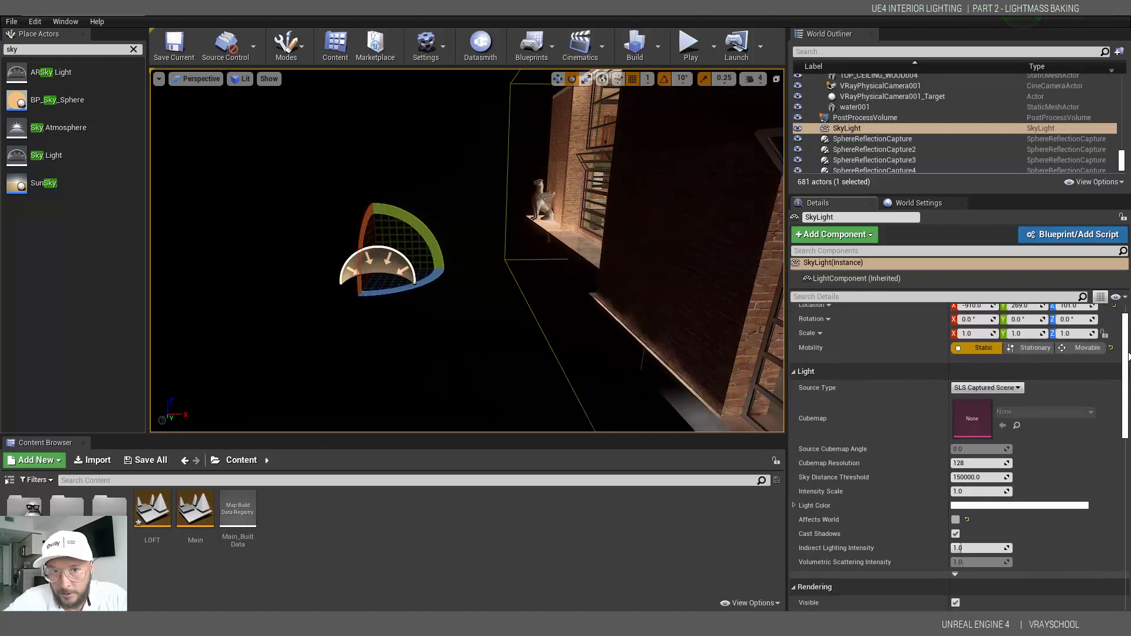
pyautogui.click(1028, 347)
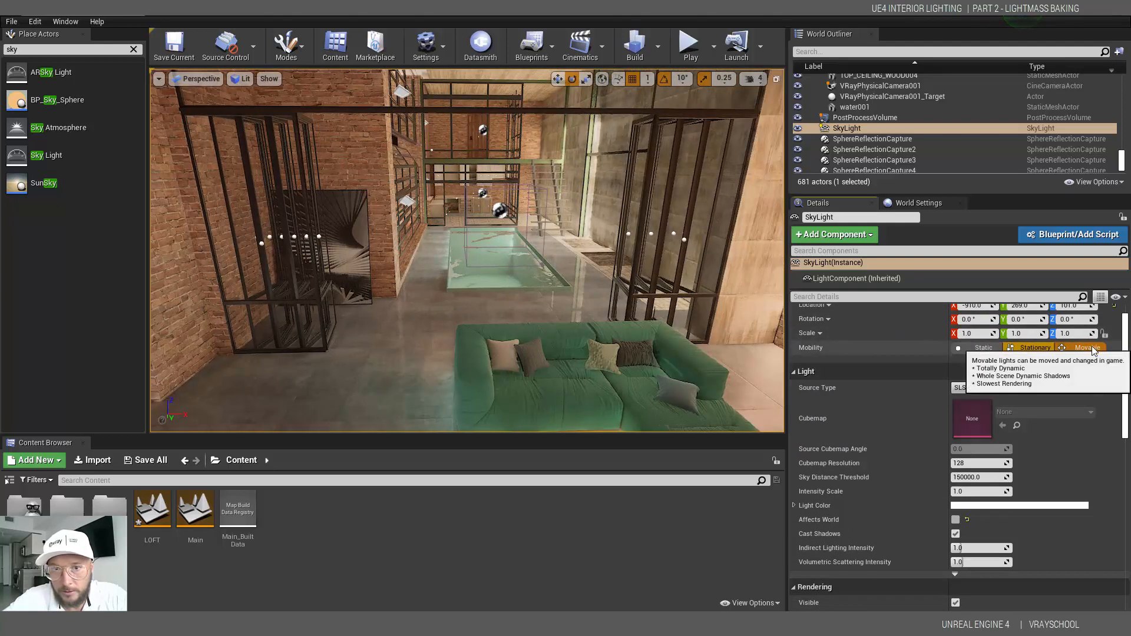
pyautogui.click(1034, 347)
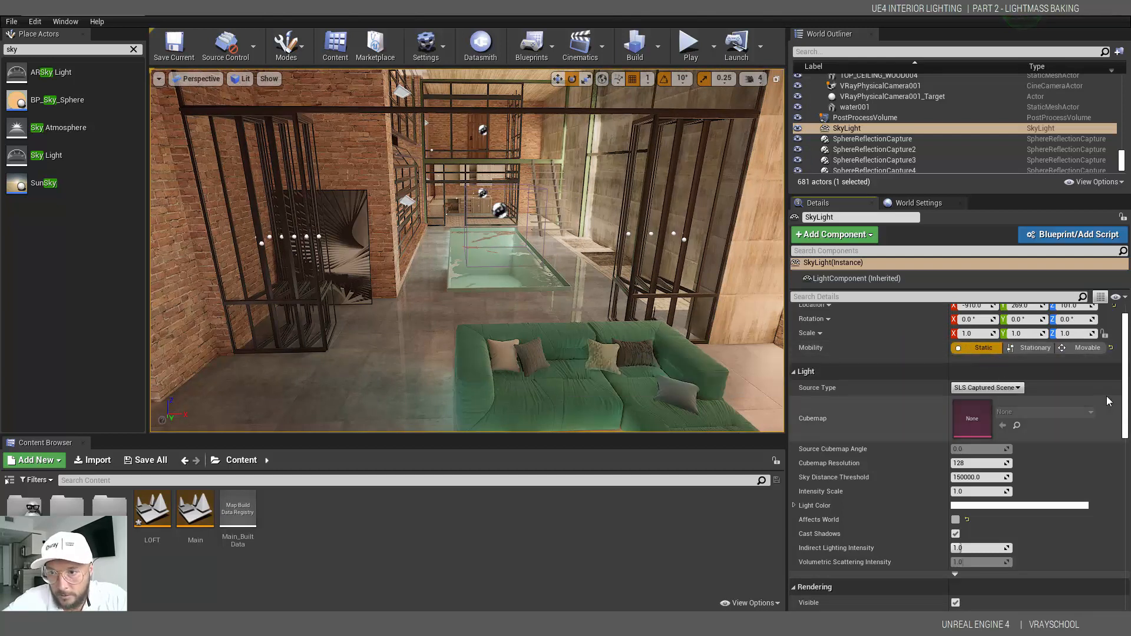
# - Check Affects World on the static SkyLight and enter an intensity value of 10.0
pyautogui.scroll(-3)
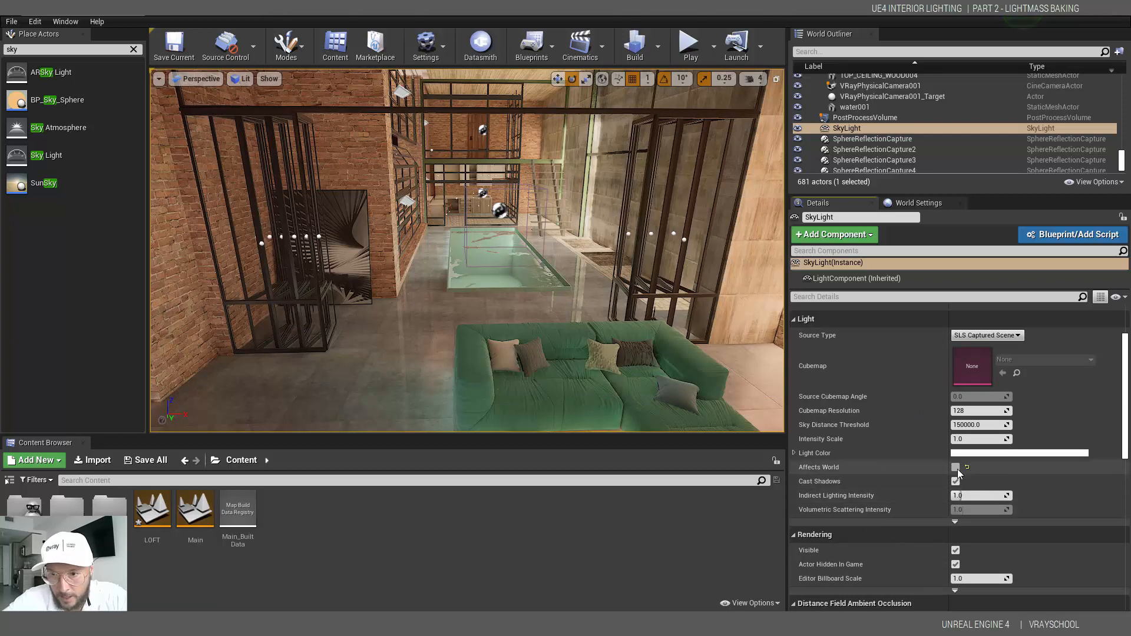
pyautogui.click(954, 467)
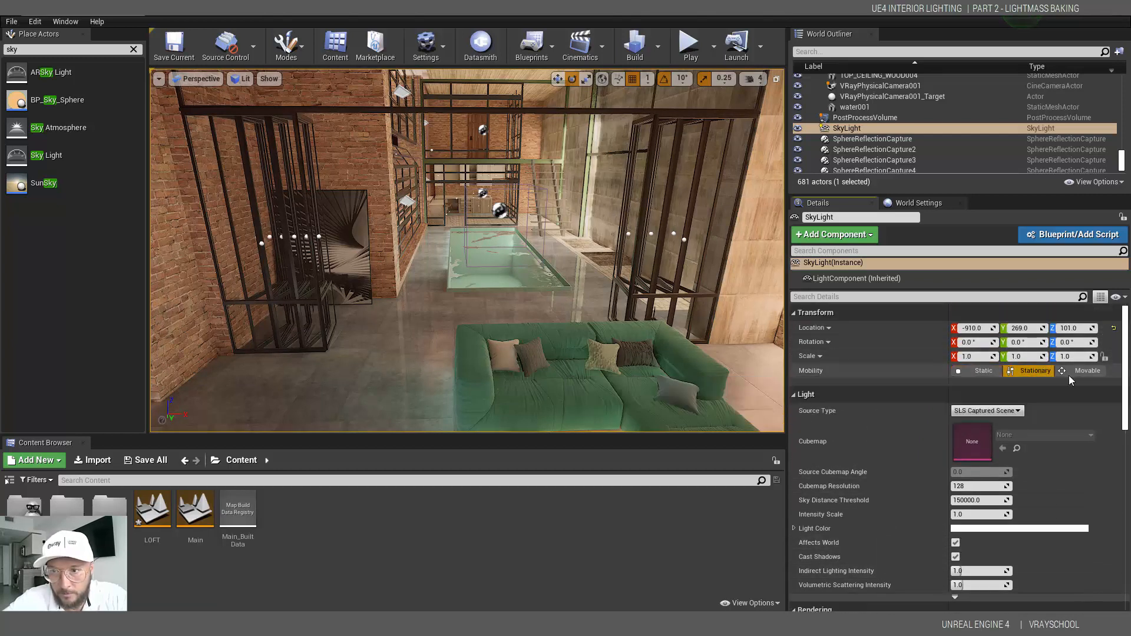
pyautogui.click(982, 370)
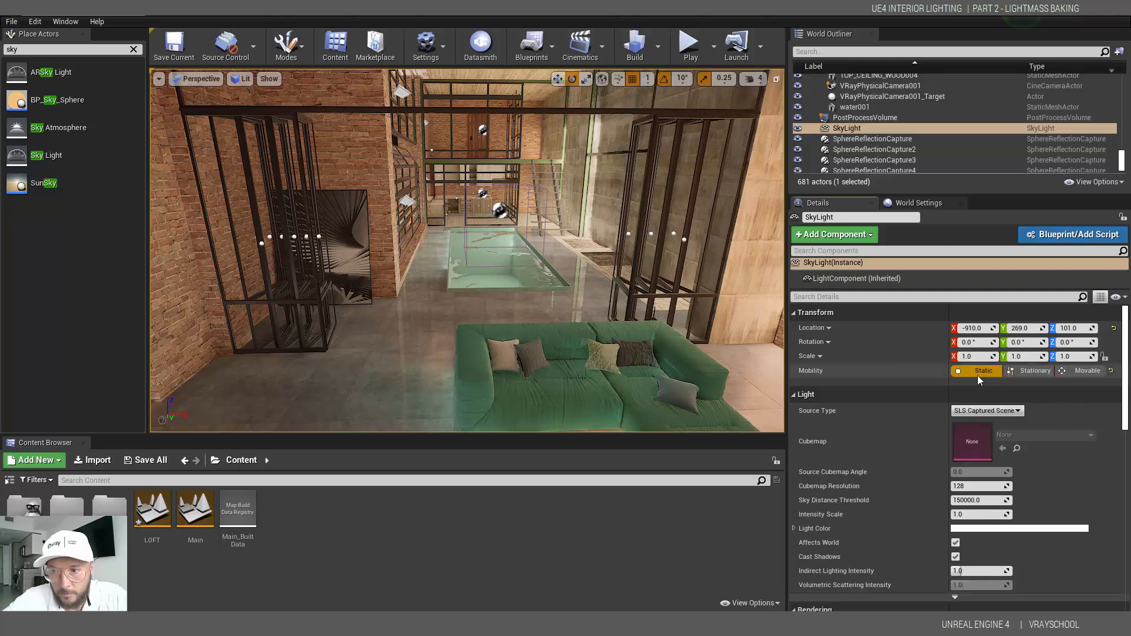
pyautogui.scroll(-3)
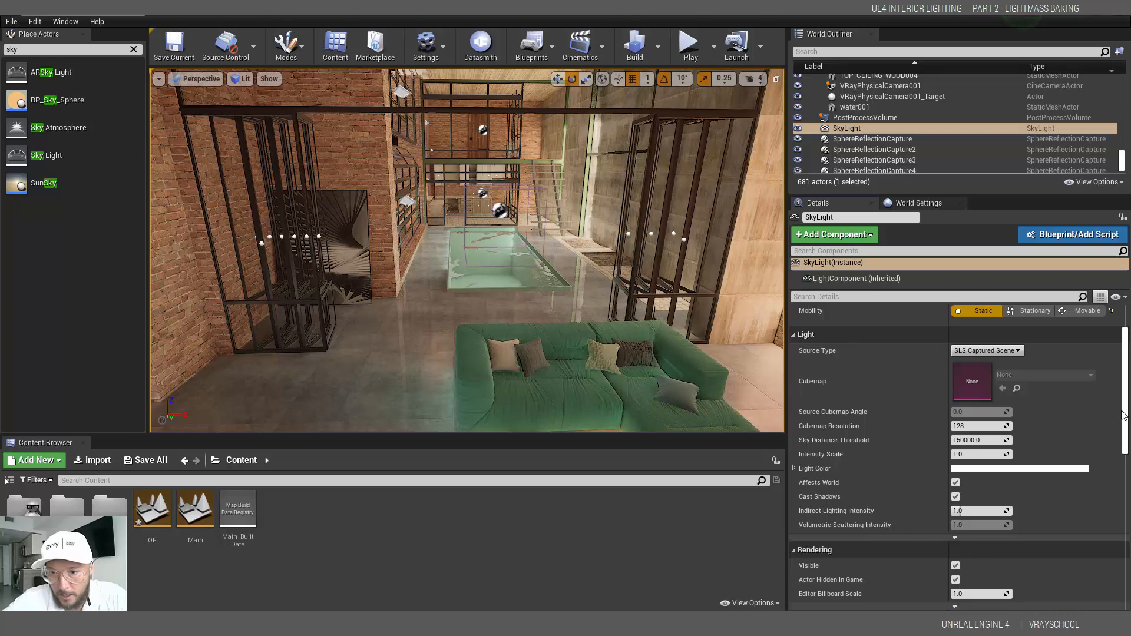
pyautogui.scroll(-3)
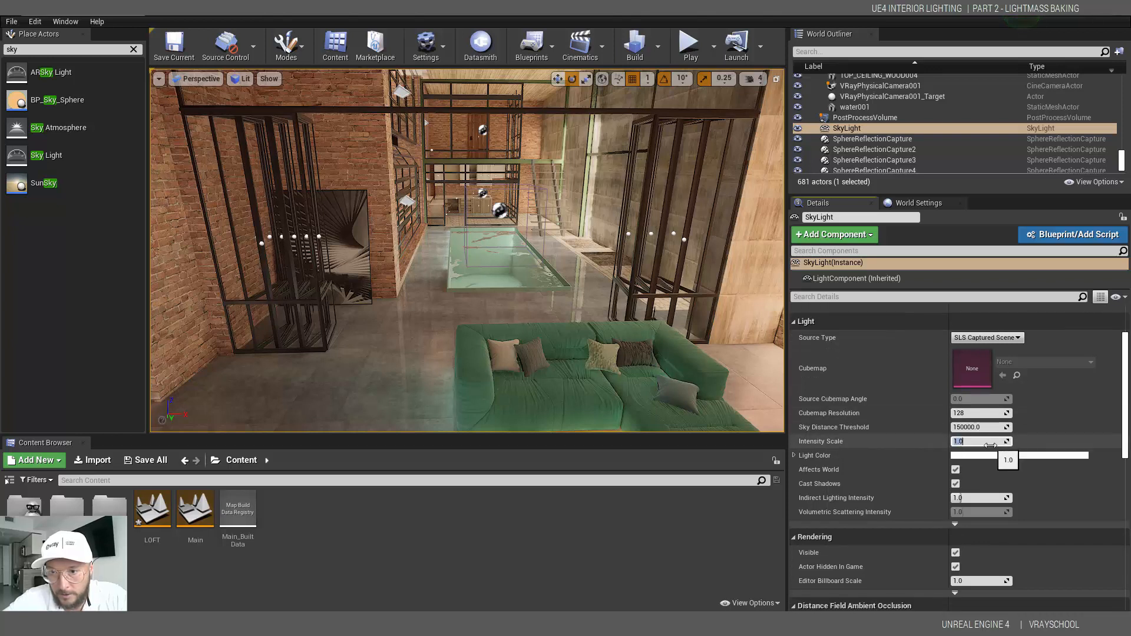
pyautogui.write('10.0')
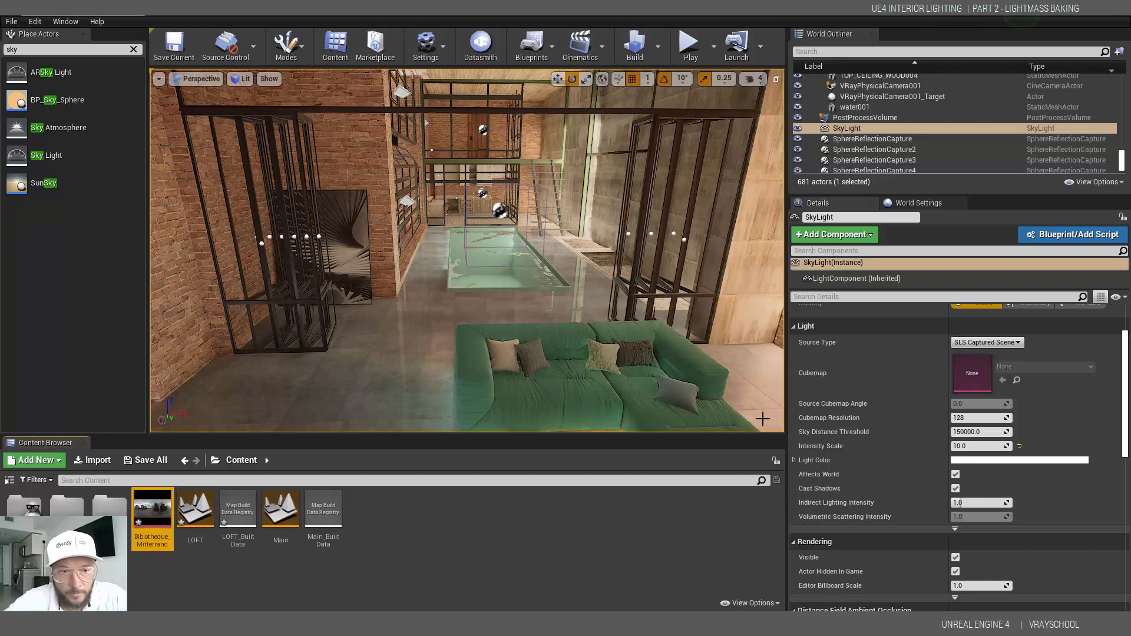
# - Set SkyLight Source Type to SLS Specified Cubemap using the Bibliotheque_Mitterrand cubemap
pyautogui.click(986, 342)
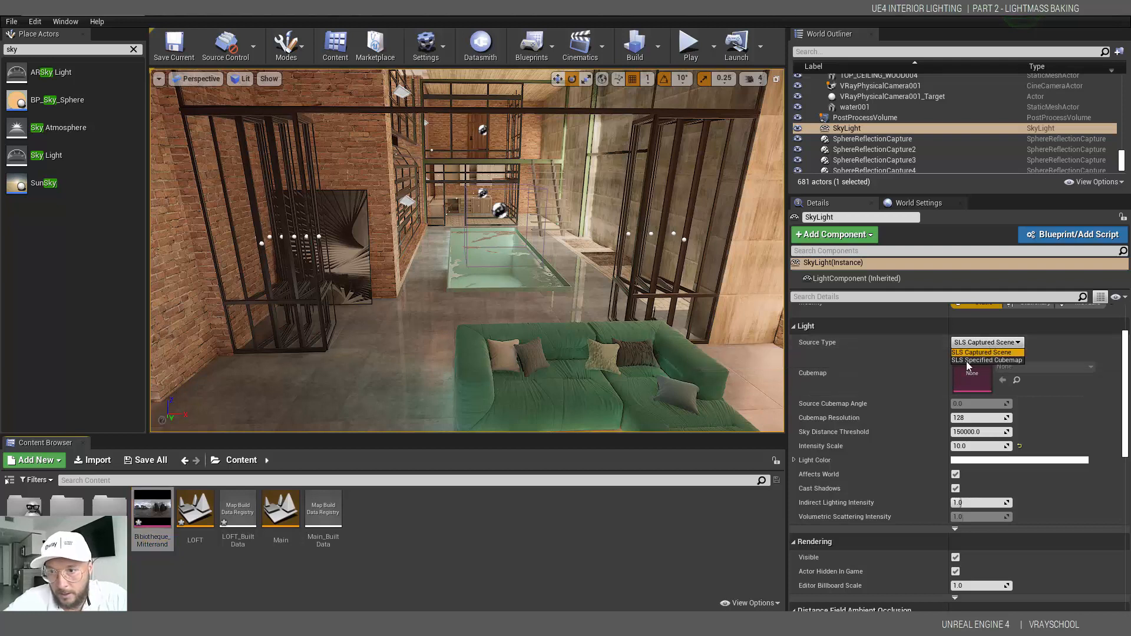
pyautogui.click(987, 360)
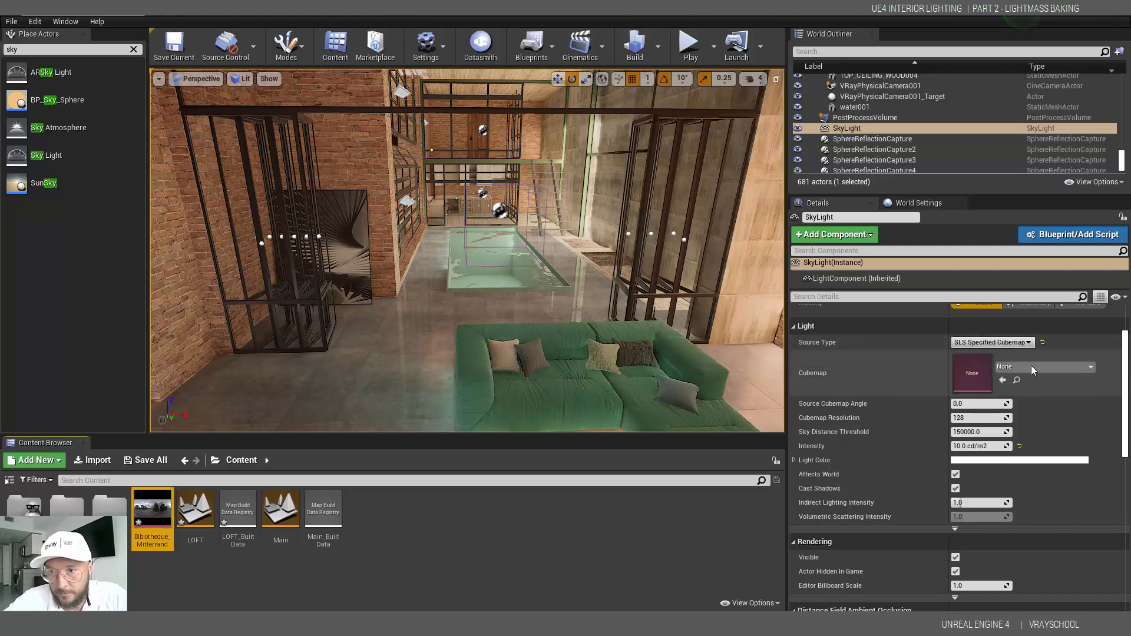
pyautogui.click(1090, 367)
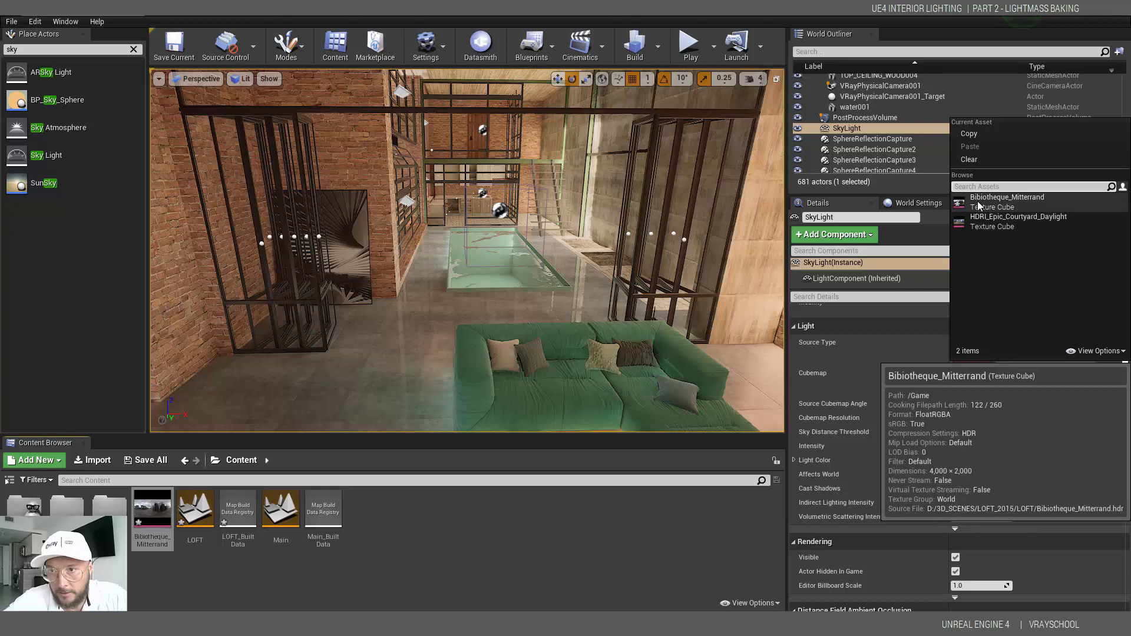
pyautogui.click(1007, 197)
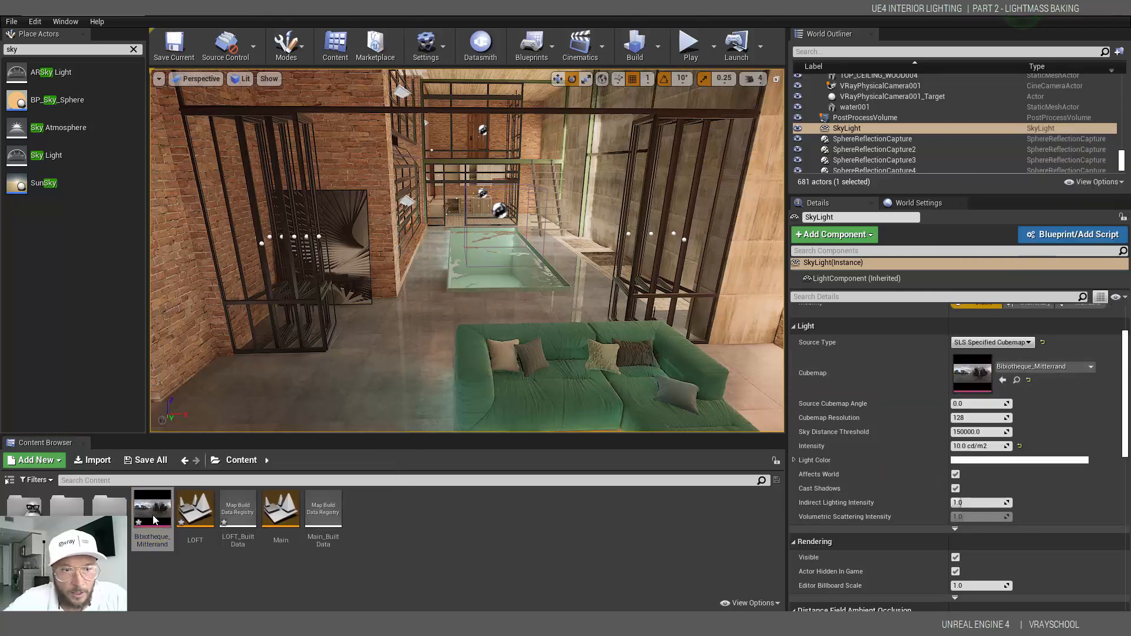
pyautogui.doubleClick(151, 506)
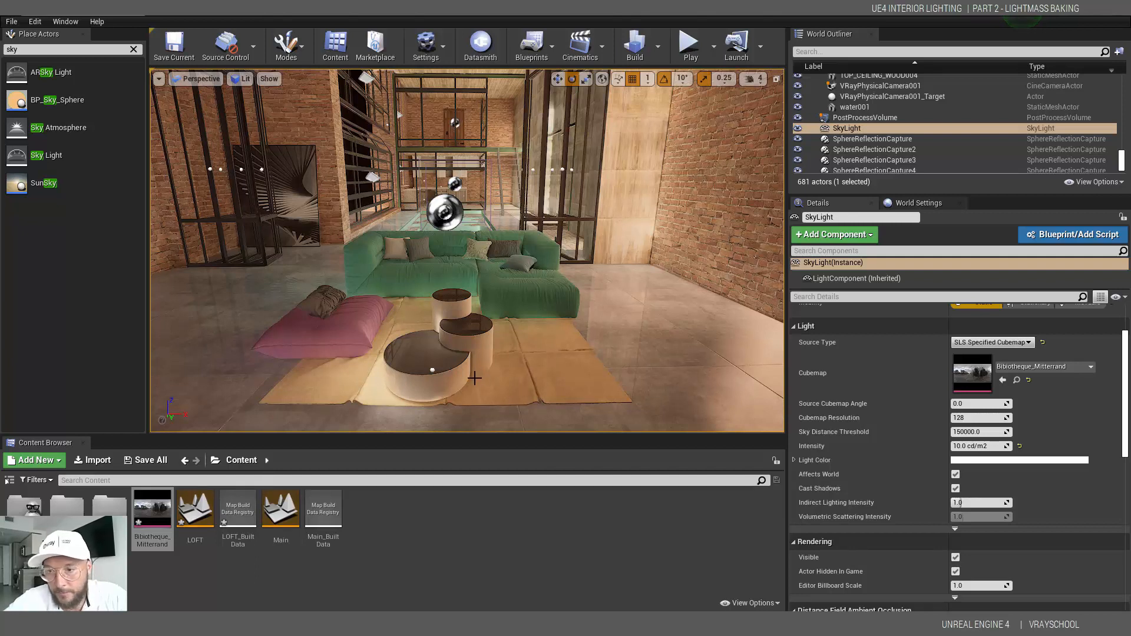
pyautogui.moveTo(886, 385)
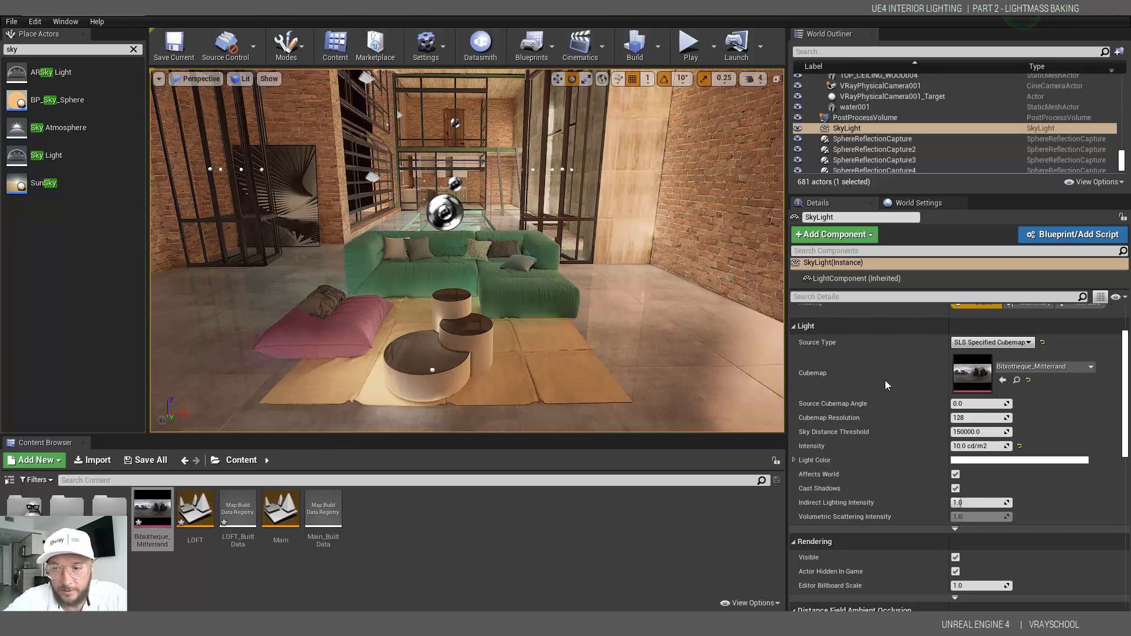
pyautogui.scroll(-3)
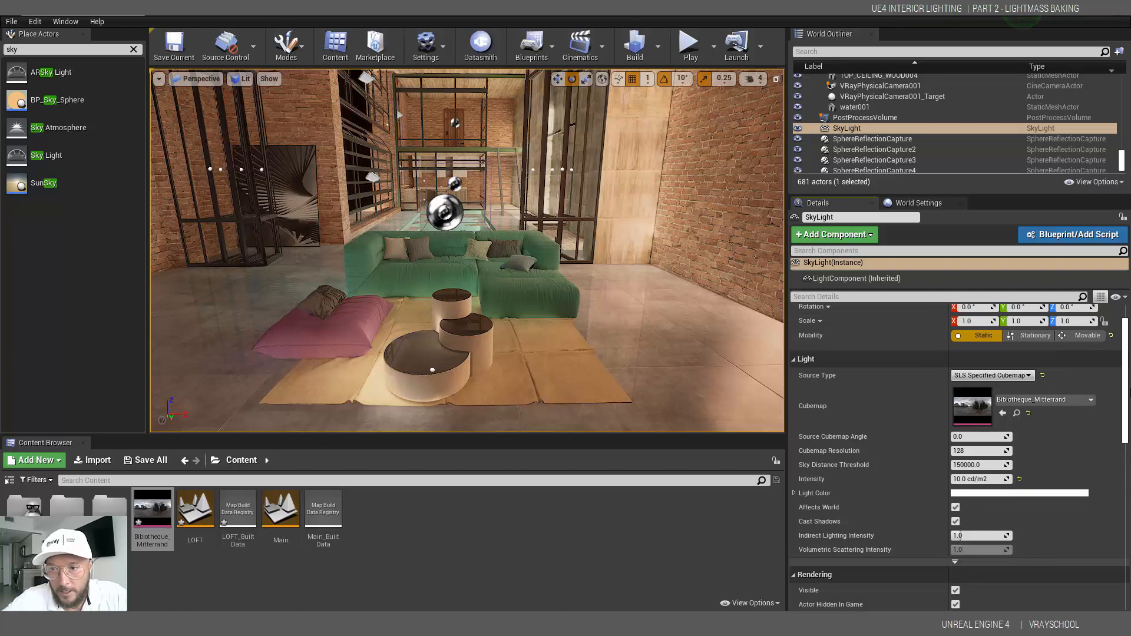
pyautogui.scroll(-3)
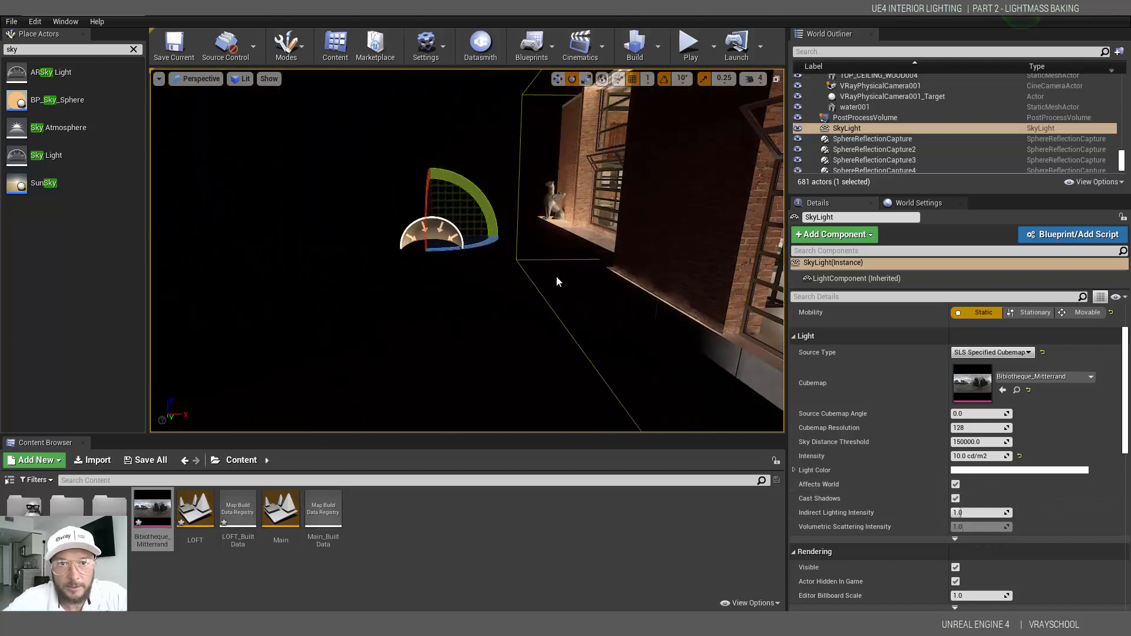
# - Select the DirectionalLight, run Build Lighting Only, and close the Message Log
pyautogui.click(857, 89)
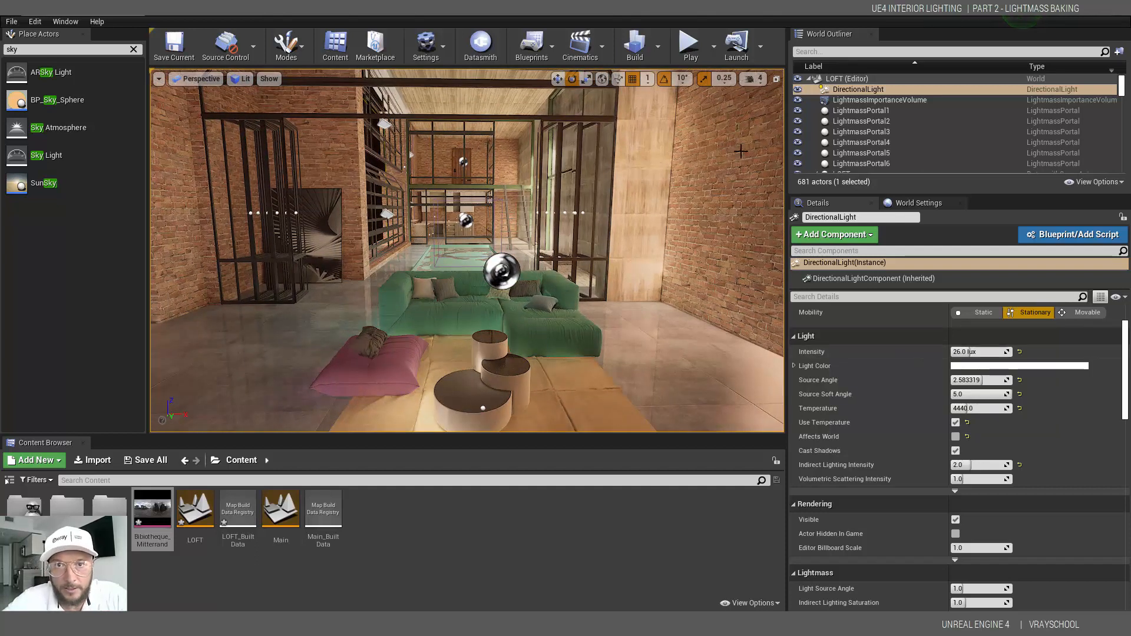
pyautogui.click(633, 43)
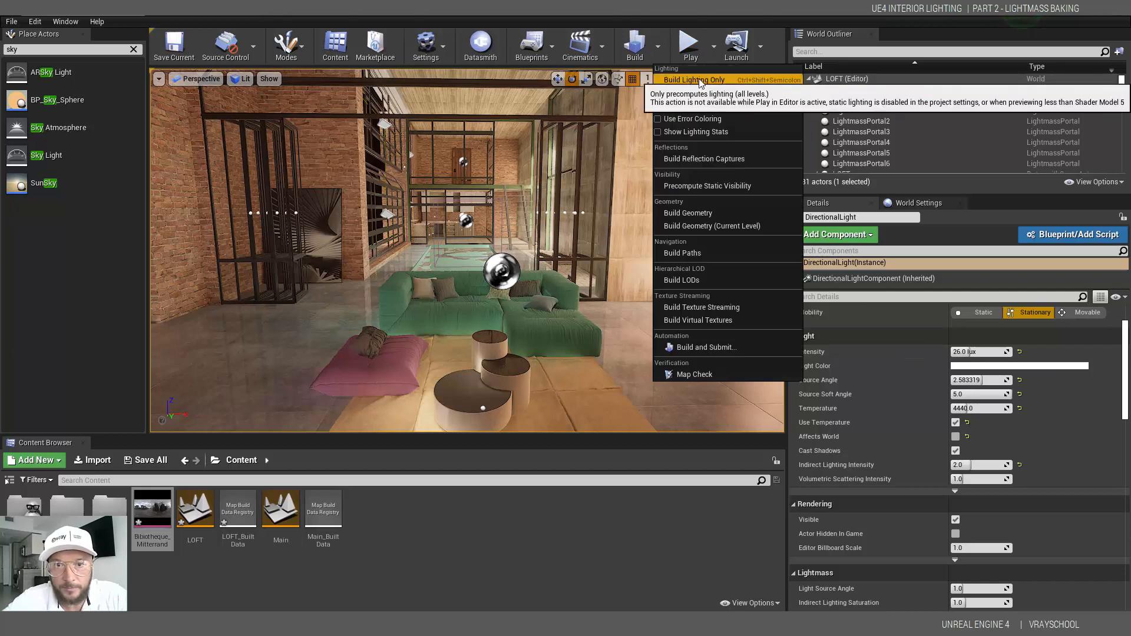
pyautogui.click(693, 80)
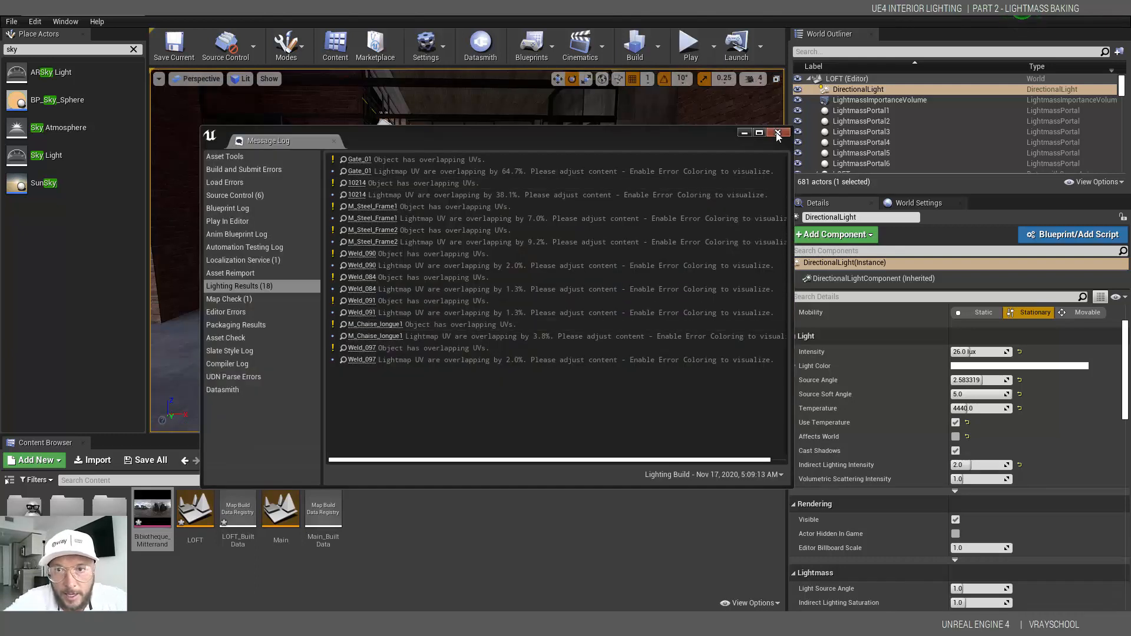
pyautogui.click(777, 133)
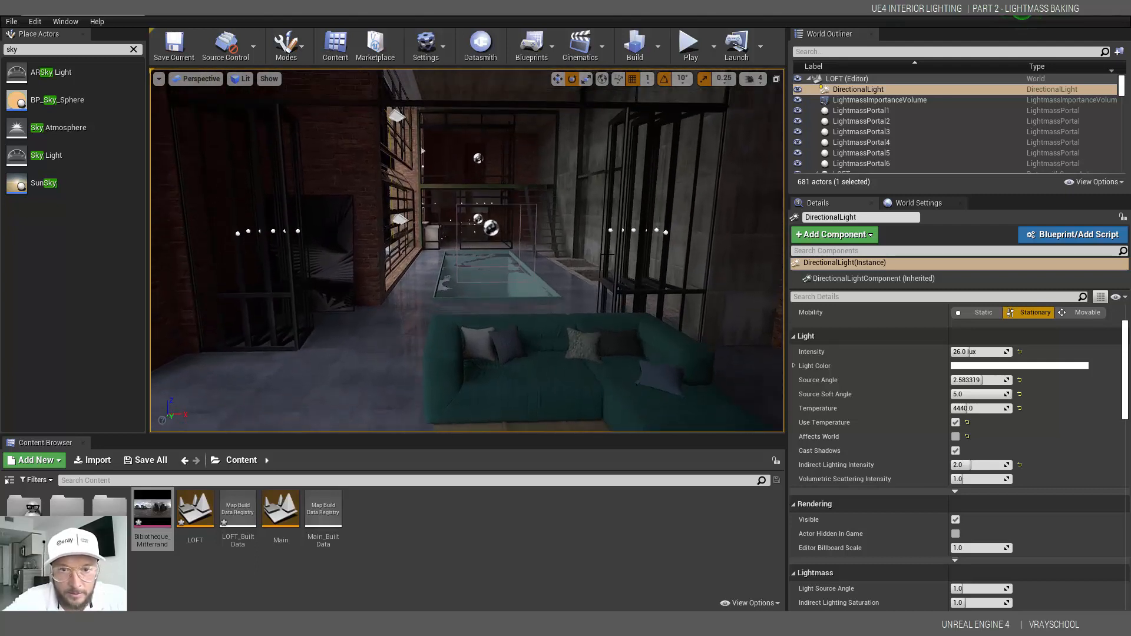
pyautogui.moveTo(856, 89)
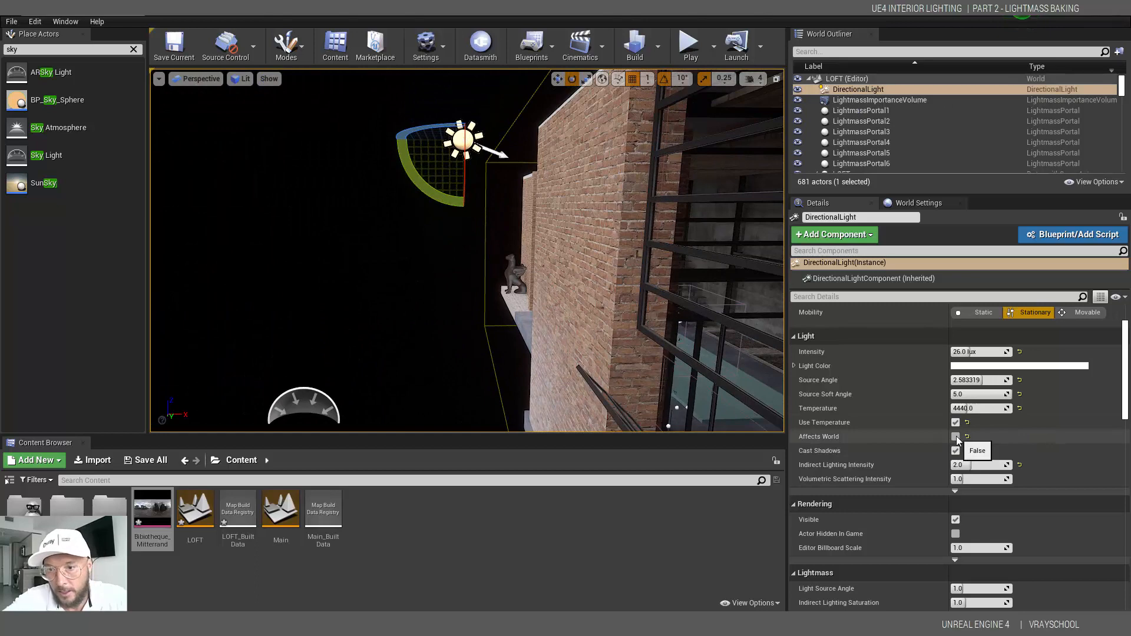
# - Re-enable Affects World on the DirectionalLight, run Build Lighting Only, and close the log
pyautogui.click(955, 436)
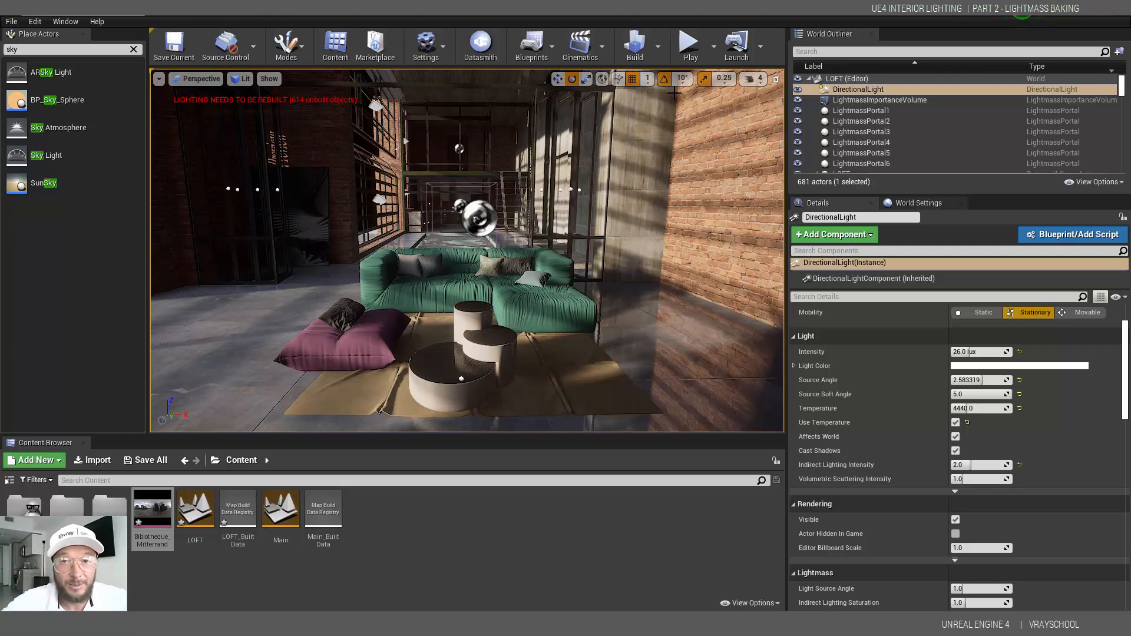
pyautogui.moveTo(633, 45)
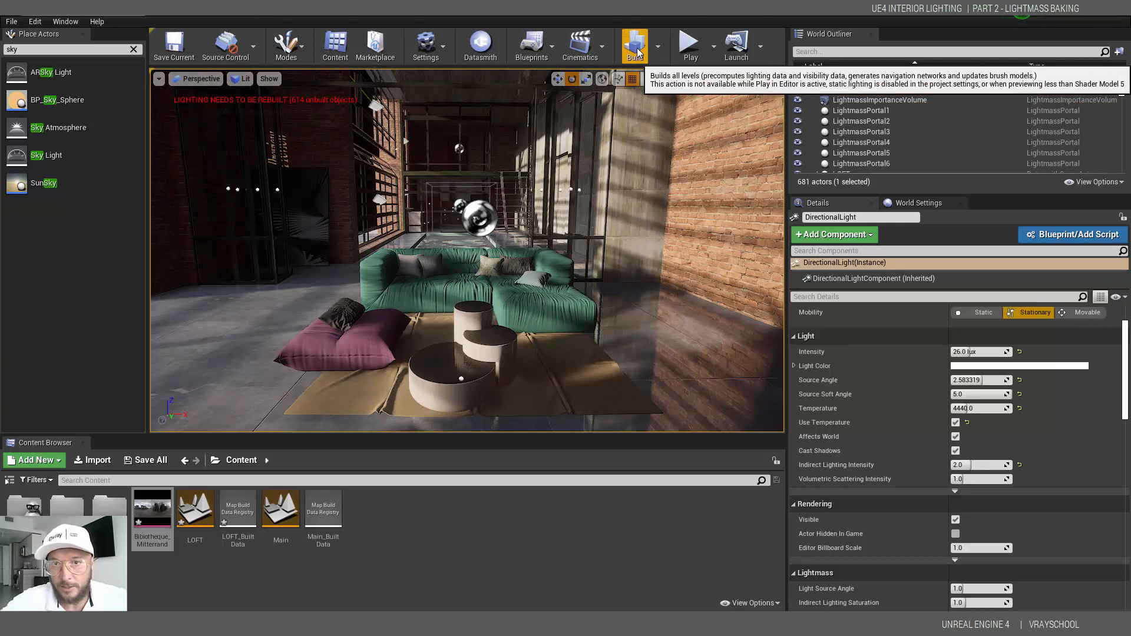
pyautogui.click(633, 45)
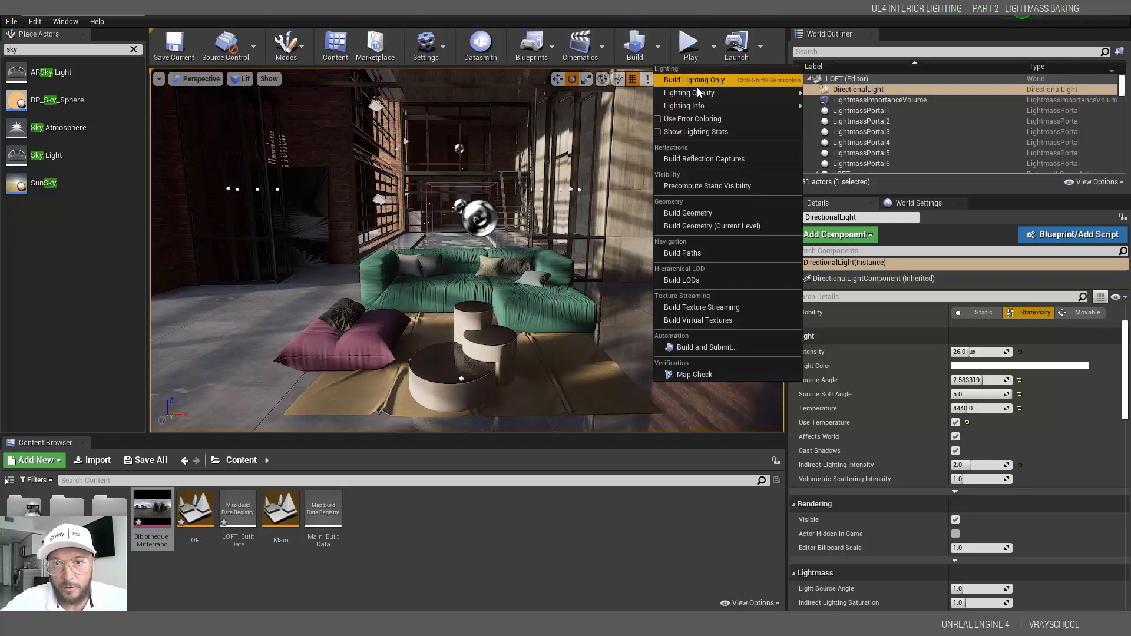
pyautogui.moveTo(696, 80)
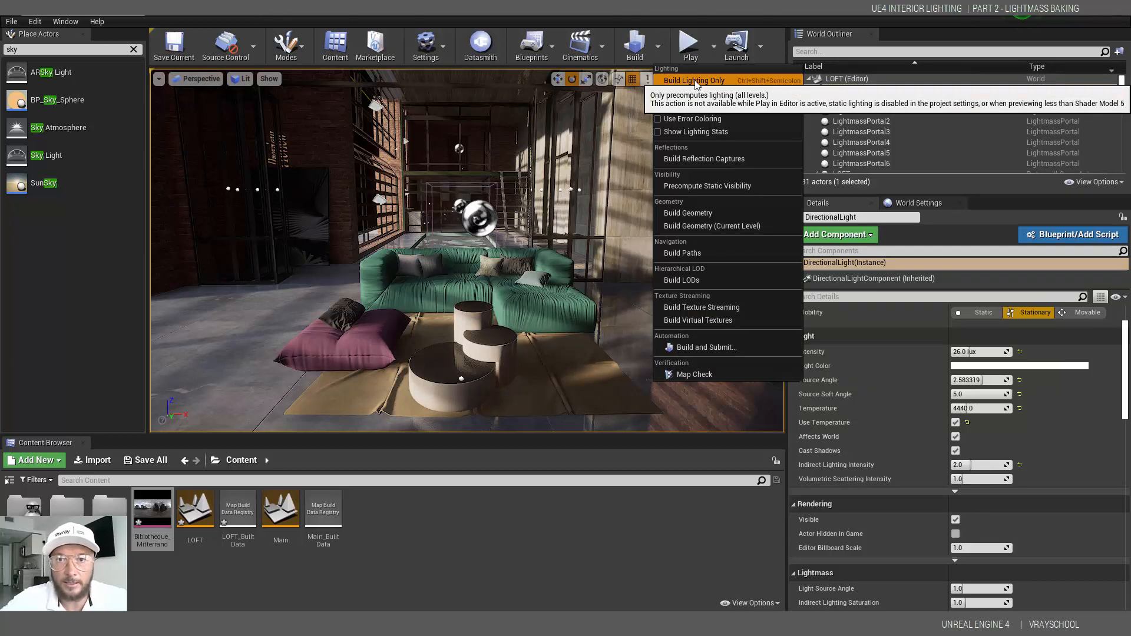
pyautogui.click(698, 80)
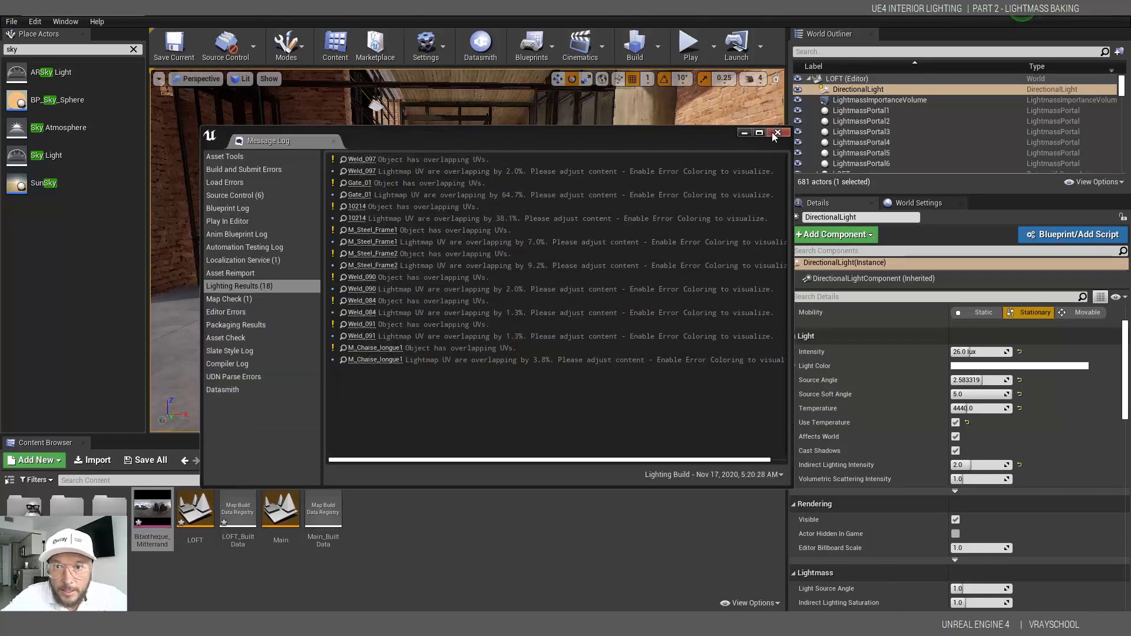
pyautogui.click(777, 132)
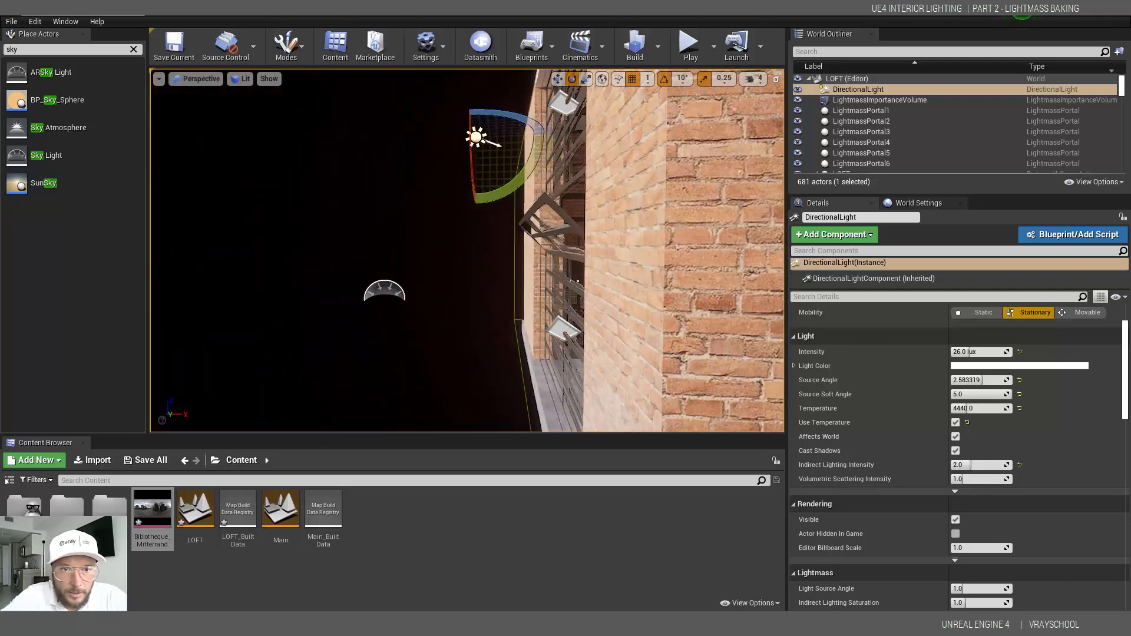
# - Set the SkyLight Intensity to 3.0, then reselect the DirectionalLight
pyautogui.click(845, 127)
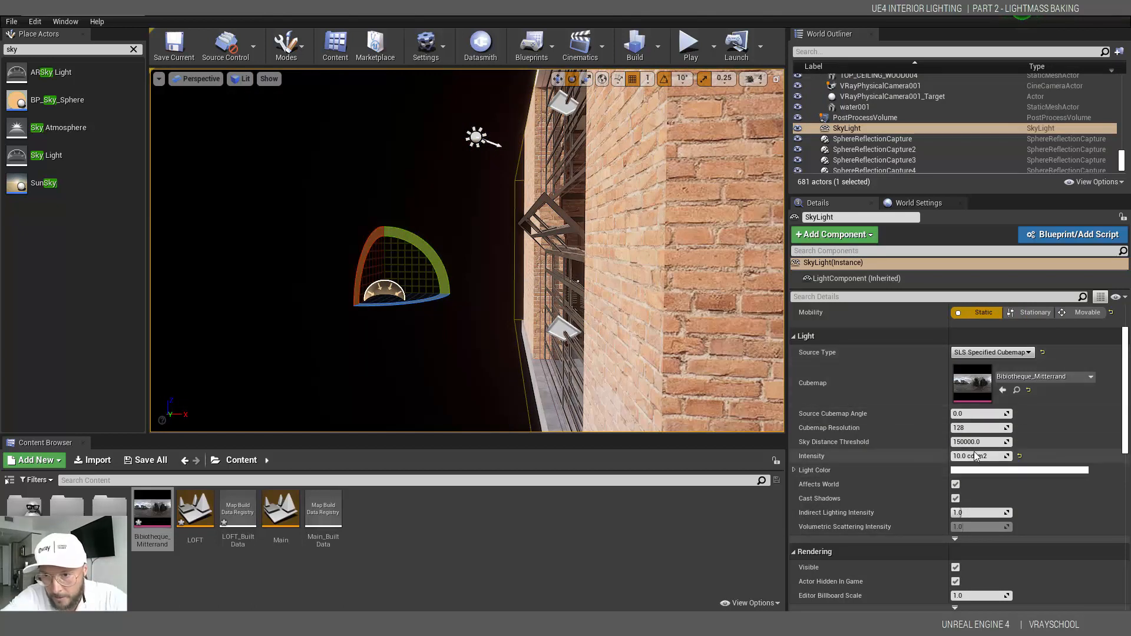
pyautogui.tripleClick(977, 455)
pyautogui.write('3')
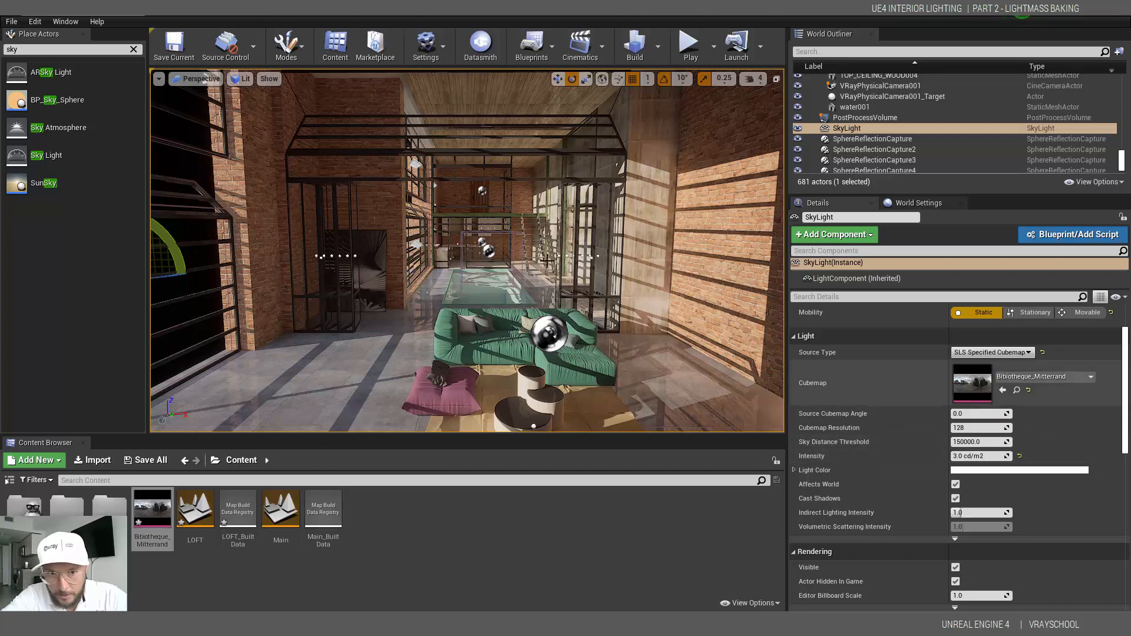
pyautogui.click(859, 89)
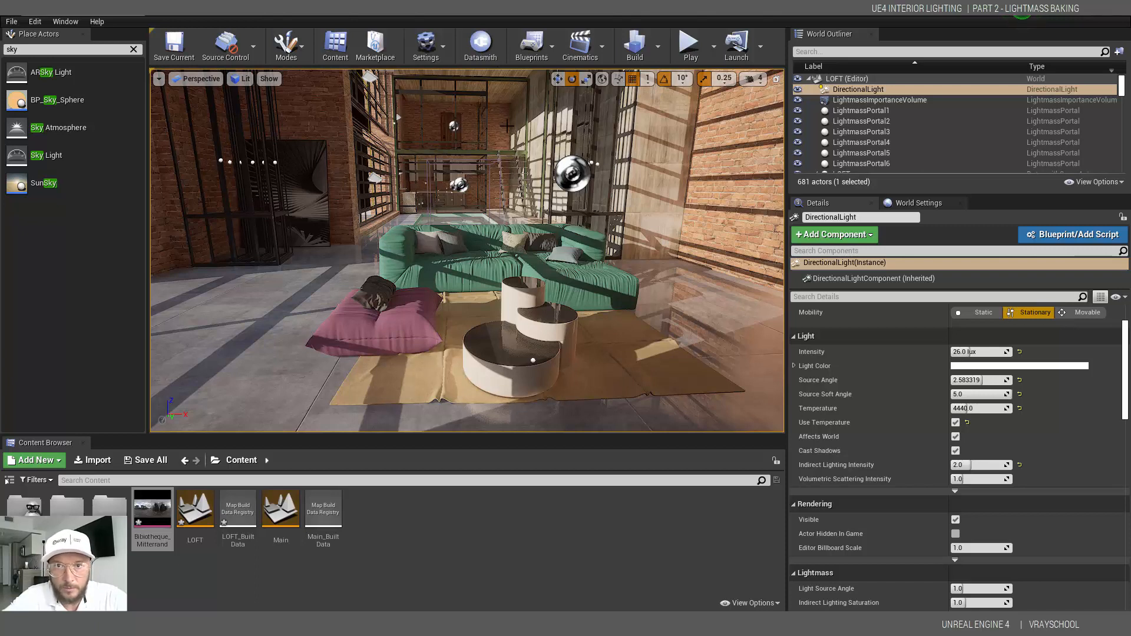
# - Run Build Lighting Only, close the Message Log, and switch the viewport to Lighting Only
pyautogui.click(633, 45)
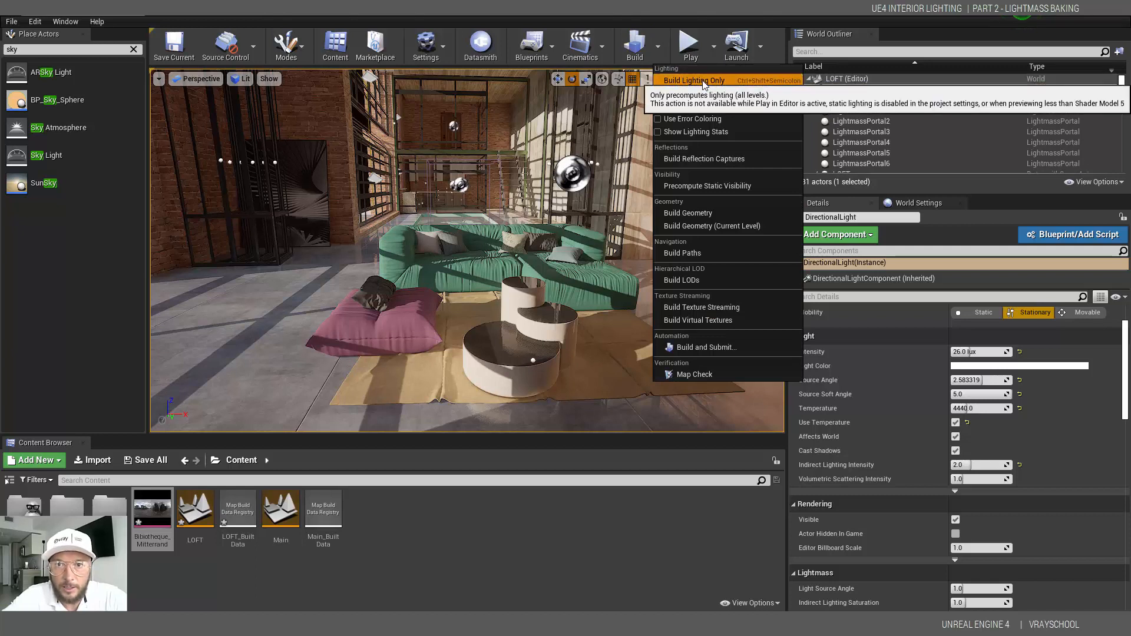
pyautogui.click(692, 80)
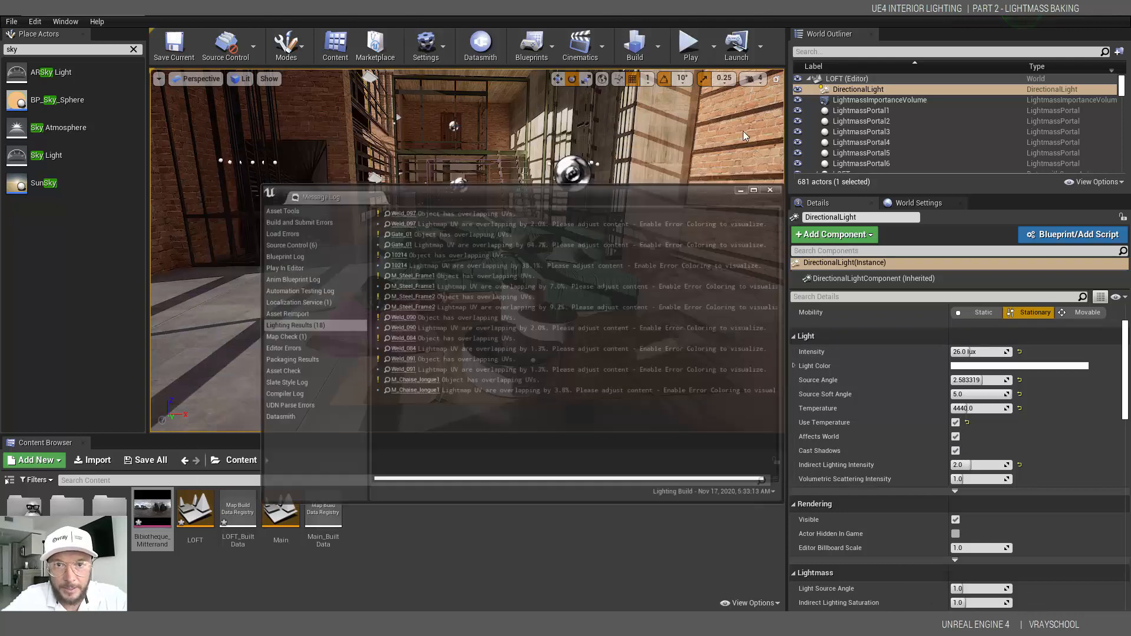
pyautogui.click(770, 189)
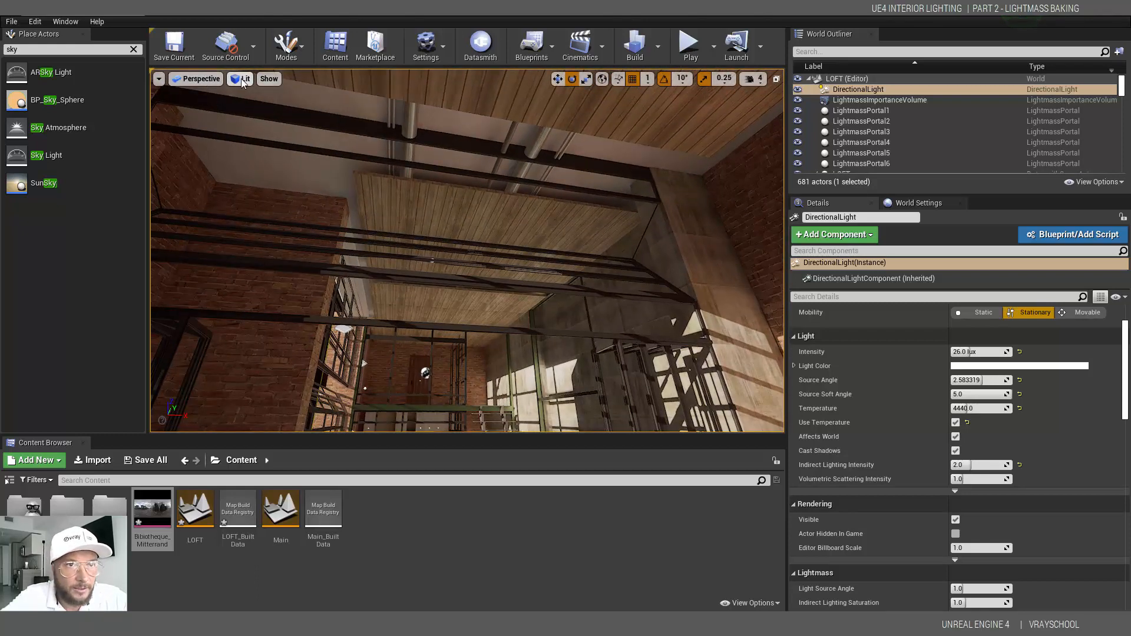
pyautogui.click(245, 78)
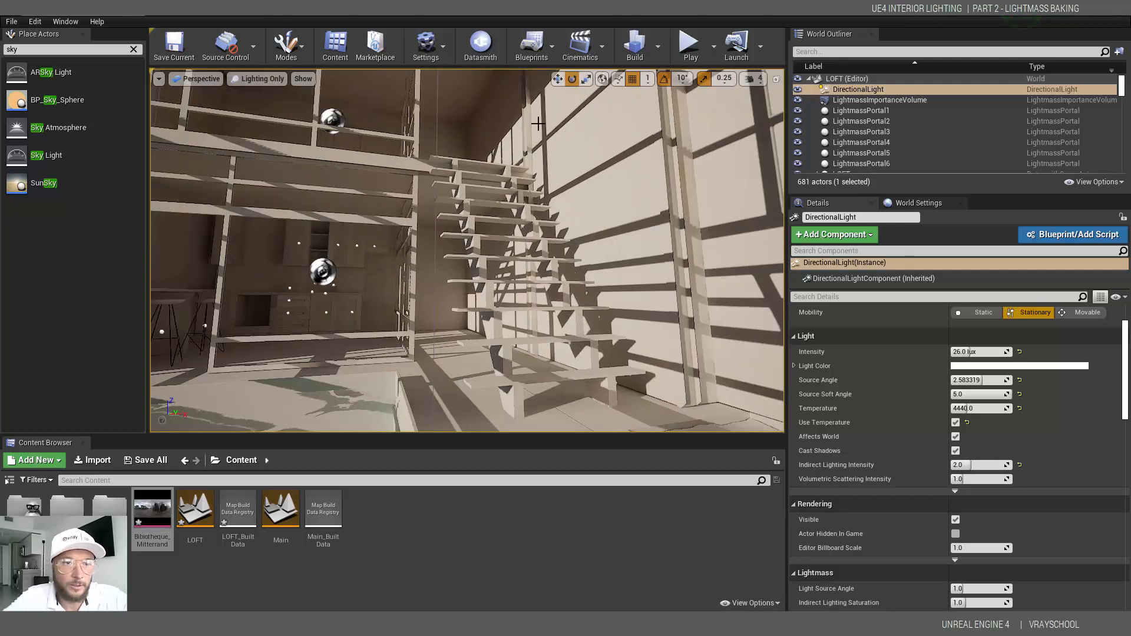
pyautogui.click(658, 48)
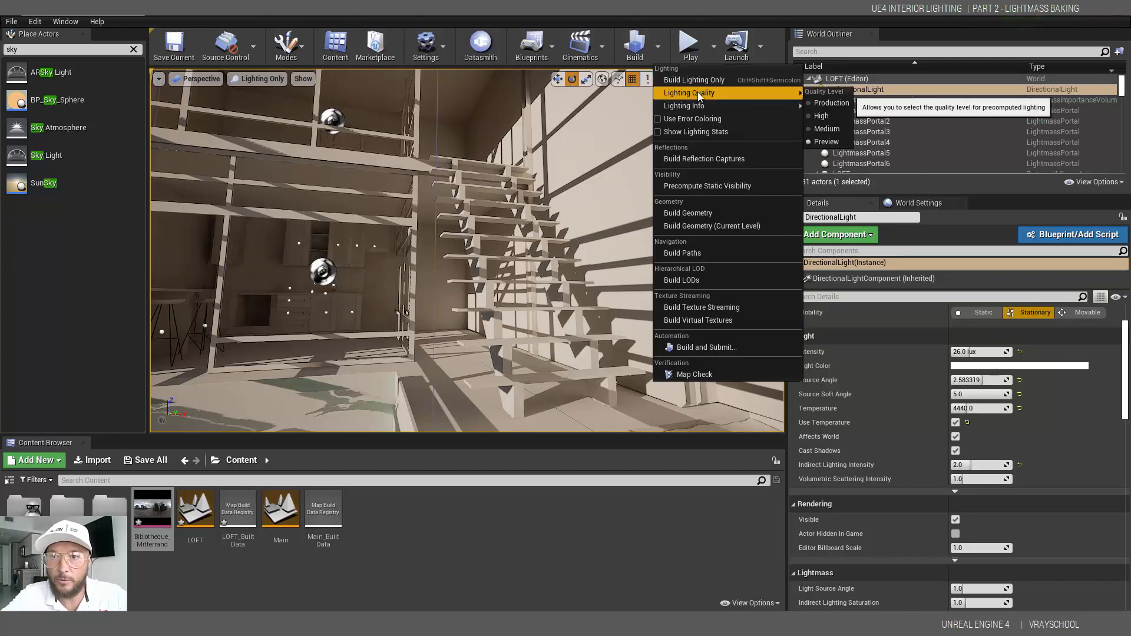
pyautogui.moveTo(830, 102)
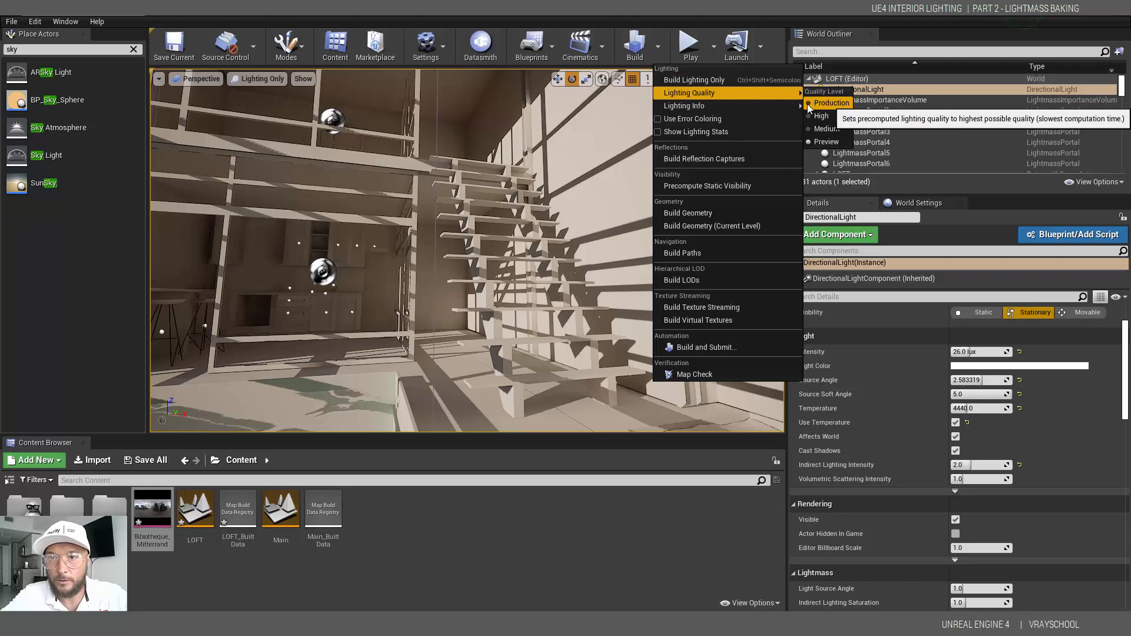
pyautogui.moveTo(643, 54)
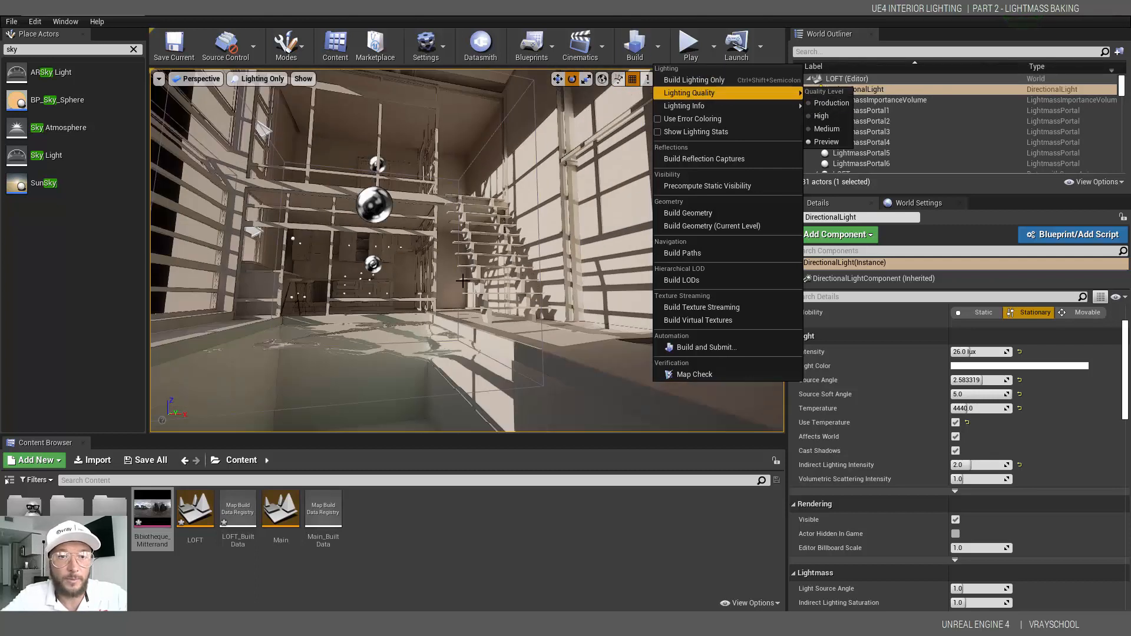
# - Choose Production as the Lighting Quality level
pyautogui.click(396, 252)
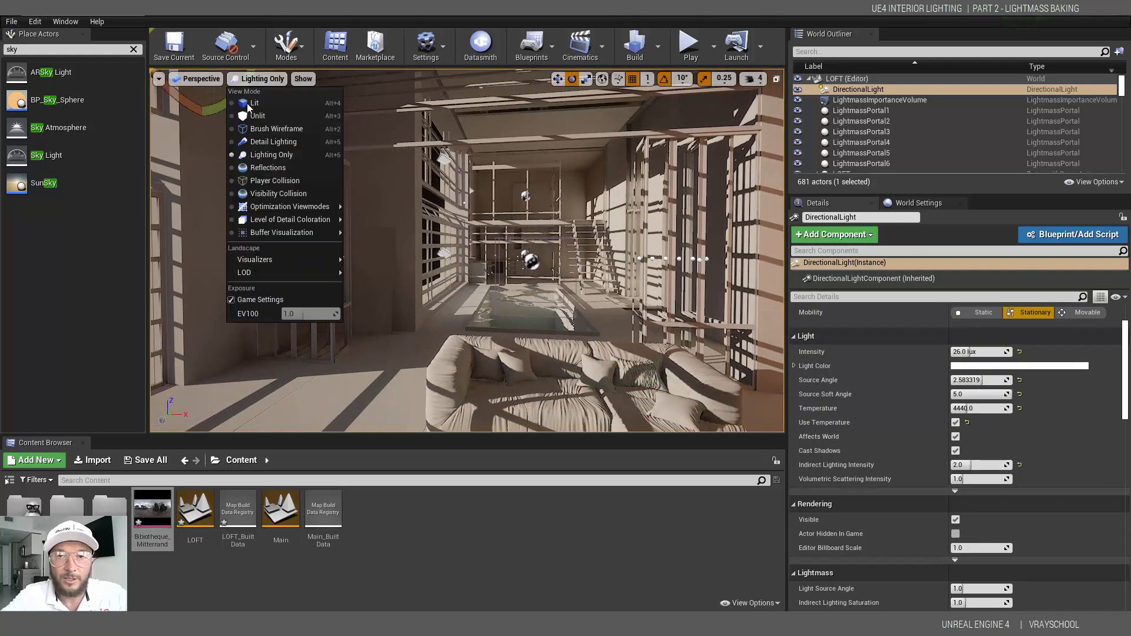
# - Switch the viewport View Mode to Lit
pyautogui.click(255, 103)
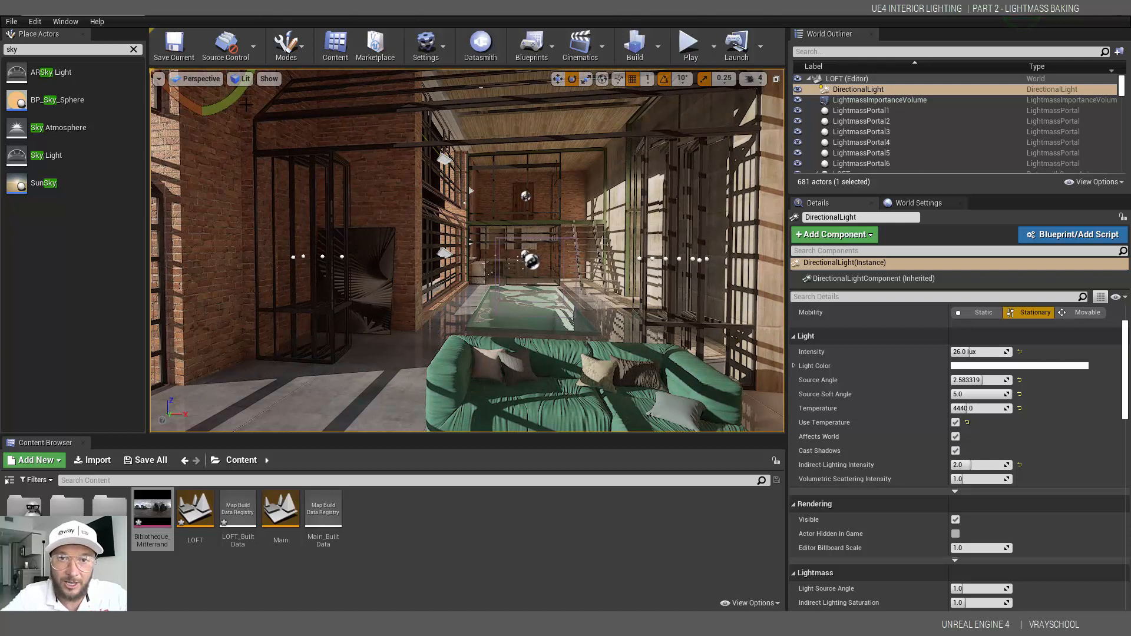